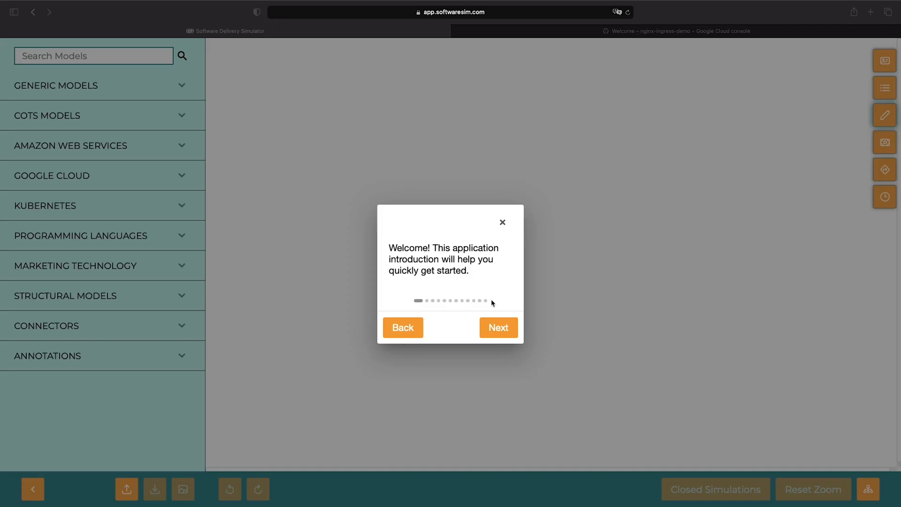
Add an Nginx box described as 'Networking, load balancing, ingress, egress, proxy' to the canvas.
{"action": "left_click", "coordinate": [501, 223]}
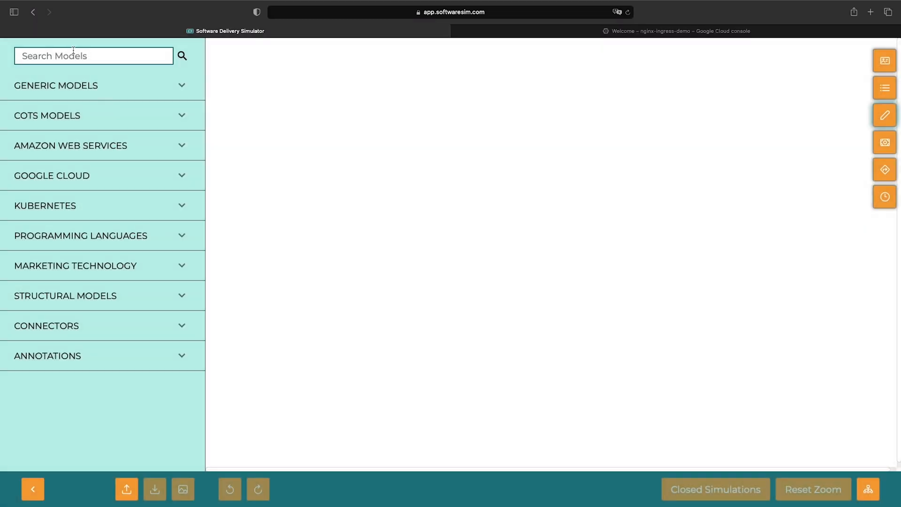
{"action": "type", "text": "nginx"}
{"action": "type", "text": "kubernetes"}
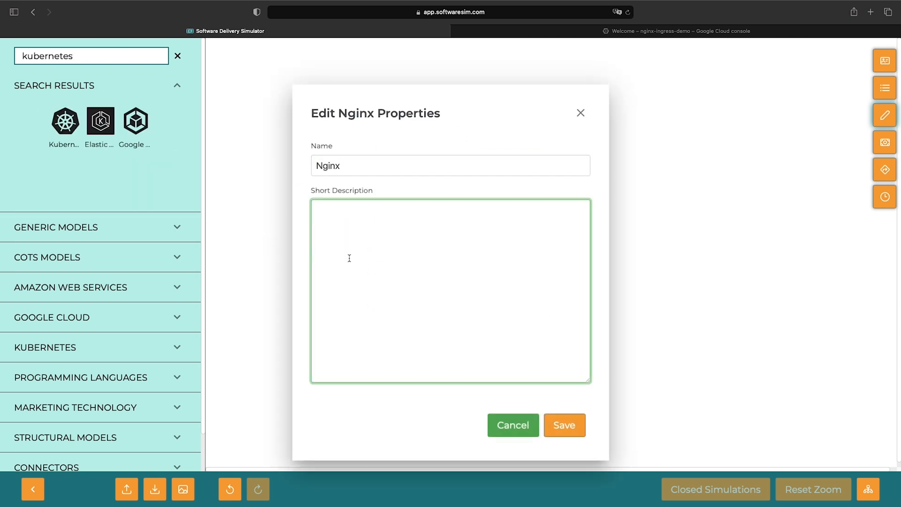
{"action": "type", "text": "Networking, load balancin"}
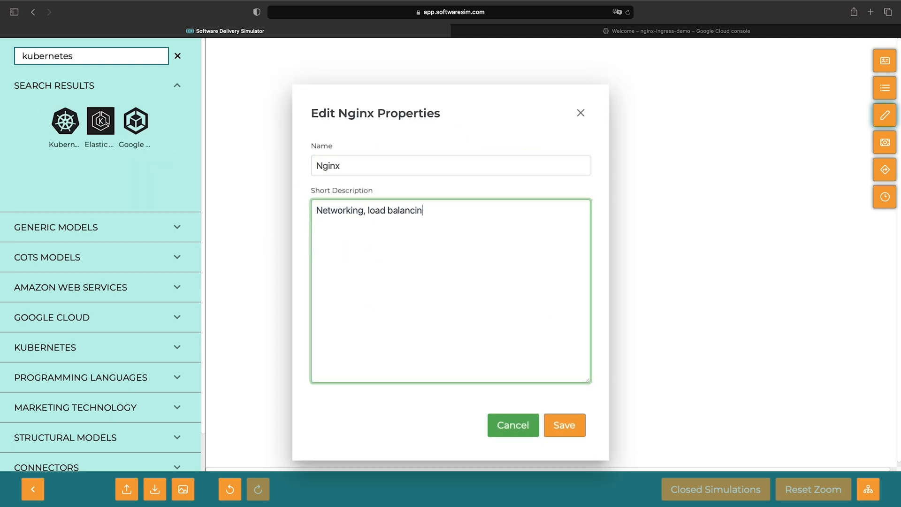
{"action": "type", "text": "g, ingress, egress, prox"}
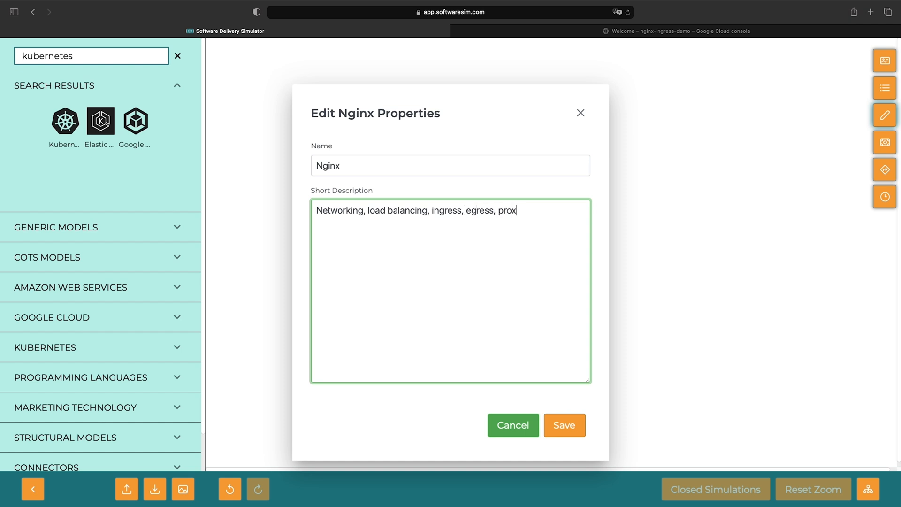
{"action": "left_click", "coordinate": [564, 425]}
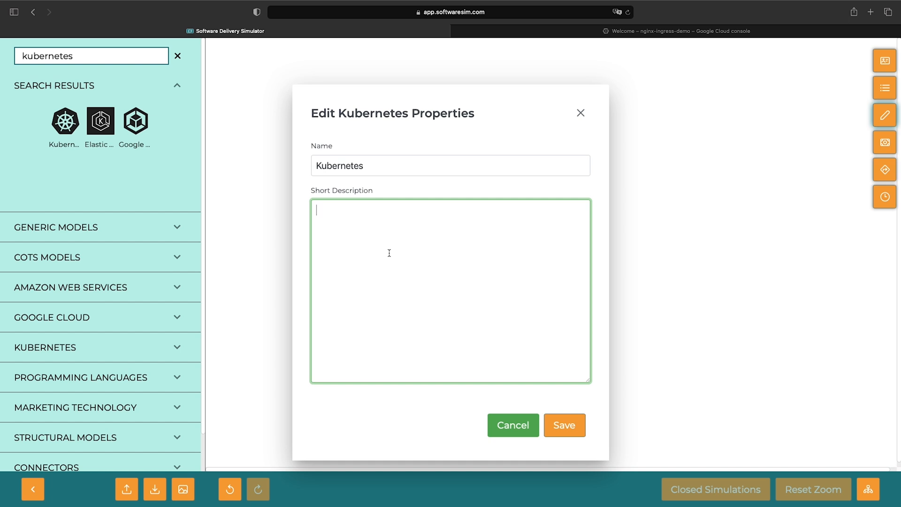
Add a Kubernetes 'Container orchestration' box plus Ingress and Service boxes to the diagram.
{"action": "type", "text": "Container orchestr"}
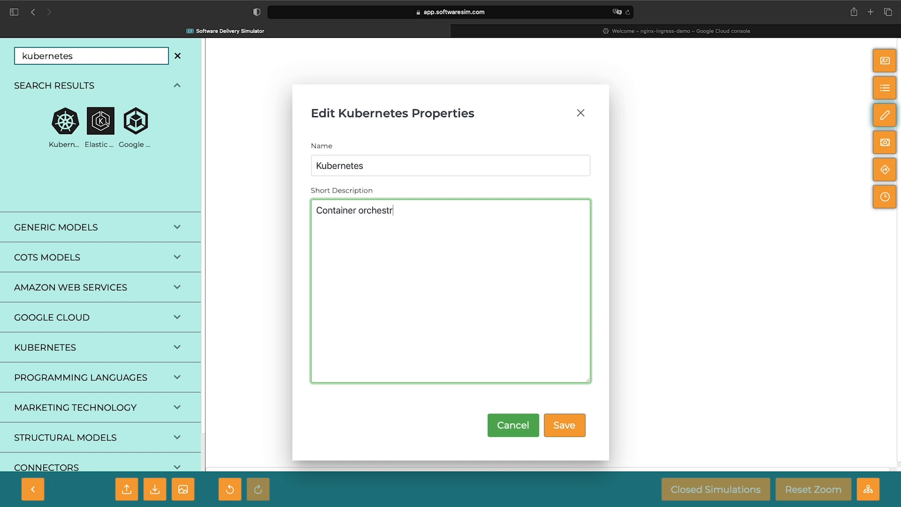
{"action": "left_click", "coordinate": [564, 425]}
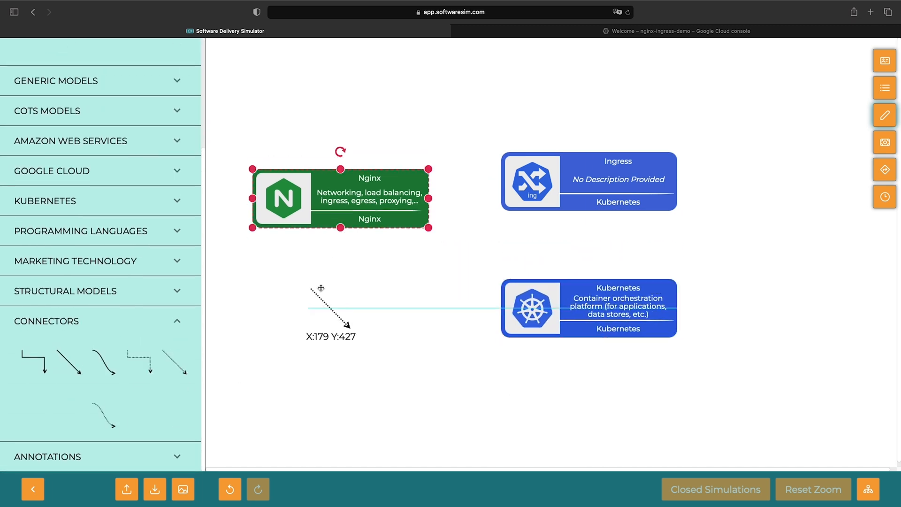
{"action": "type", "text": "ingress"}
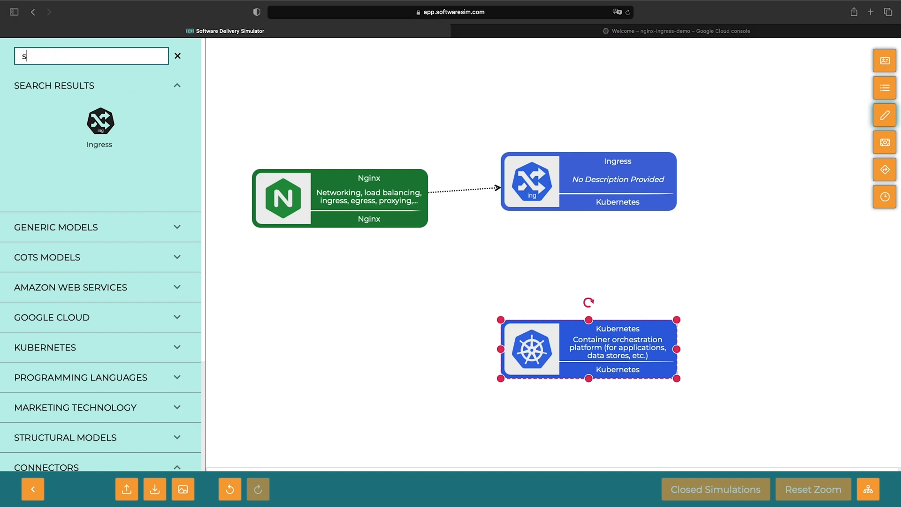
{"action": "type", "text": "ervice"}
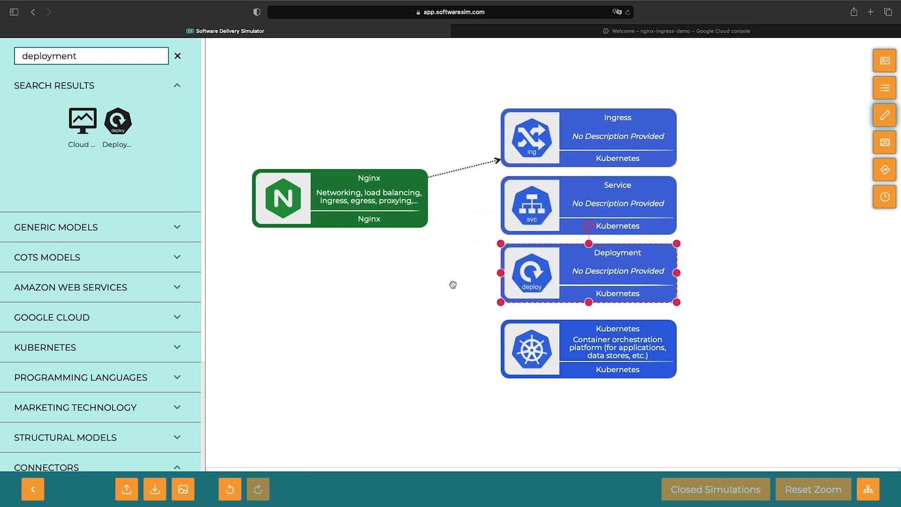
{"action": "scroll", "scroll_direction": "down", "scroll_amount": 3}
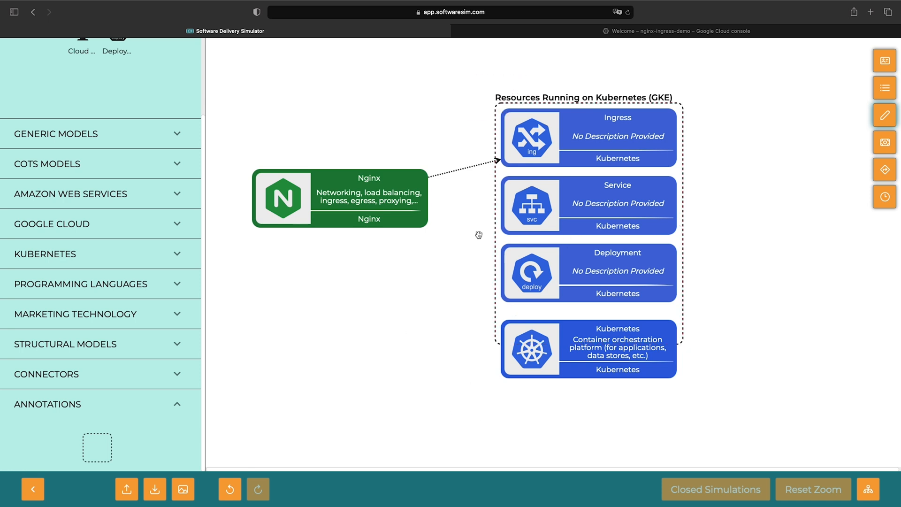
Add Deployment and a Helm box described as 'Install the ingress-nginx system using the official Helm chart'.
{"action": "type", "text": "deployment"}
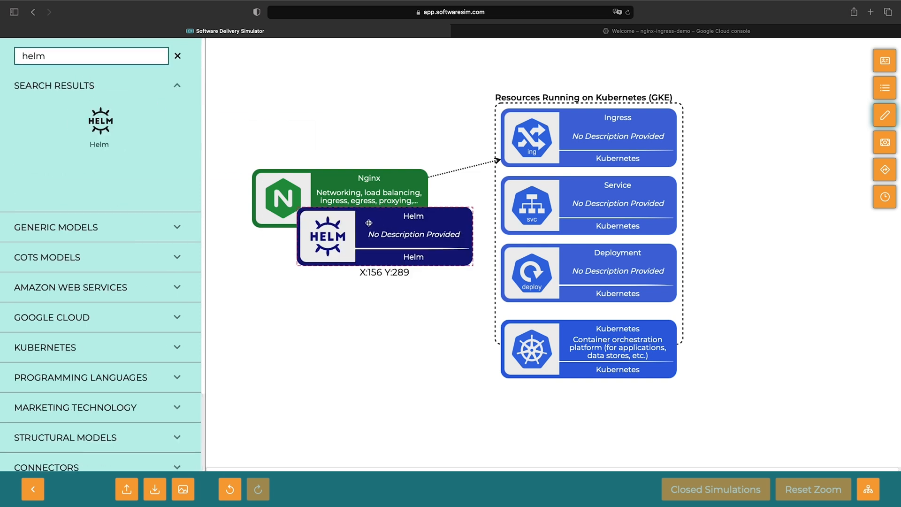
{"action": "double_click", "coordinate": [385, 236]}
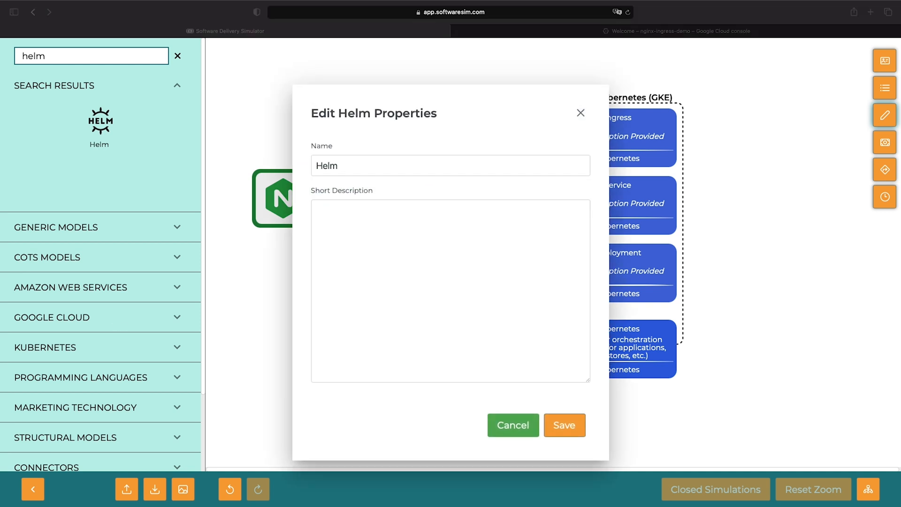
{"action": "type", "text": "Install the ingress-nginx"}
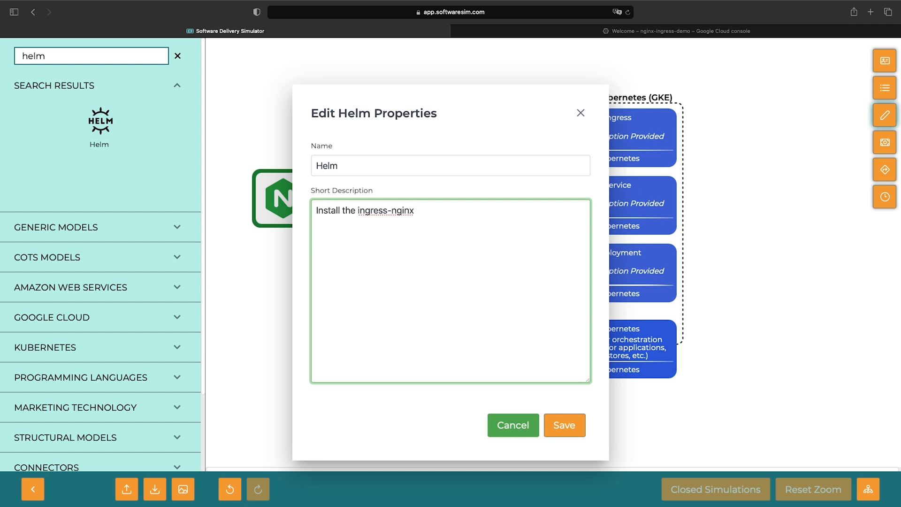
{"action": "type", "text": "system using the official"}
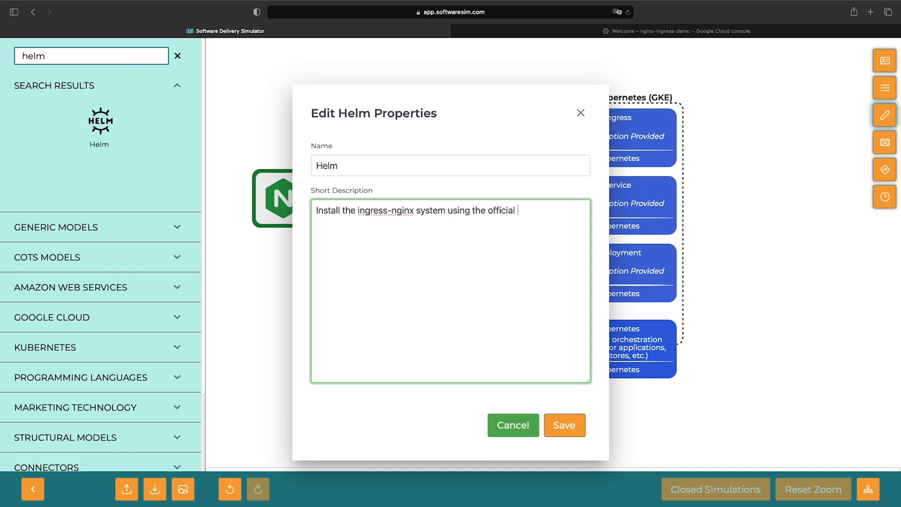
{"action": "type", "text": "Helm chart"}
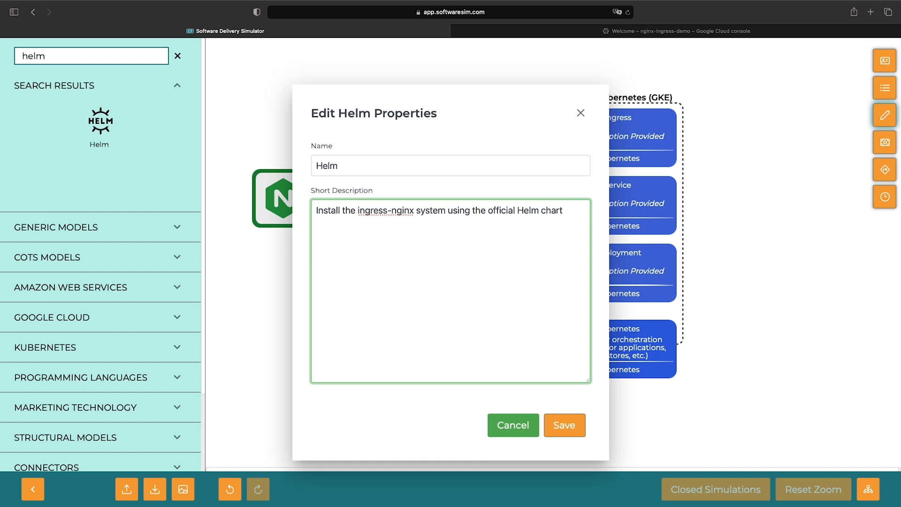
{"action": "left_click", "coordinate": [564, 425]}
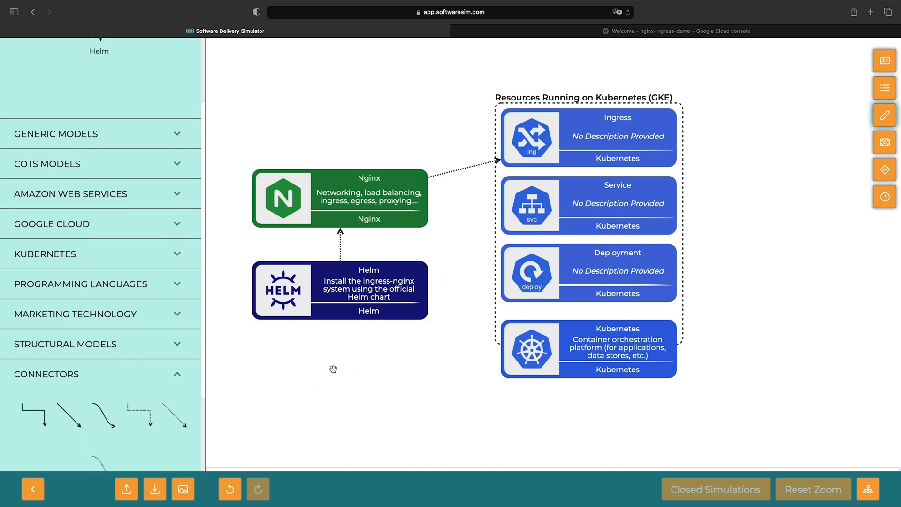
Add an Engineers user box and save its description.
{"action": "type", "text": "user"}
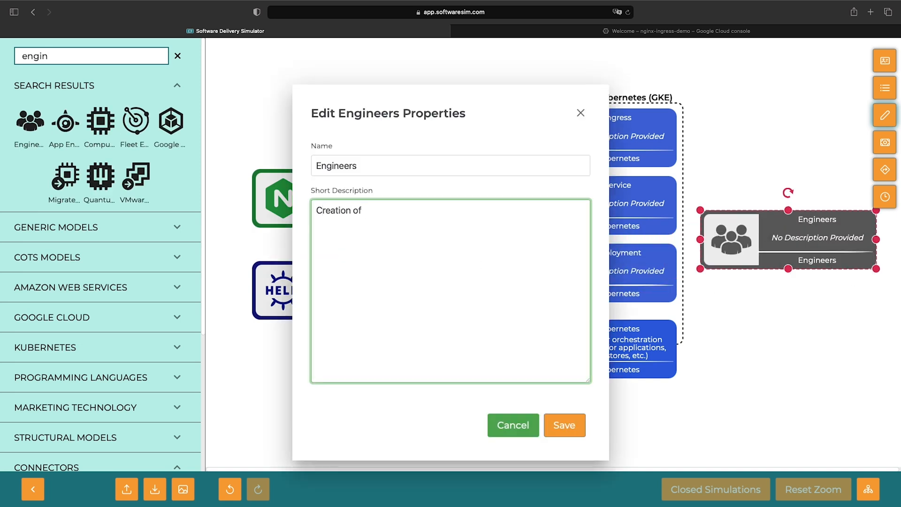
{"action": "left_click", "coordinate": [564, 425]}
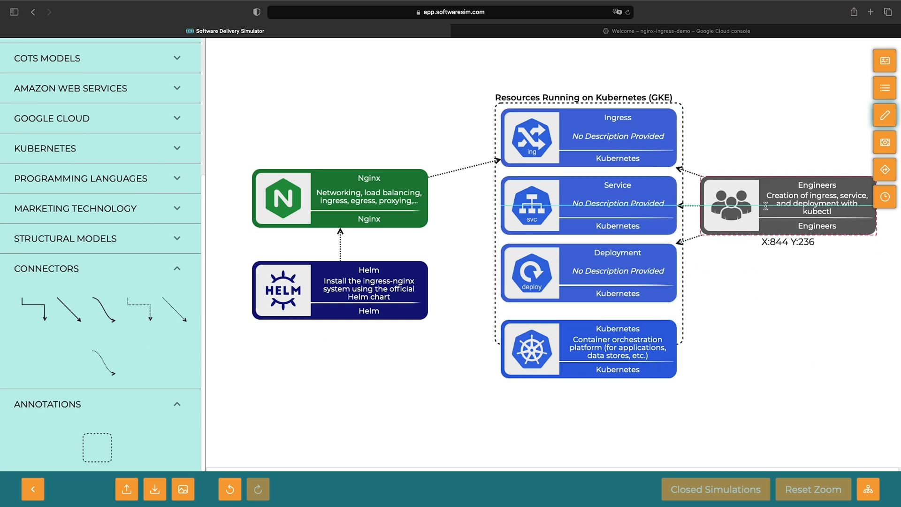
Describe the Ingress and Deployment boxes, the latter as controlling pods (Docker).
{"action": "double_click", "coordinate": [588, 137]}
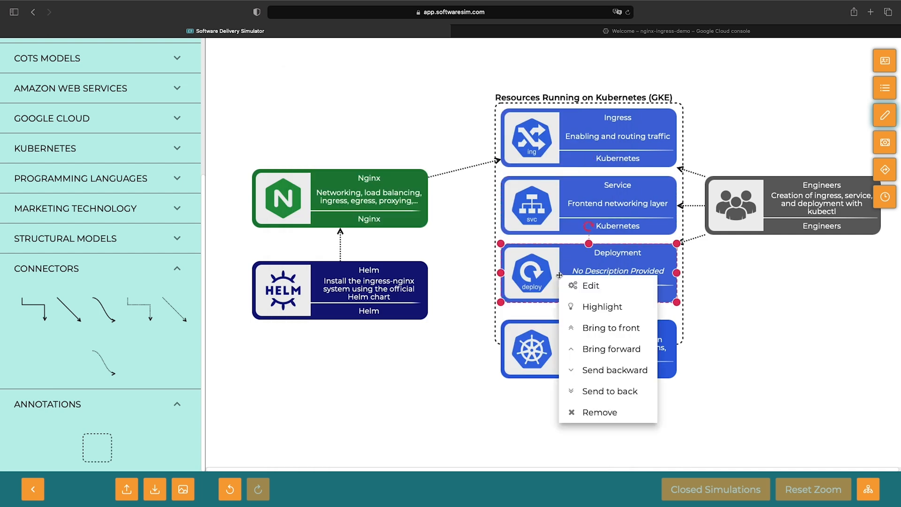
{"action": "left_click", "coordinate": [589, 286]}
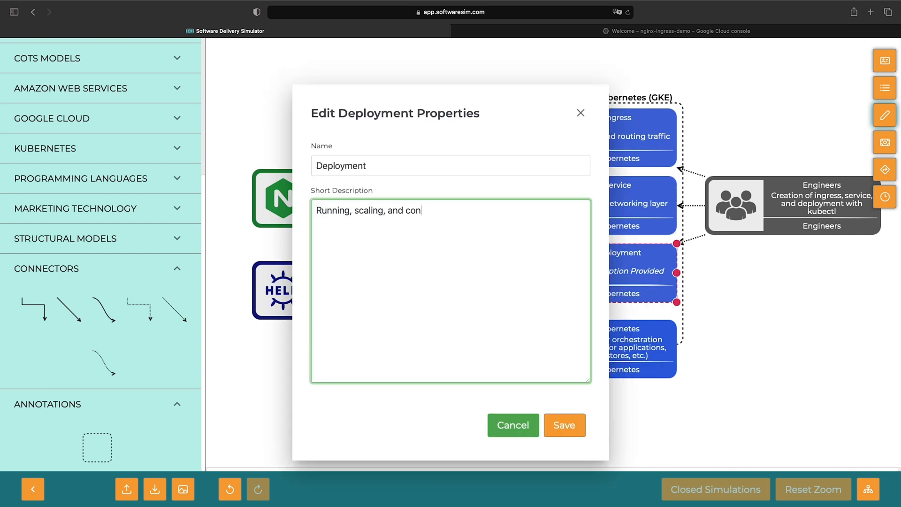
{"action": "type", "text": "trolling pods (Docker)"}
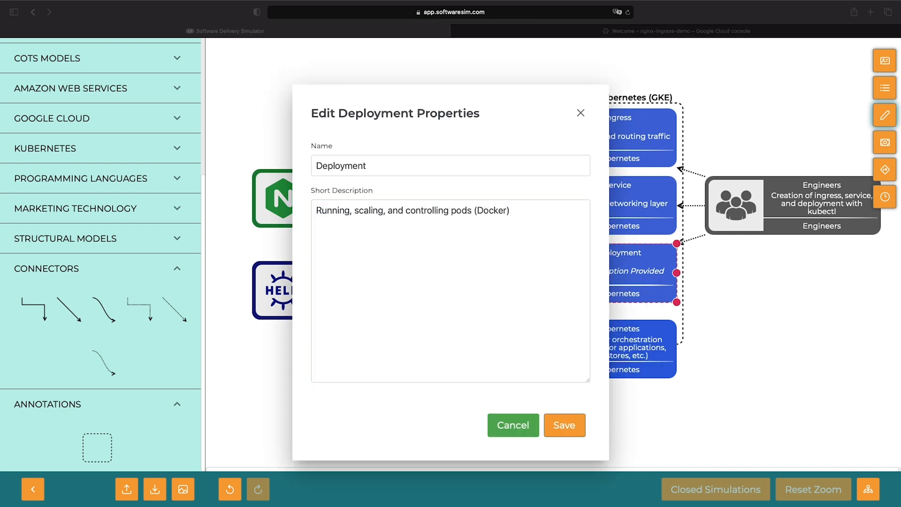
{"action": "left_click", "coordinate": [564, 425]}
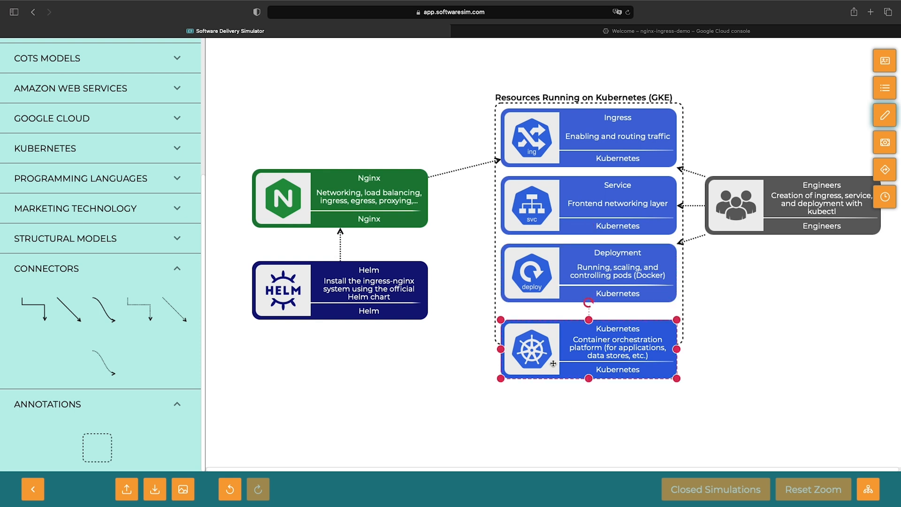
{"action": "mouse_move", "coordinate": [434, 368]}
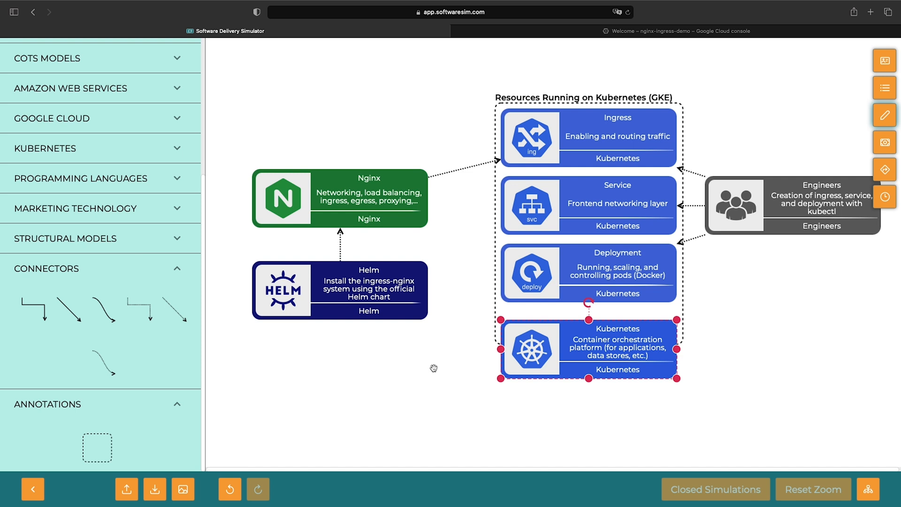
{"action": "mouse_move", "coordinate": [378, 331]}
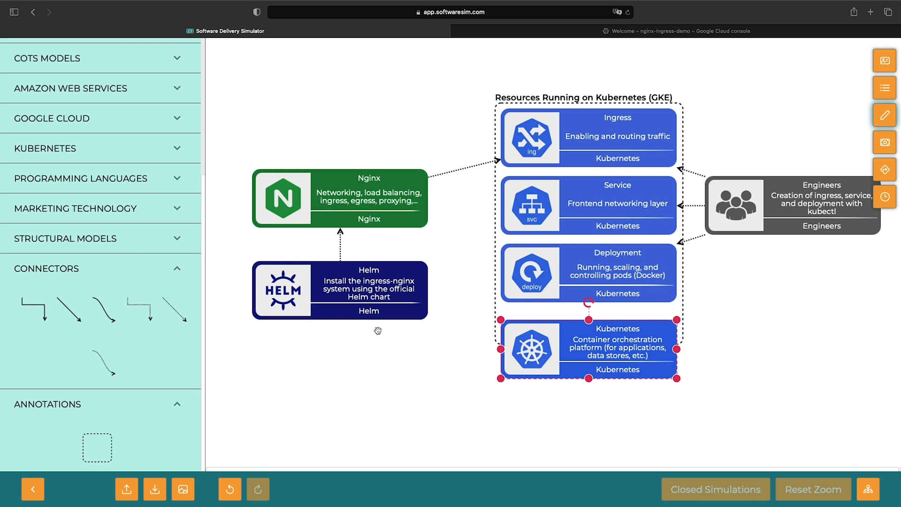
Select the Helm and Engineers boxes and review the Helm box's actions.
{"action": "left_click", "coordinate": [338, 290]}
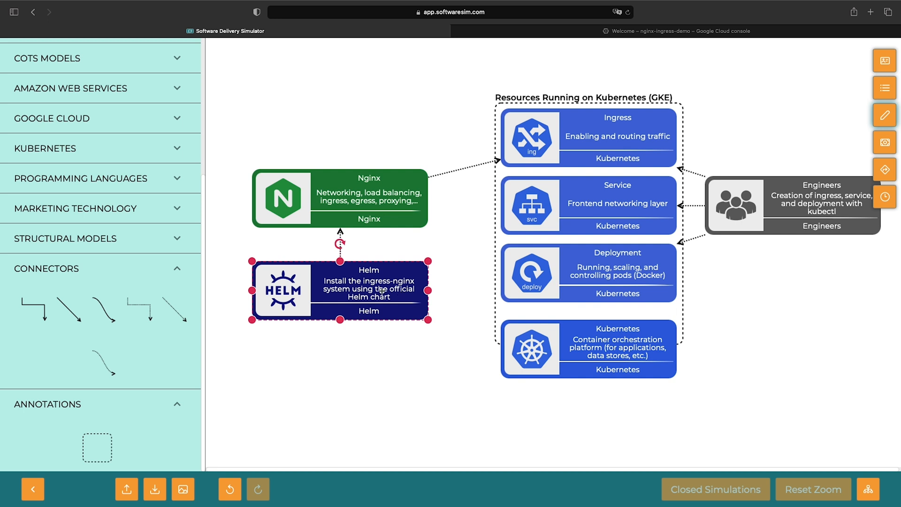
{"action": "mouse_move", "coordinate": [382, 292]}
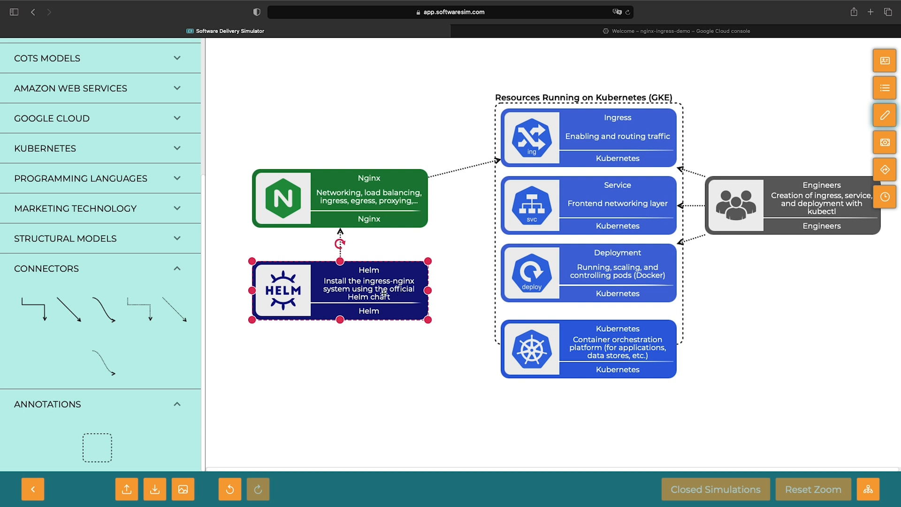
{"action": "left_click", "coordinate": [792, 204]}
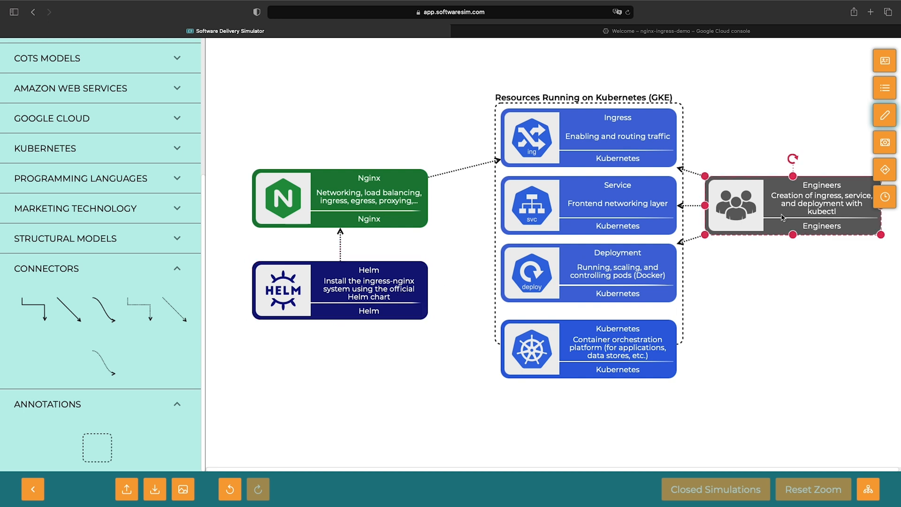
{"action": "right_click", "coordinate": [339, 290]}
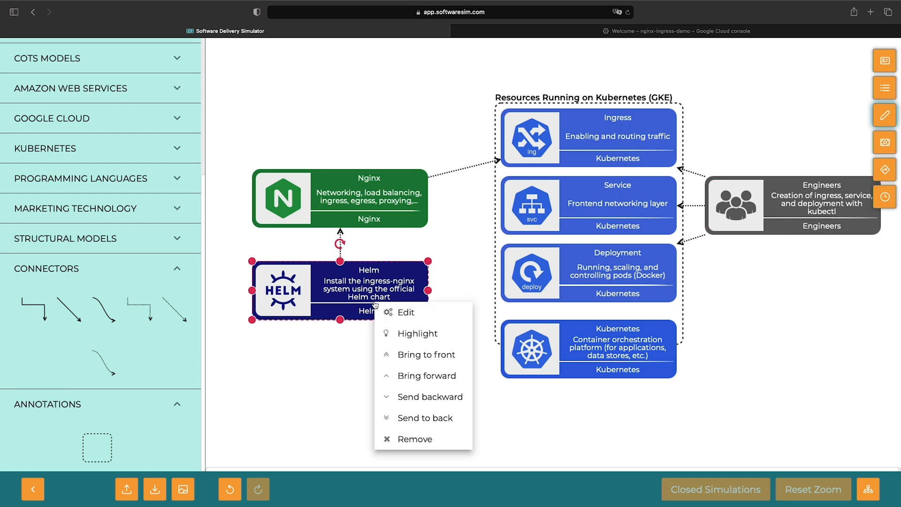
{"action": "left_click", "coordinate": [406, 311]}
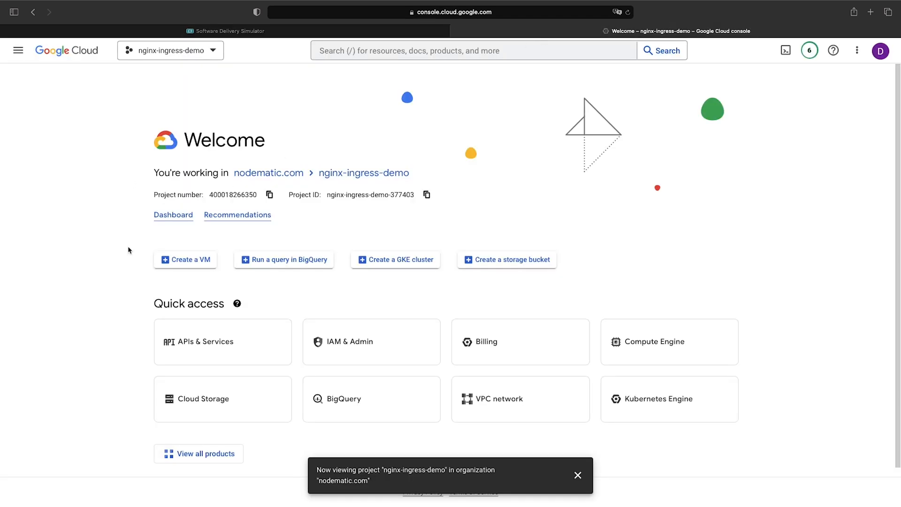
{"action": "mouse_move", "coordinate": [110, 100]}
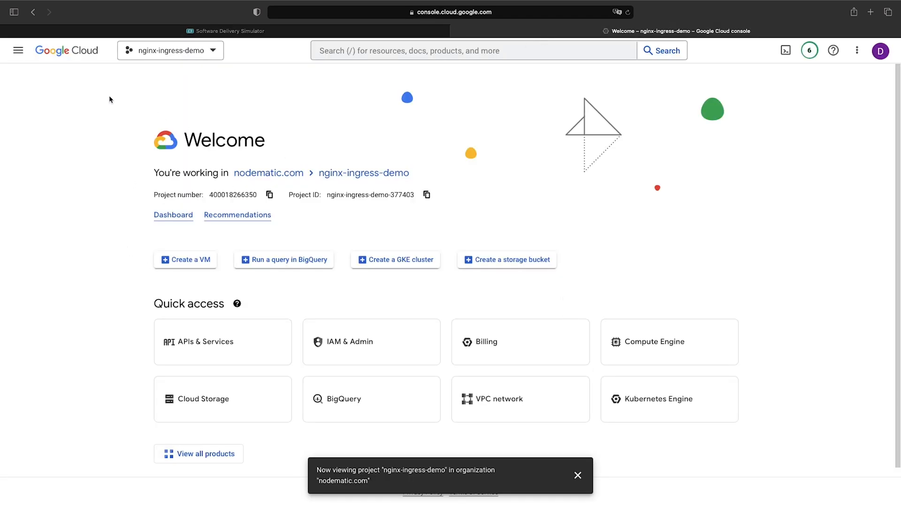
Navigate to Kubernetes Engine clusters, landing on the Kubernetes Engine API page.
{"action": "left_click", "coordinate": [18, 50]}
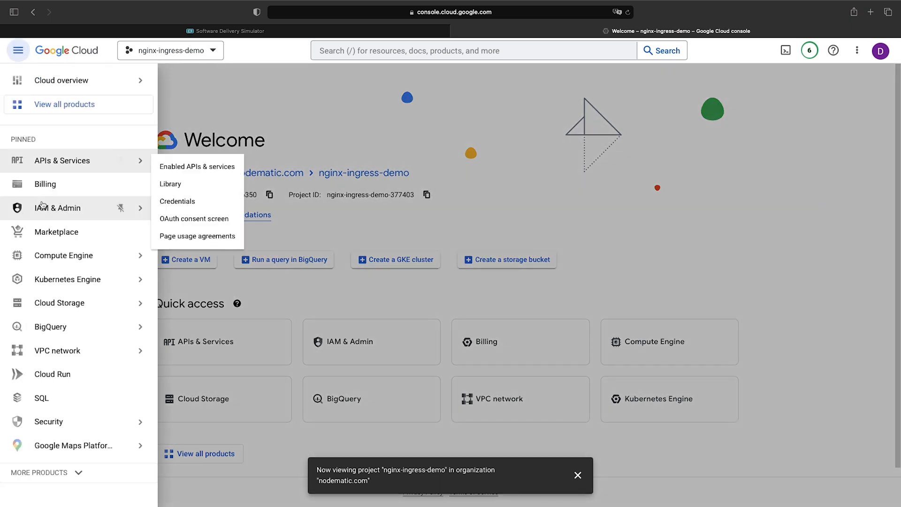
{"action": "left_click", "coordinate": [66, 280]}
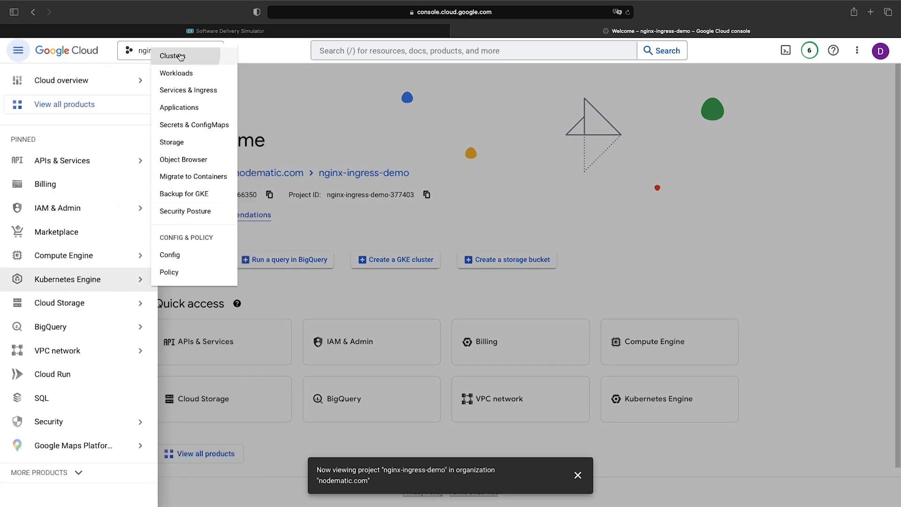
{"action": "left_click", "coordinate": [173, 56]}
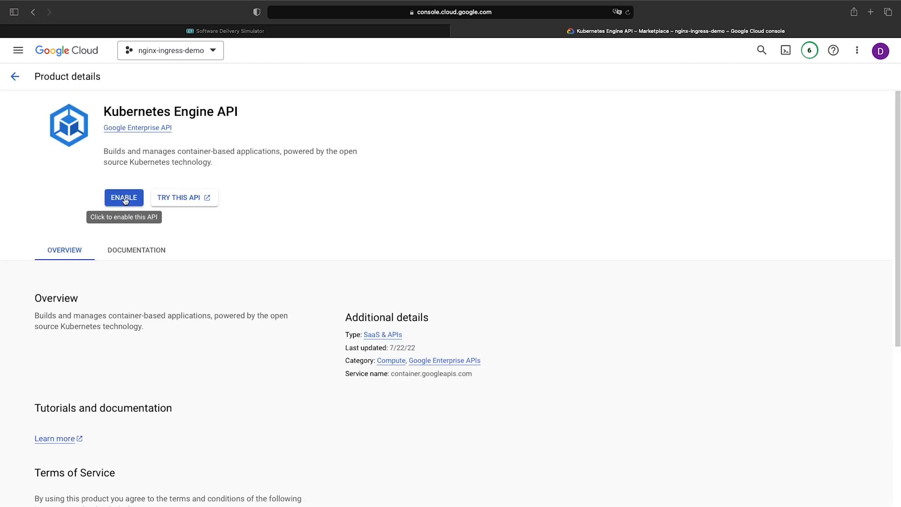
Enable the Kubernetes Engine API for the nginx-ingress-demo project.
{"action": "left_click", "coordinate": [124, 198]}
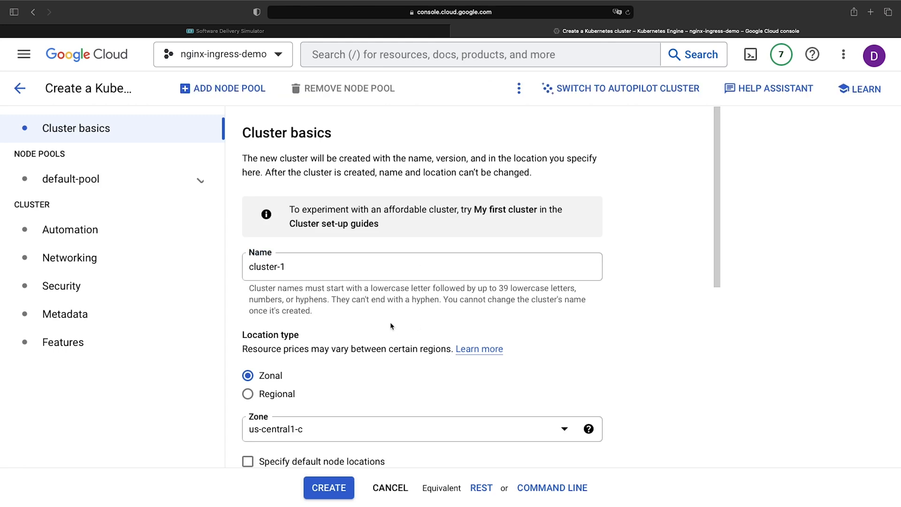
Review the default-pool node settings: e2-medium machines with 100 GB balanced boot disks.
{"action": "scroll", "scroll_direction": "down", "scroll_amount": 3}
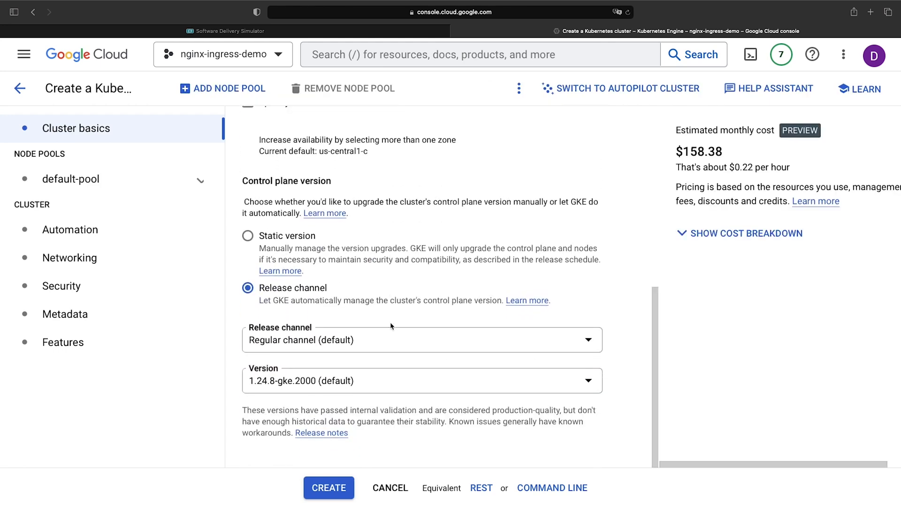
{"action": "left_click", "coordinate": [70, 178]}
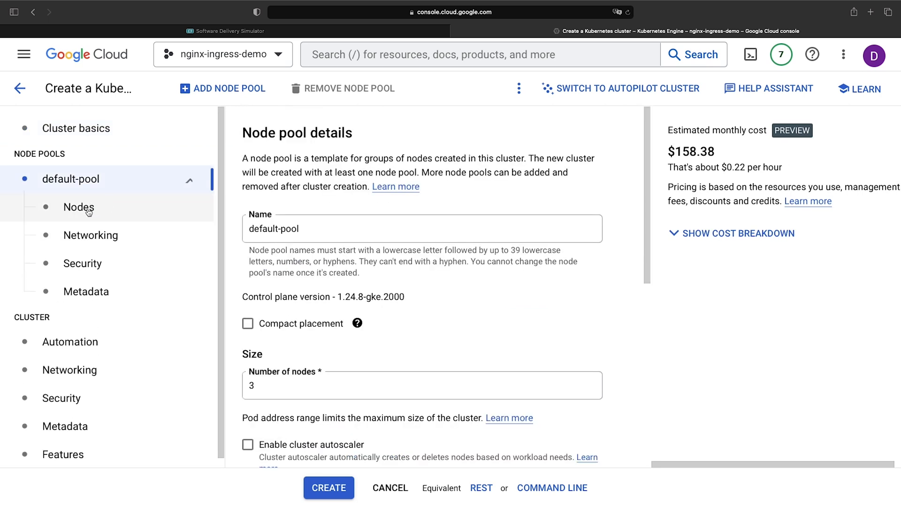
{"action": "left_click", "coordinate": [78, 206]}
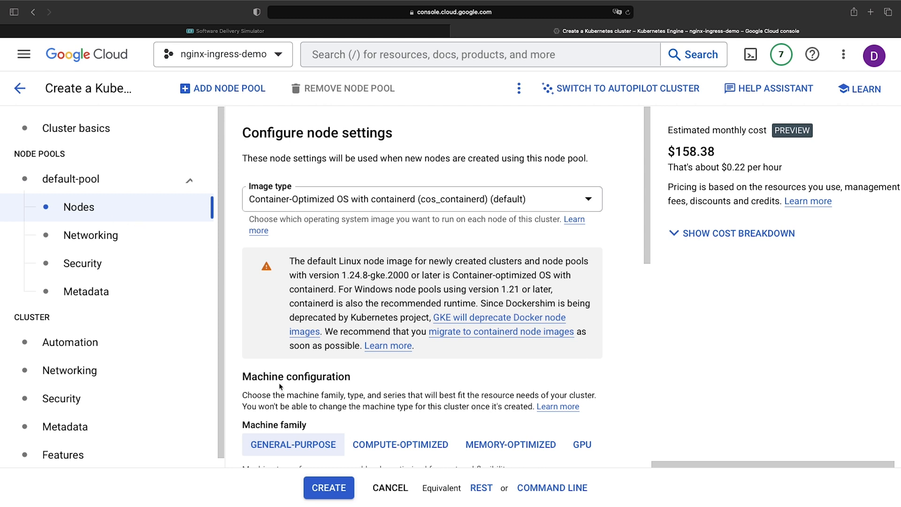
{"action": "scroll", "scroll_direction": "down", "scroll_amount": 3}
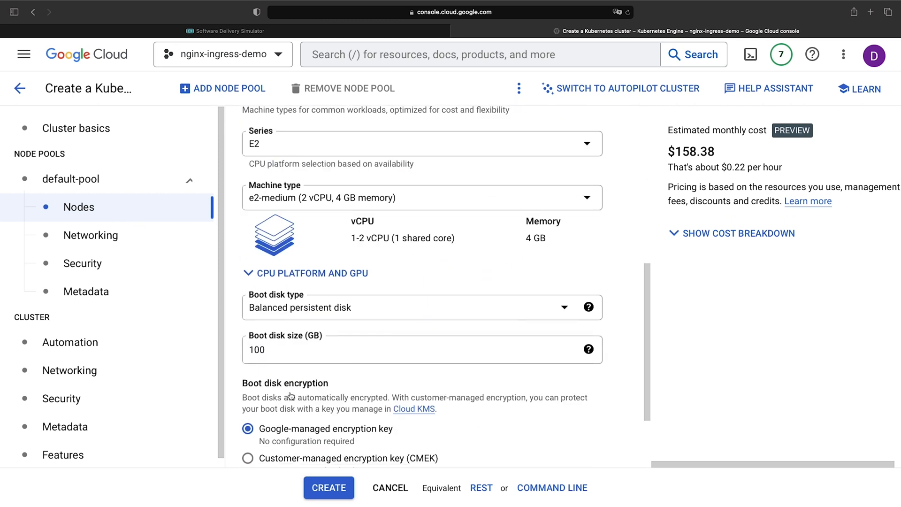
{"action": "scroll", "scroll_direction": "down", "scroll_amount": 3}
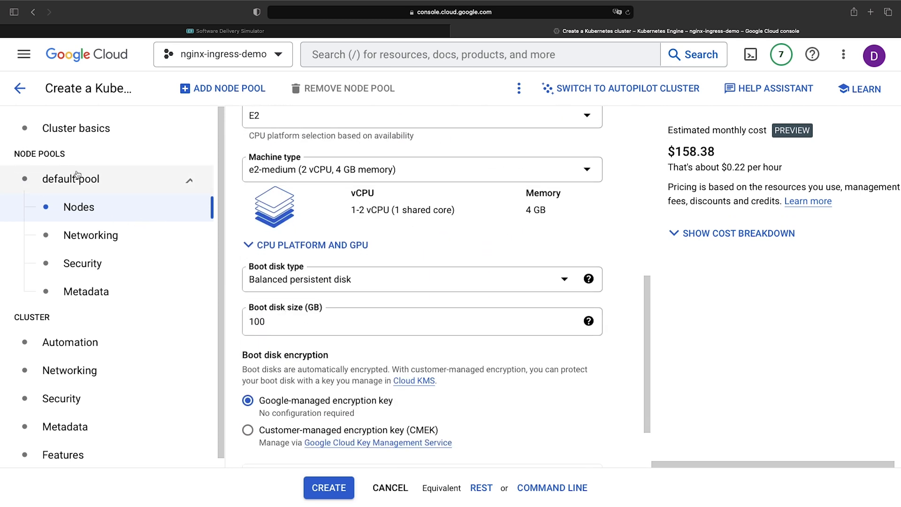
{"action": "scroll", "scroll_direction": "down", "scroll_amount": 3}
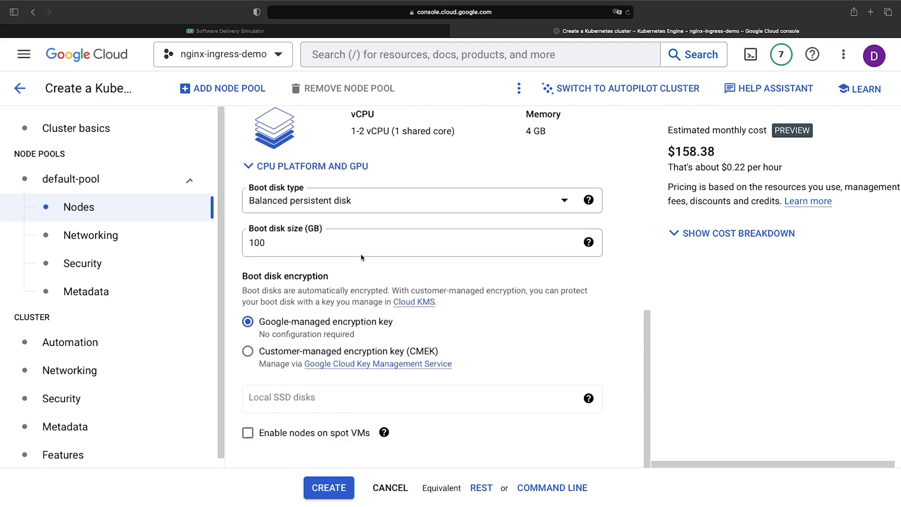
{"action": "scroll", "scroll_direction": "up", "scroll_amount": 3}
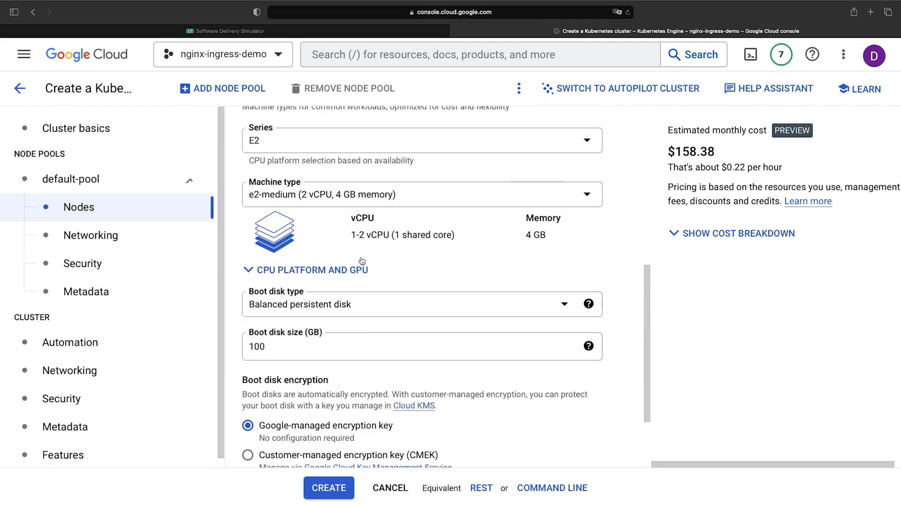
{"action": "scroll", "scroll_direction": "up", "scroll_amount": 3}
{"action": "type", "text": "1"}
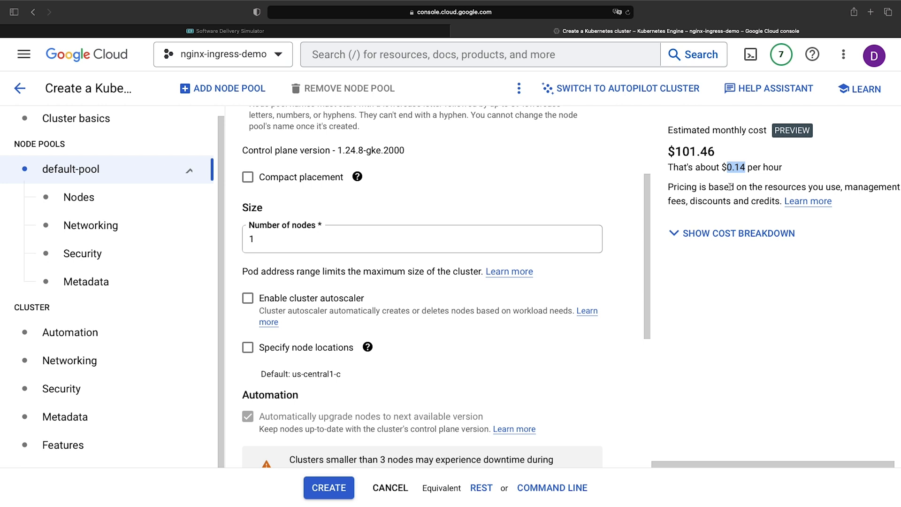
{"action": "mouse_move", "coordinate": [702, 212]}
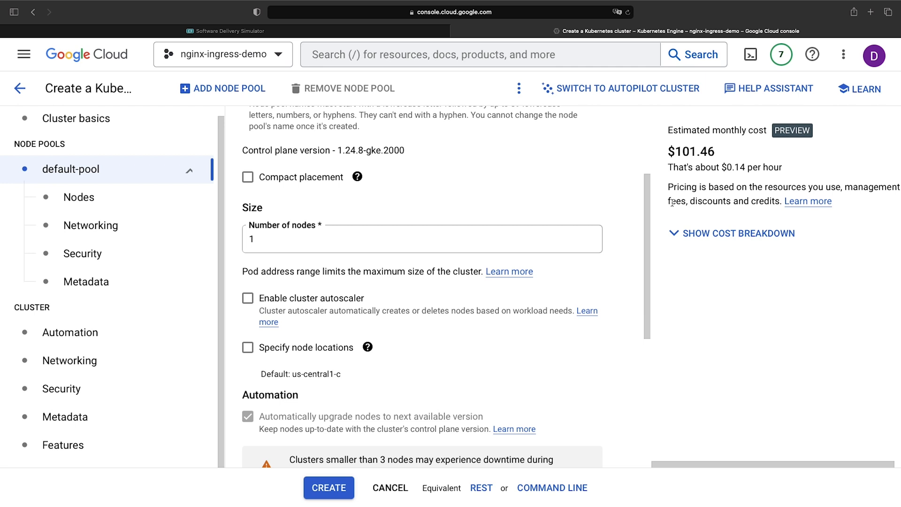
Create the single-node cluster-1 in us-central1-c.
{"action": "scroll", "scroll_direction": "down", "scroll_amount": 3}
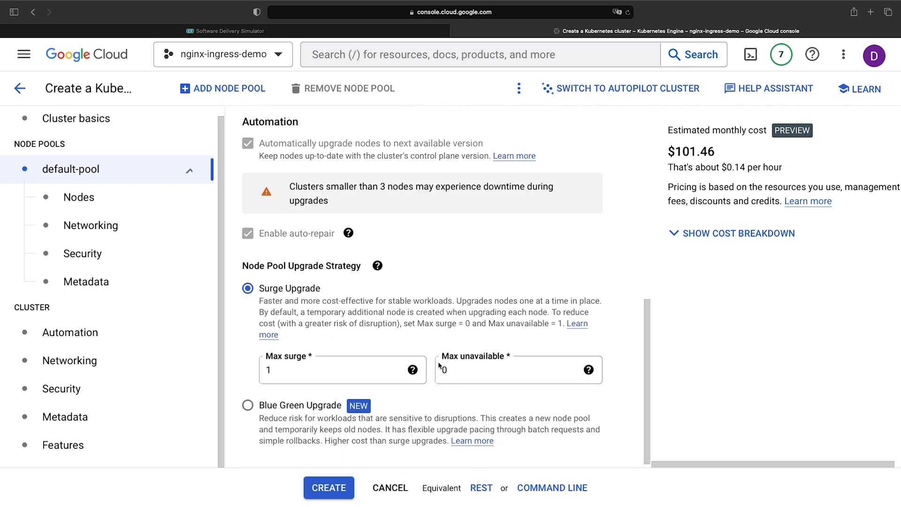
{"action": "left_click", "coordinate": [329, 487]}
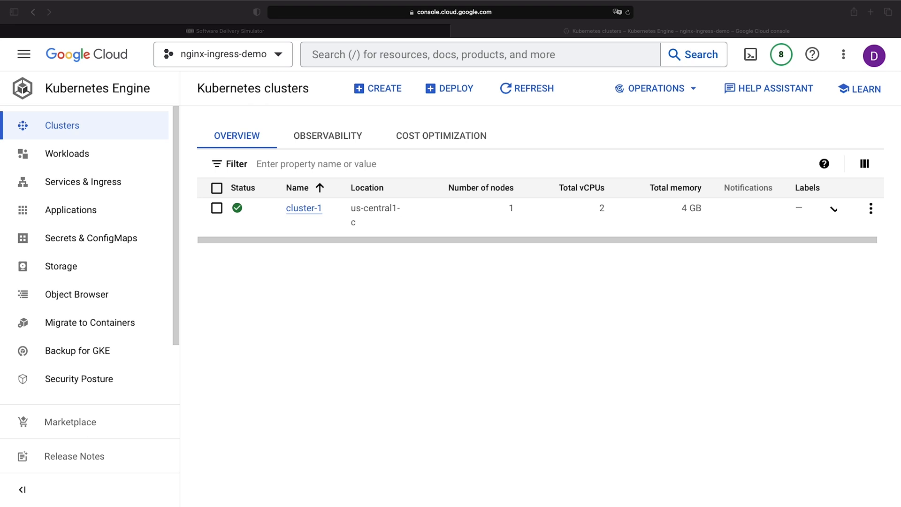
{"action": "mouse_move", "coordinate": [396, 376]}
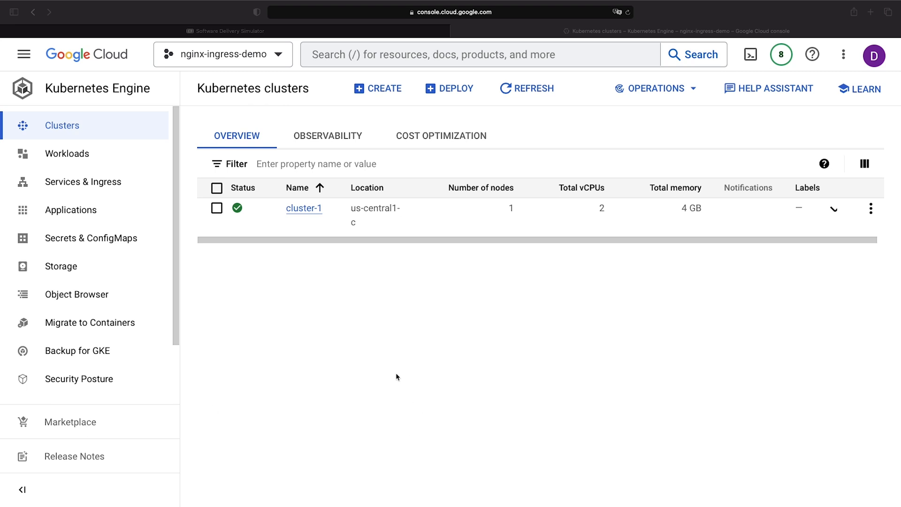
{"action": "mouse_move", "coordinate": [301, 281]}
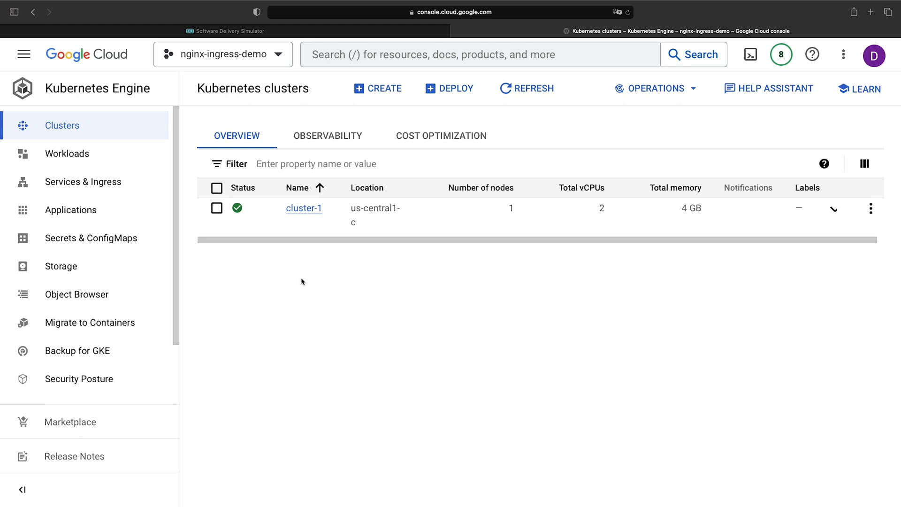
{"action": "mouse_move", "coordinate": [769, 88]}
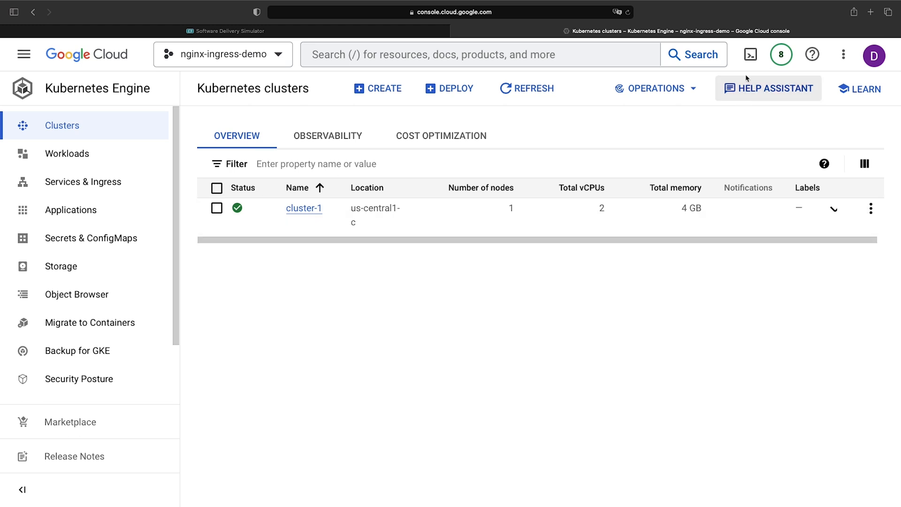
In Cloud Shell, authorize and run gcloud container clusters list showing cluster-1 running.
{"action": "left_click", "coordinate": [751, 55]}
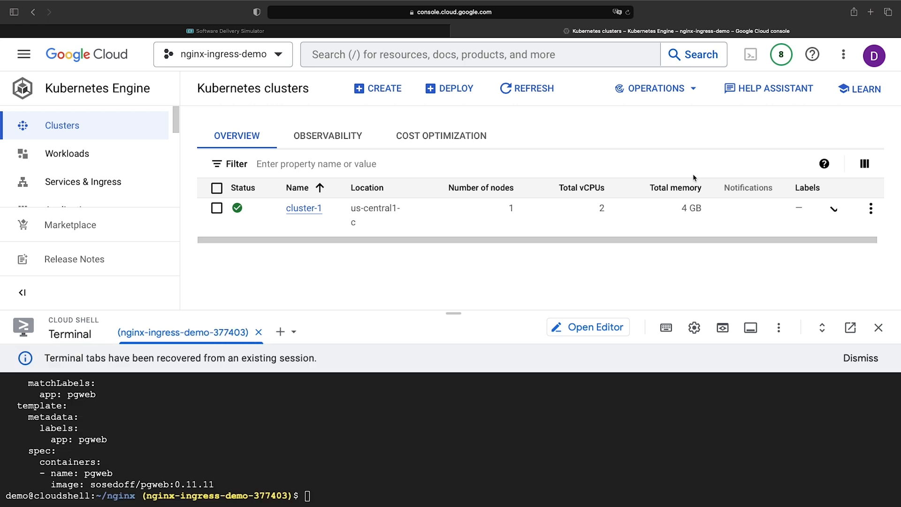
{"action": "mouse_move", "coordinate": [391, 454]}
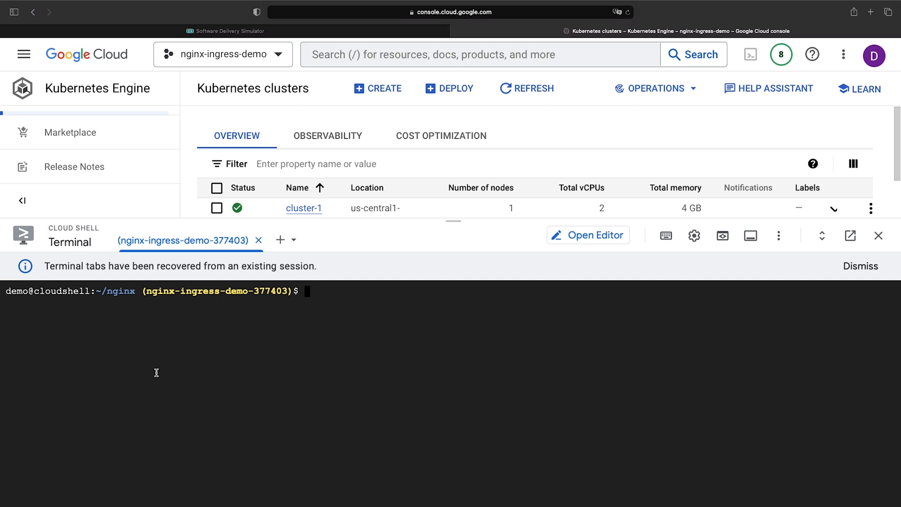
{"action": "mouse_move", "coordinate": [282, 362]}
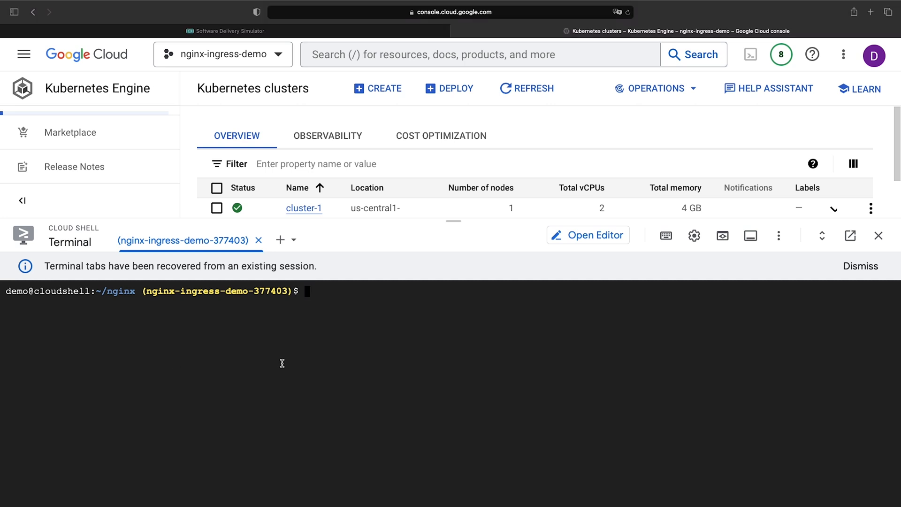
{"action": "type", "text": "helm dep"}
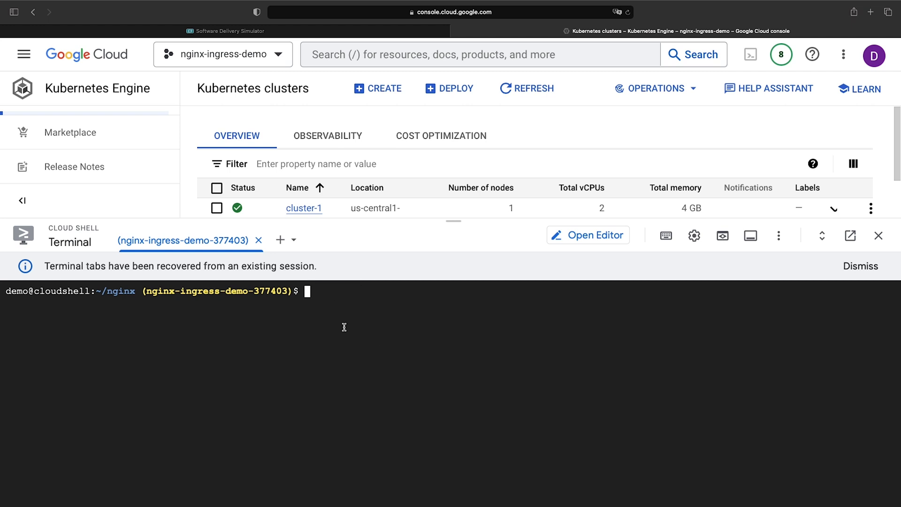
{"action": "type", "text": "gcloud container cluste"}
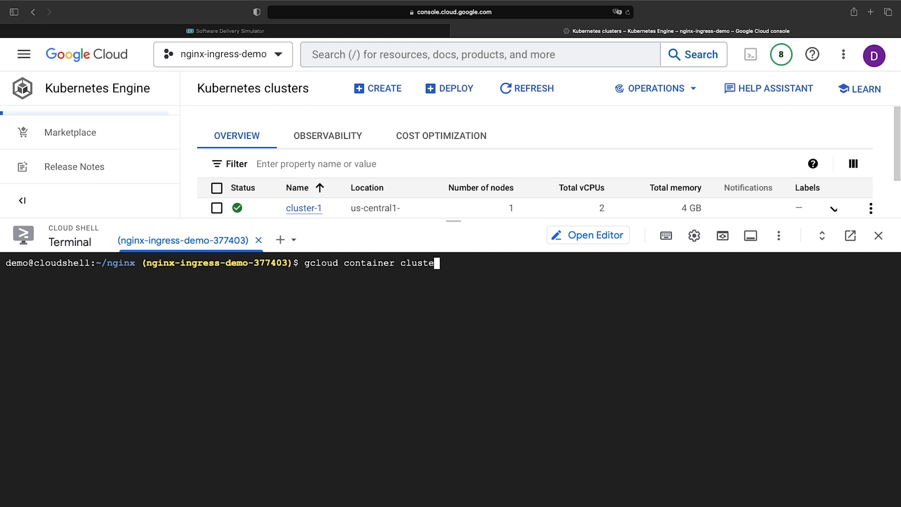
{"action": "key", "text": "Return"}
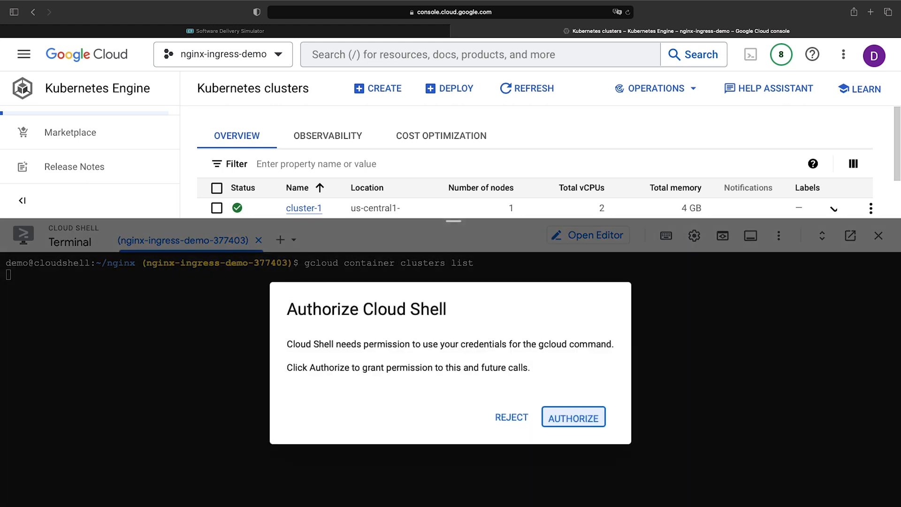
{"action": "left_click", "coordinate": [573, 417]}
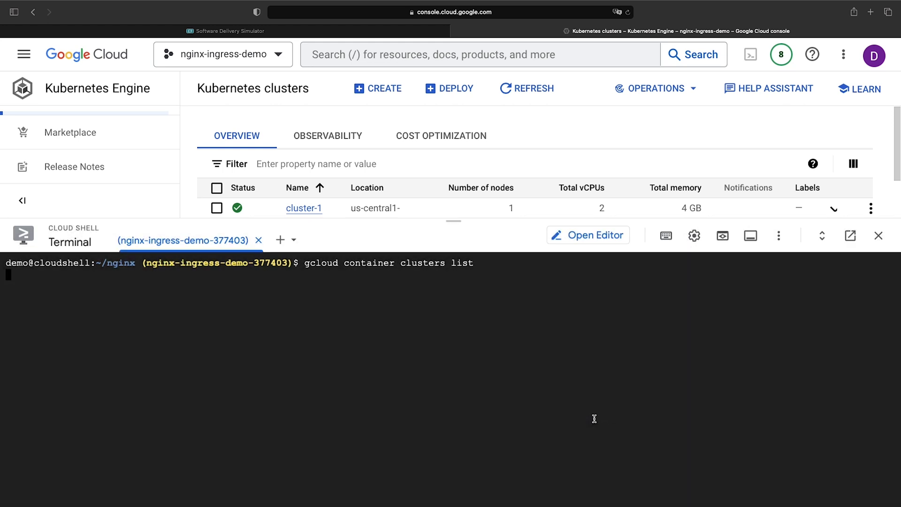
{"action": "key", "text": "Return"}
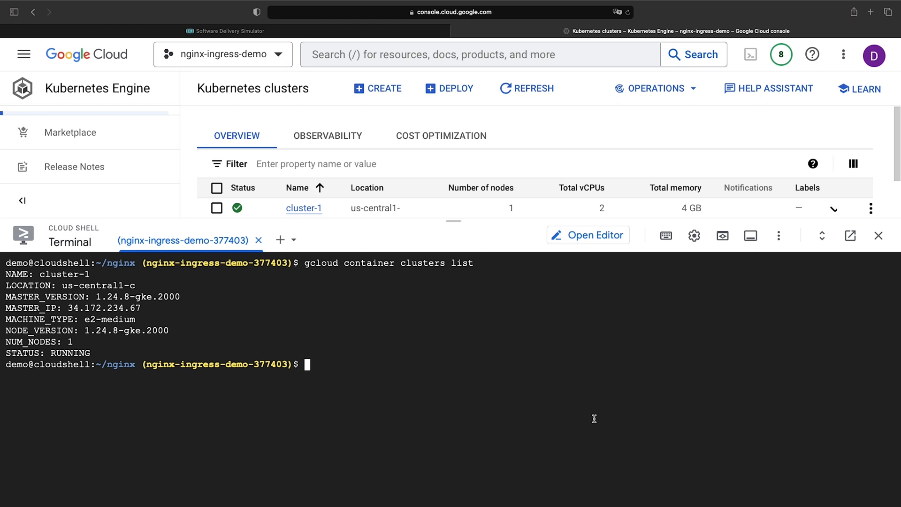
Fetch kubectl credentials for cluster-1 in zone us-central1-c with gcloud get-credentials.
{"action": "type", "text": "helm"}
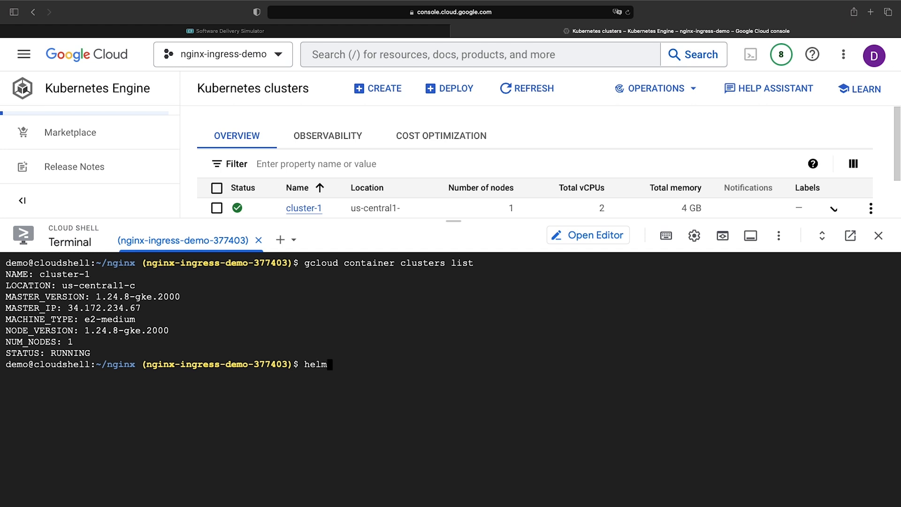
{"action": "type", "text": "kubect"}
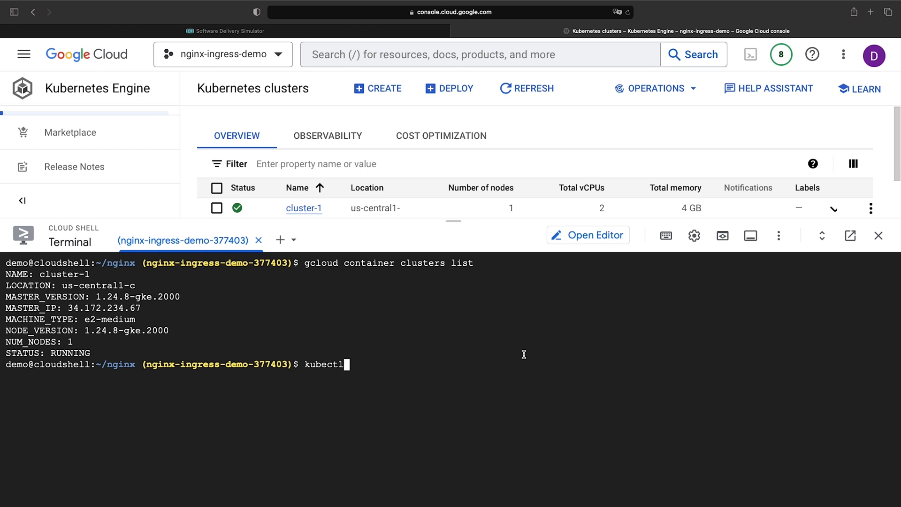
{"action": "key", "text": "ctrl+c"}
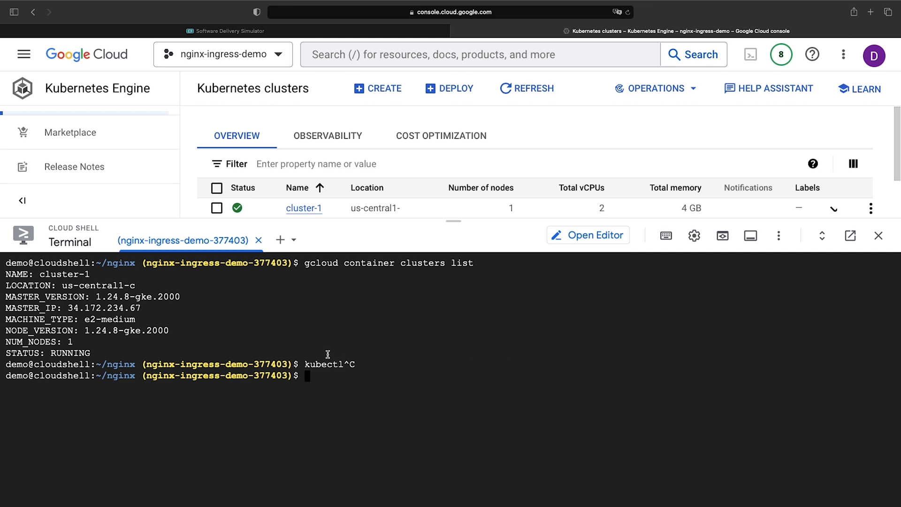
{"action": "type", "text": "gcl"}
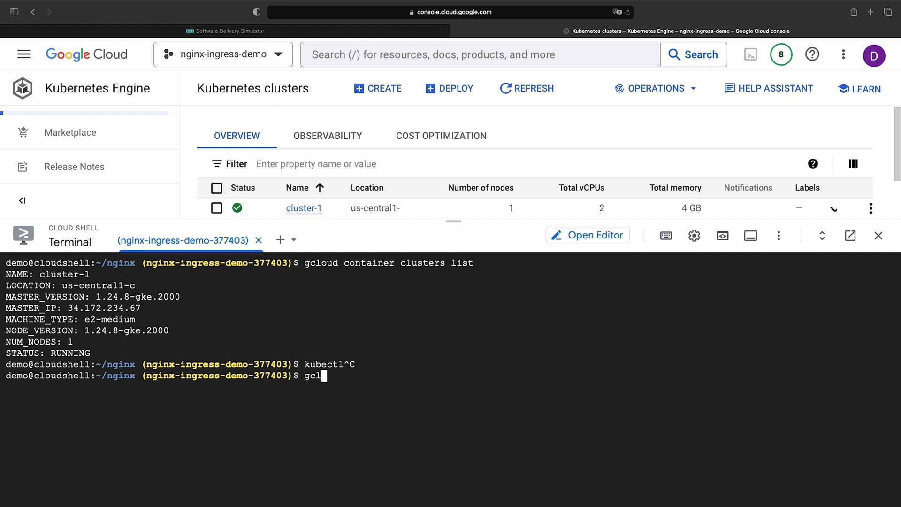
{"action": "type", "text": "oud"}
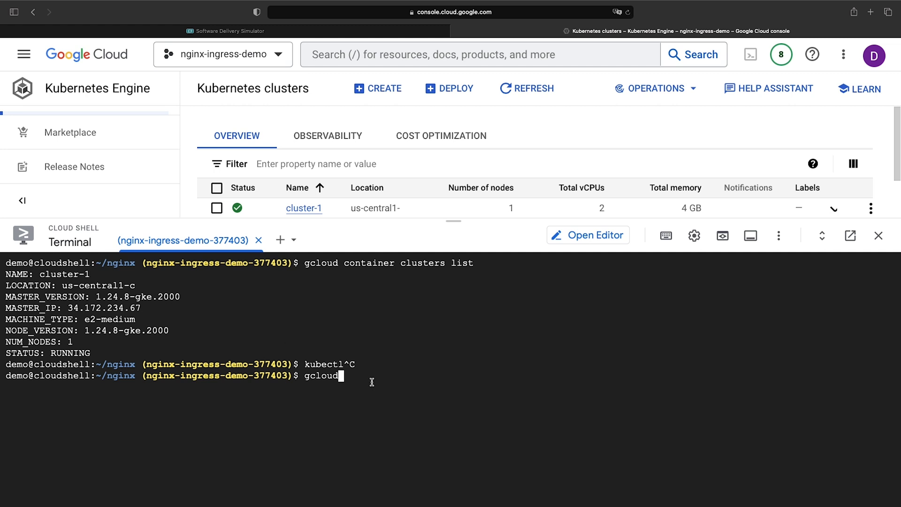
{"action": "type", "text": "container clusters get-cr"}
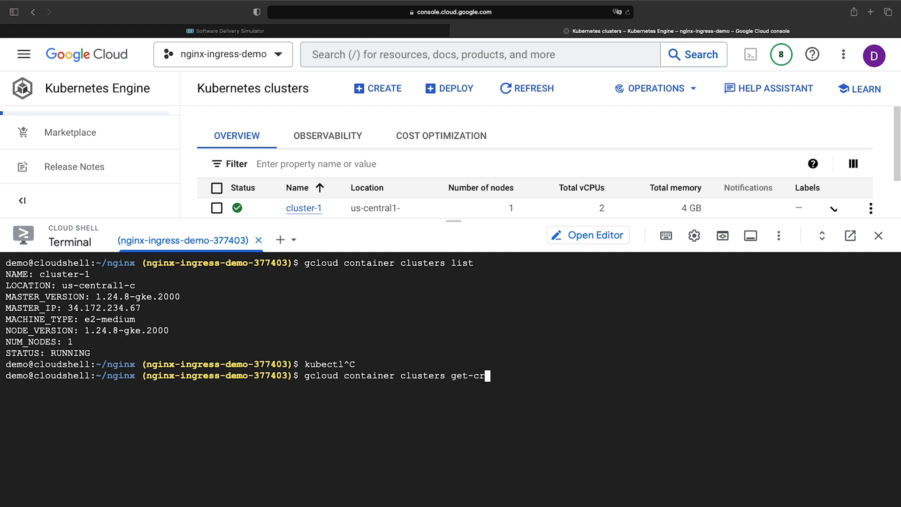
{"action": "type", "text": "edentials cluster-1 --z"}
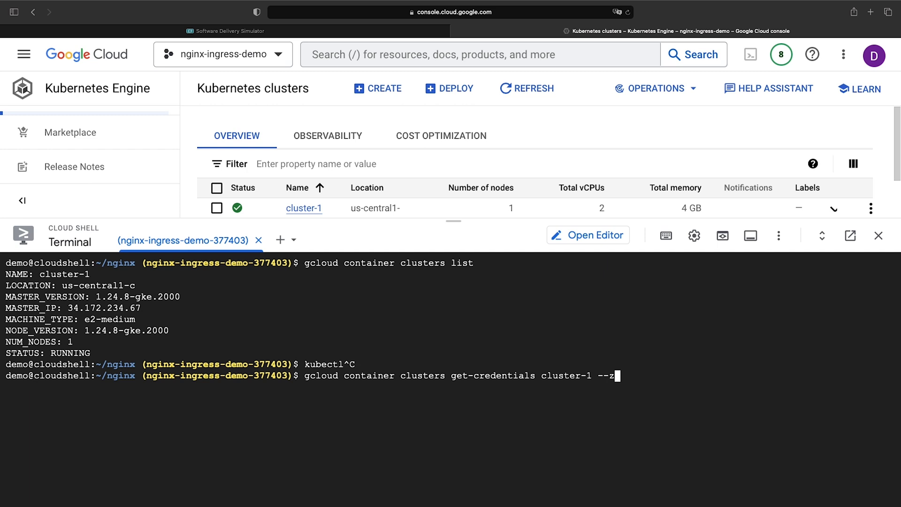
{"action": "type", "text": "one us-central1-c"}
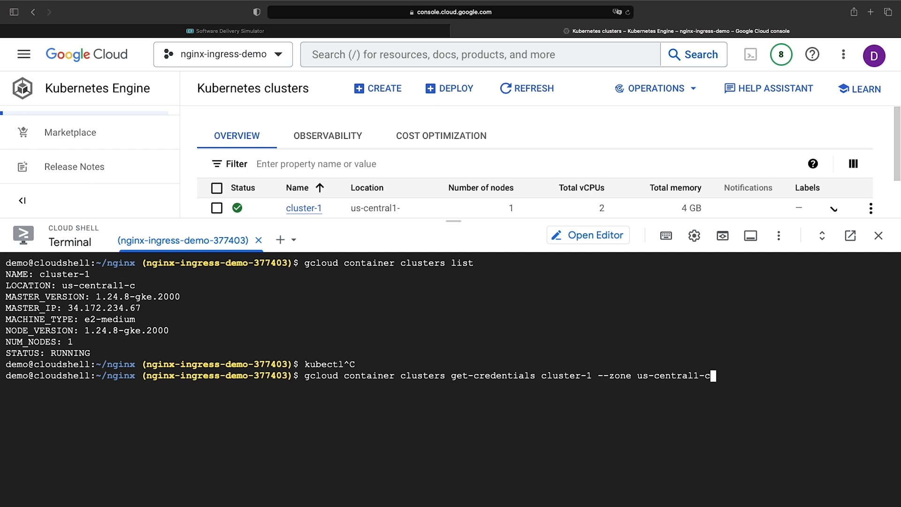
{"action": "key", "text": "Return"}
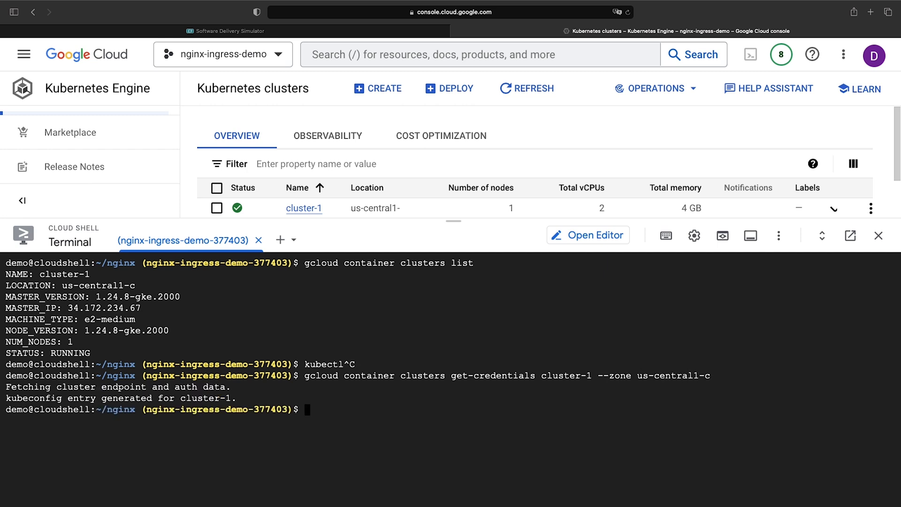
List the cluster namespaces with kubectl get ns.
{"action": "type", "text": "kubectl get ns"}
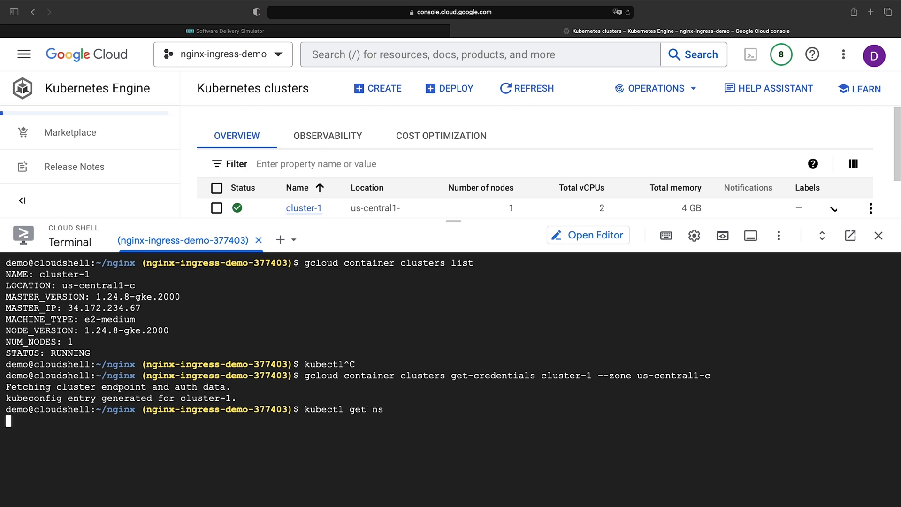
{"action": "key", "text": "Return"}
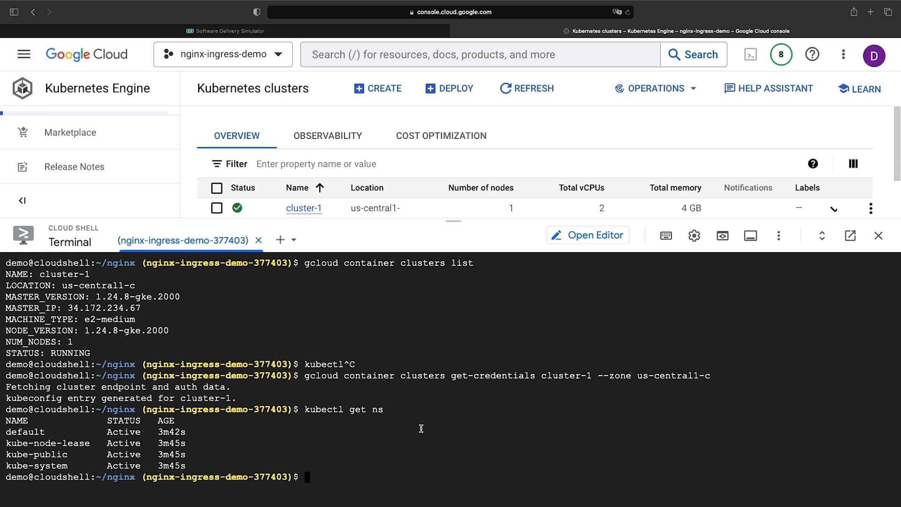
{"action": "mouse_move", "coordinate": [159, 439]}
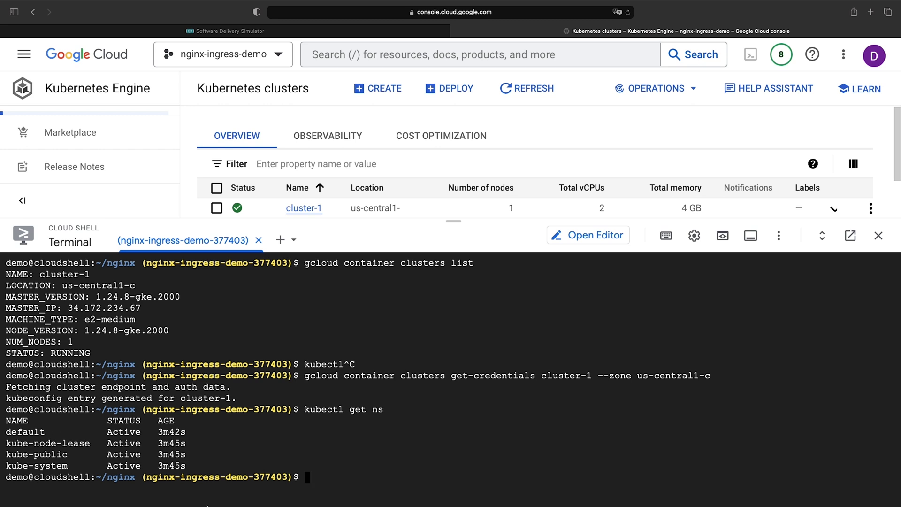
Add the ingress-nginx Helm repo from kubernetes.github.io and enter the helm install ingress-nginx command.
{"action": "type", "text": "helm dep"}
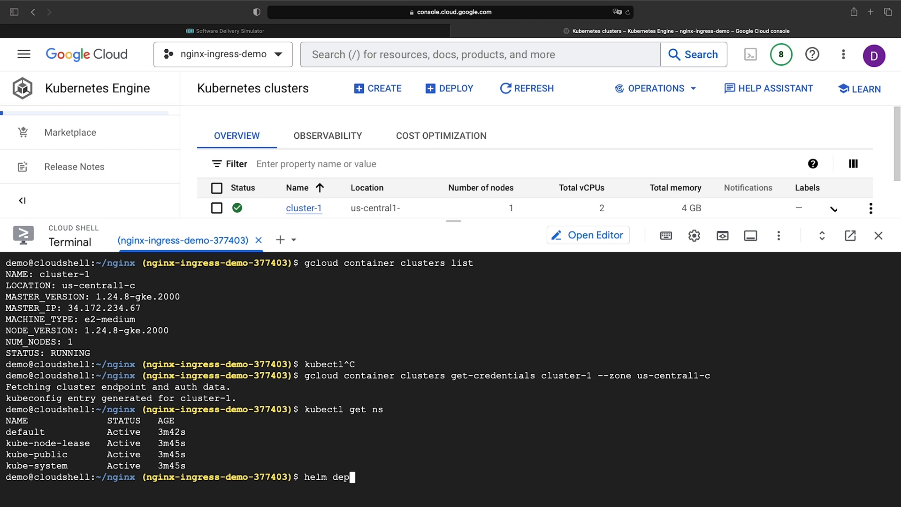
{"action": "type", "text": "add ingress-in"}
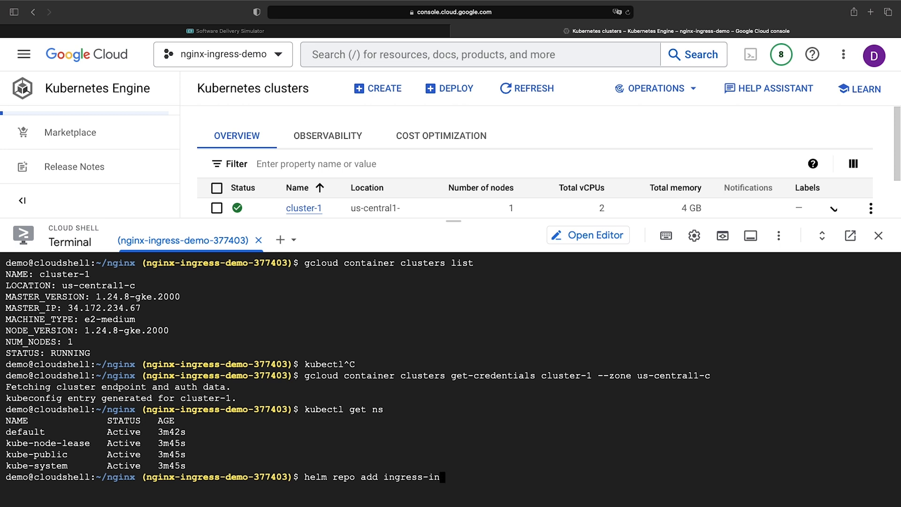
{"action": "type", "text": "ginx https://kube"}
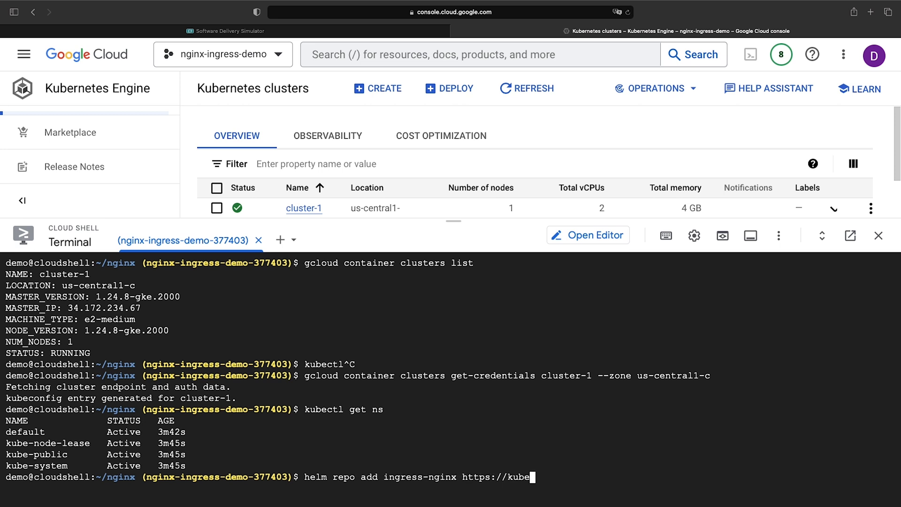
{"action": "type", "text": "rnetes.github.io/ingress."}
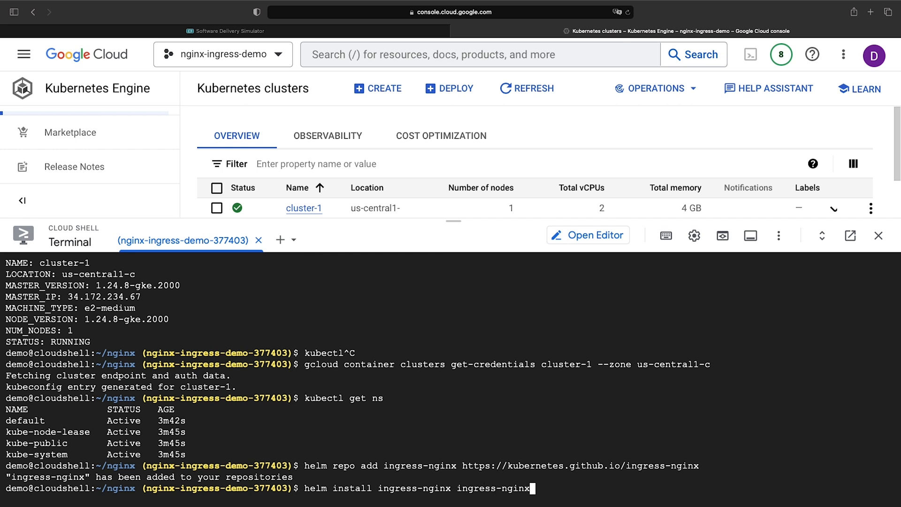
{"action": "type", "text": "/ingress-nginx"}
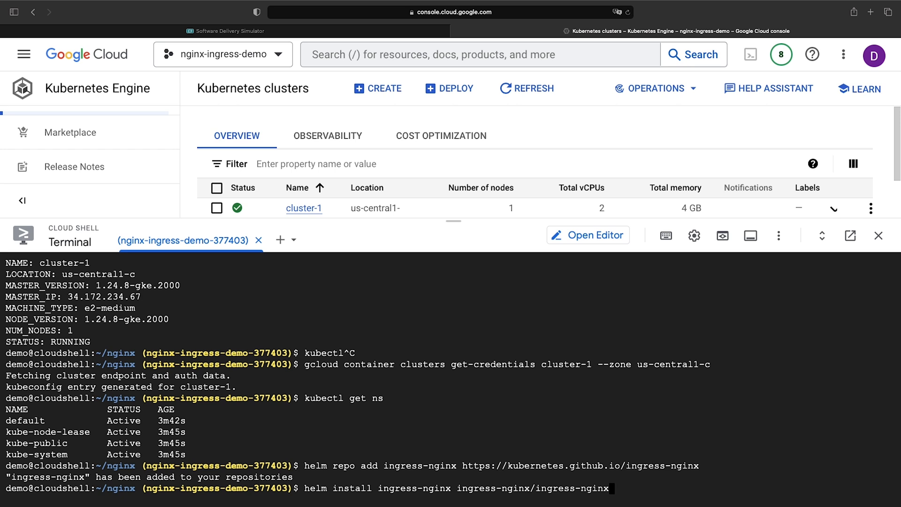
{"action": "mouse_move", "coordinate": [445, 144]}
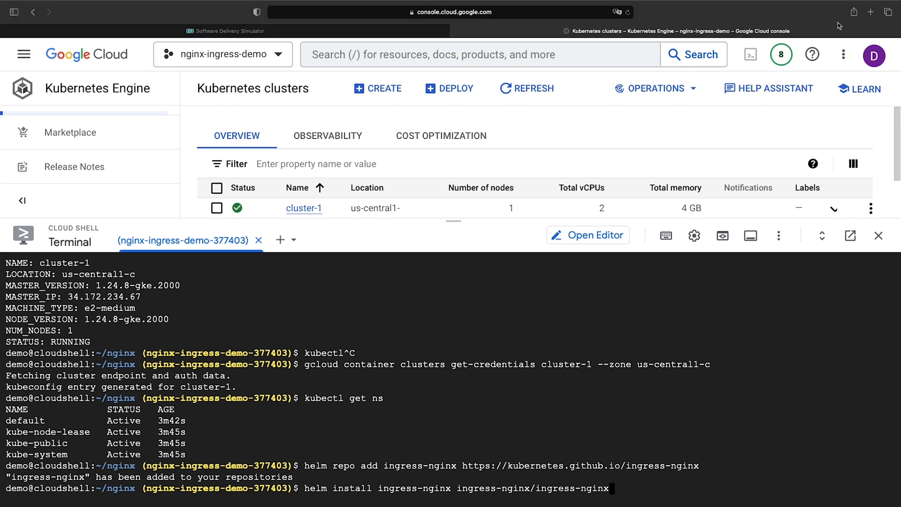
Review the ingress-nginx chart README on GitHub down through its configuration table.
{"action": "left_click", "coordinate": [871, 11]}
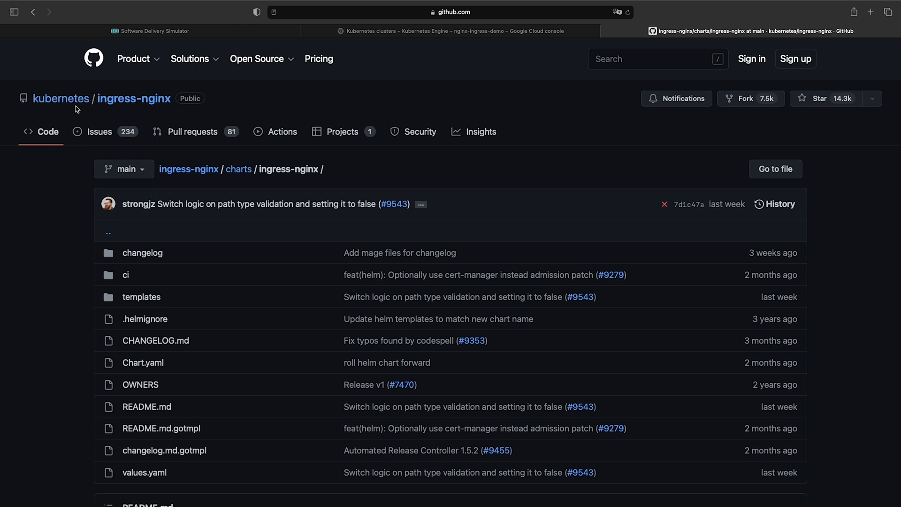
{"action": "mouse_move", "coordinate": [134, 99]}
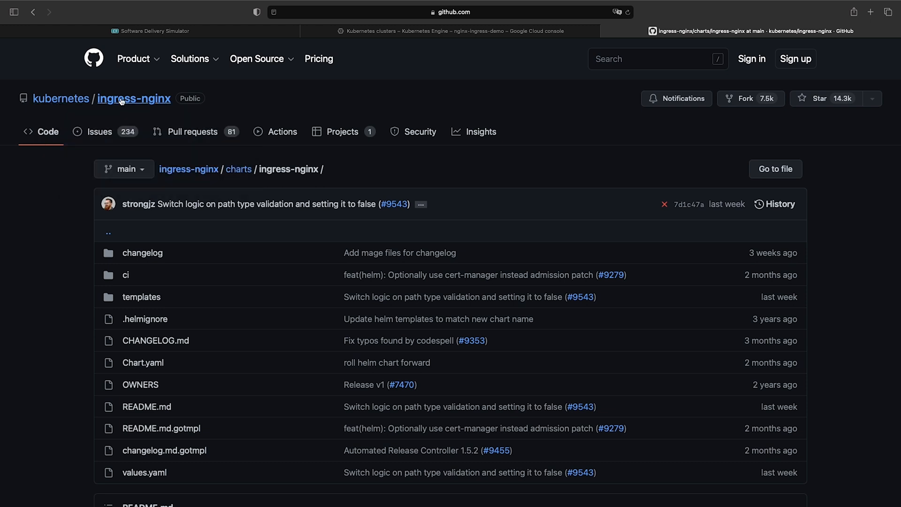
{"action": "mouse_move", "coordinate": [91, 100]}
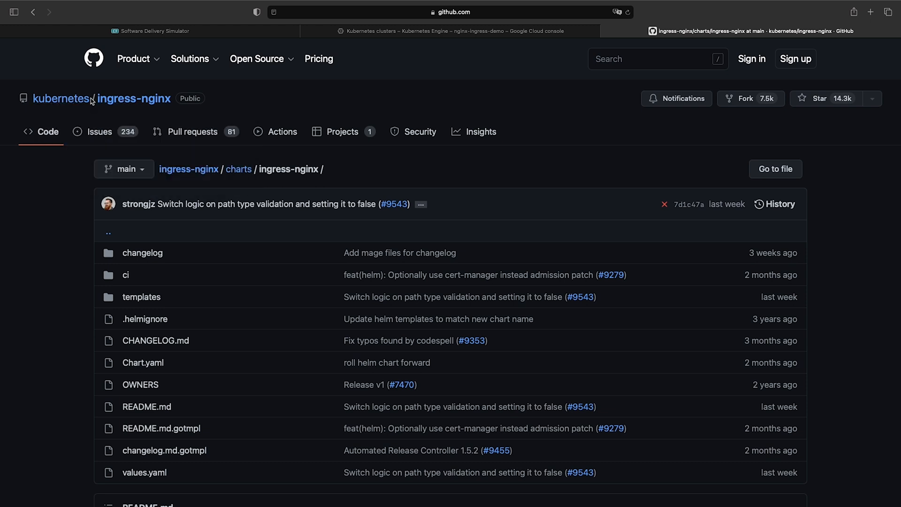
{"action": "mouse_move", "coordinate": [133, 99]}
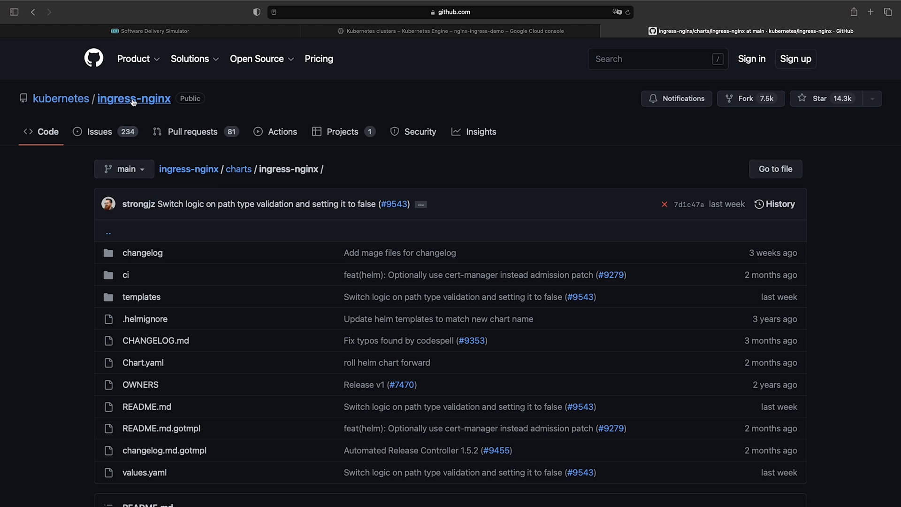
{"action": "scroll", "scroll_direction": "down", "scroll_amount": 3}
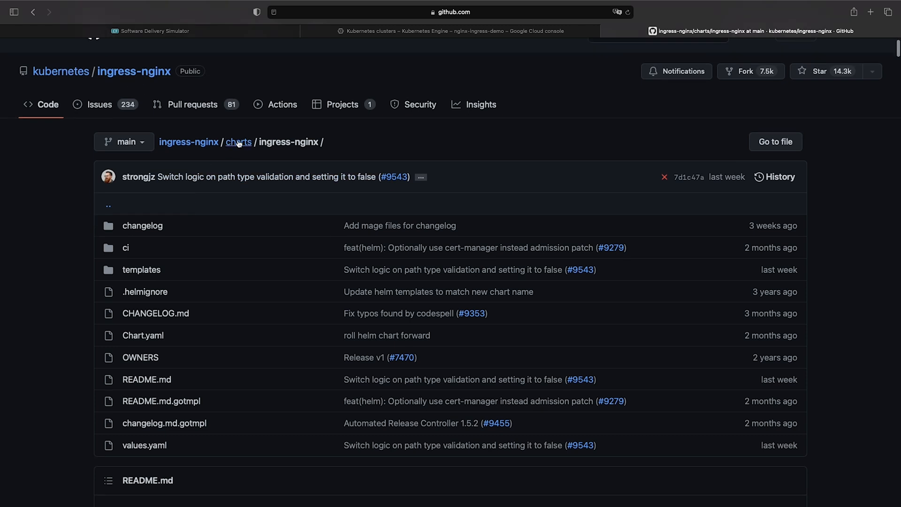
{"action": "scroll", "scroll_direction": "down", "scroll_amount": 3}
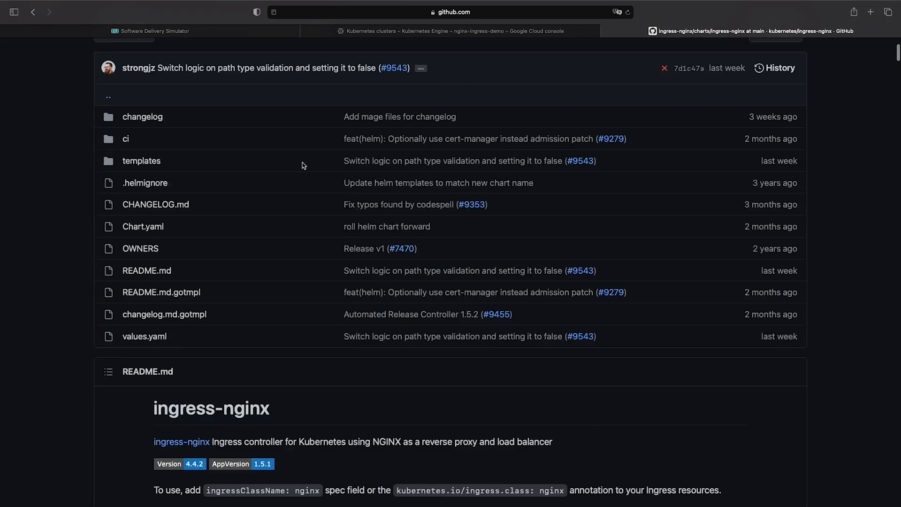
{"action": "scroll", "scroll_direction": "down", "scroll_amount": 3}
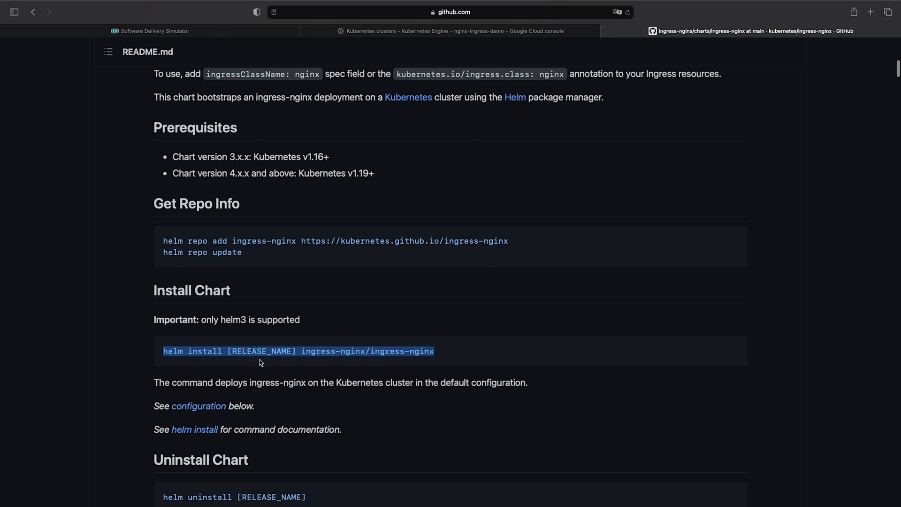
{"action": "scroll", "scroll_direction": "down", "scroll_amount": 3}
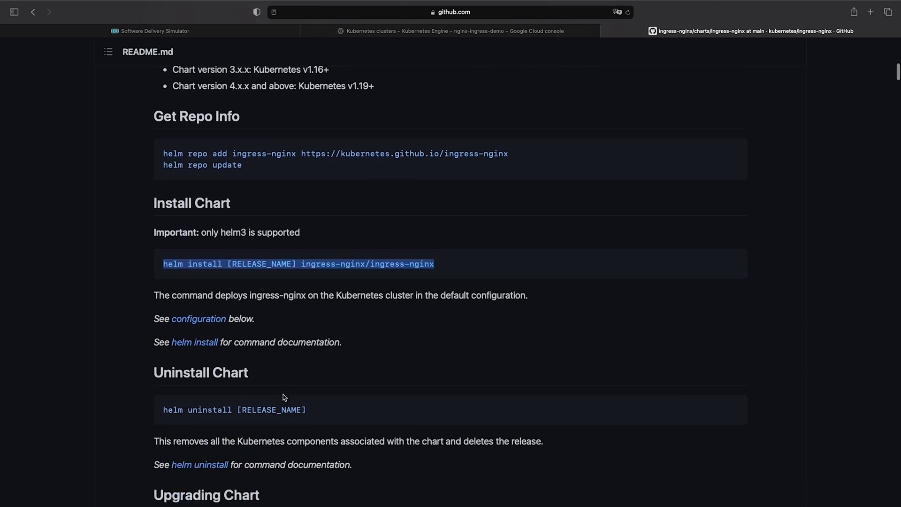
{"action": "scroll", "scroll_direction": "down", "scroll_amount": 3}
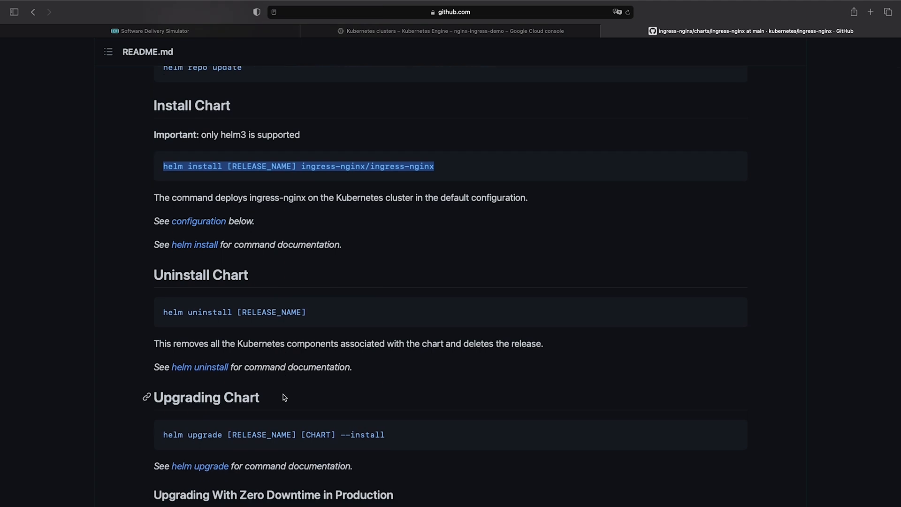
{"action": "scroll", "scroll_direction": "down", "scroll_amount": 3}
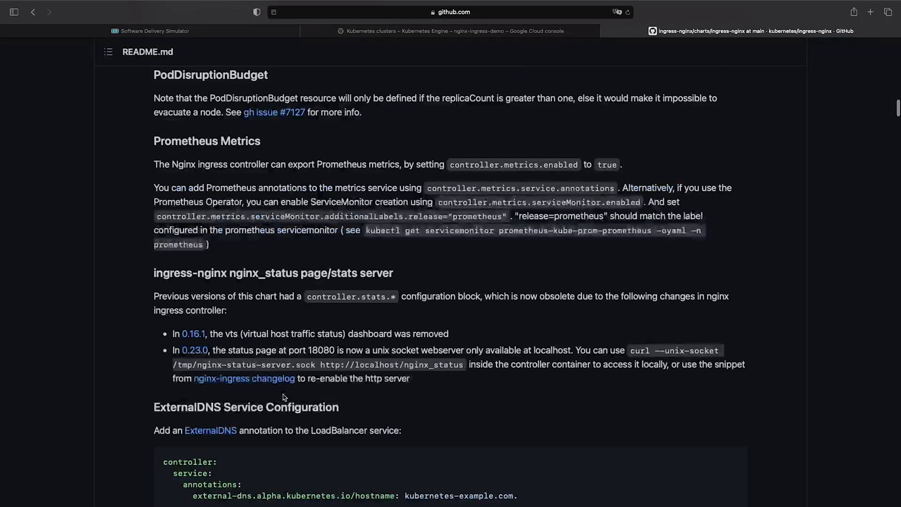
{"action": "scroll", "scroll_direction": "down", "scroll_amount": 3}
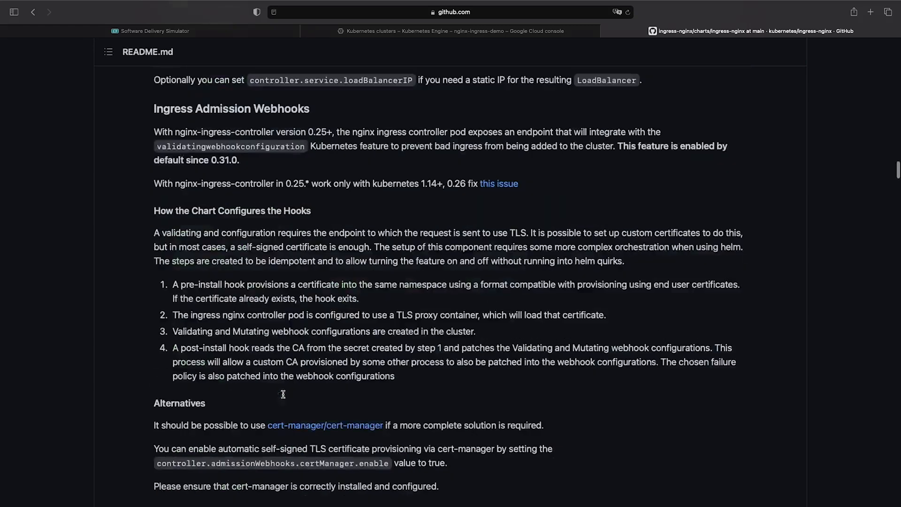
{"action": "scroll", "scroll_direction": "down", "scroll_amount": 3}
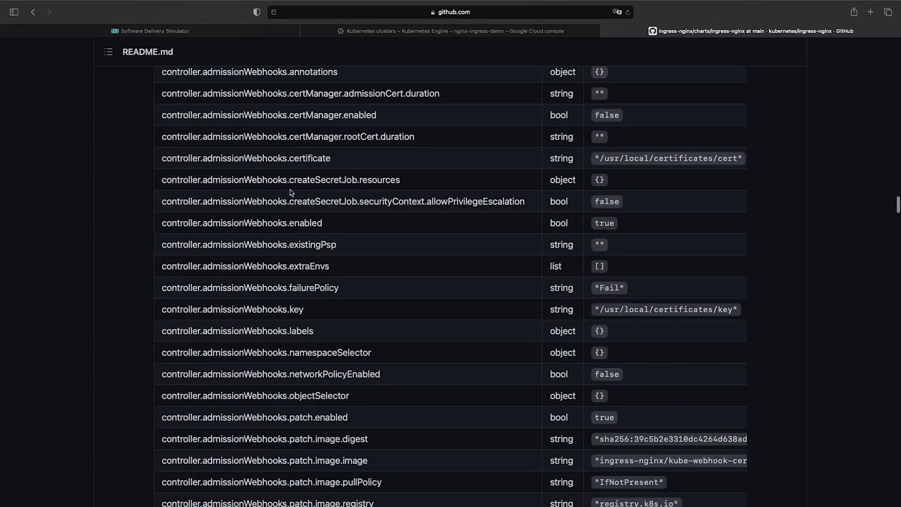
{"action": "mouse_move", "coordinate": [284, 287]}
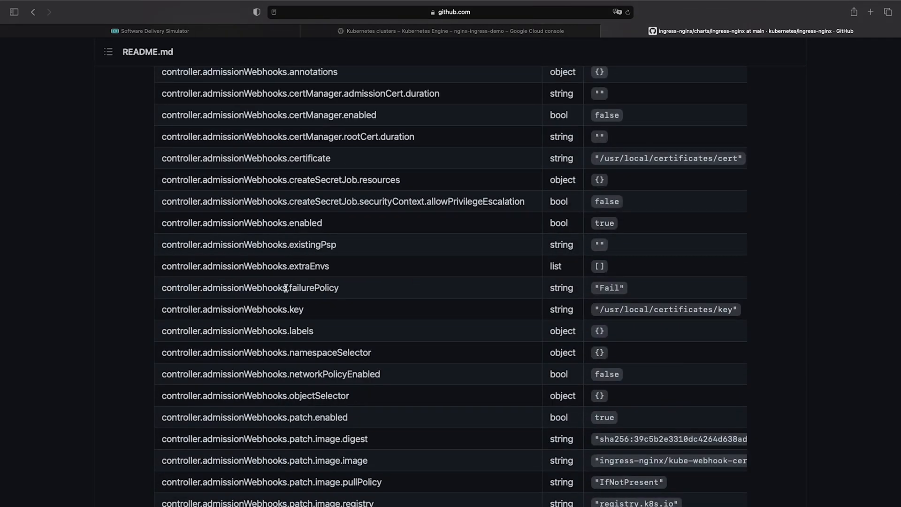
Continue through the values table, locate an ingressClassName match, and return to the chart folder.
{"action": "scroll", "scroll_direction": "down", "scroll_amount": 3}
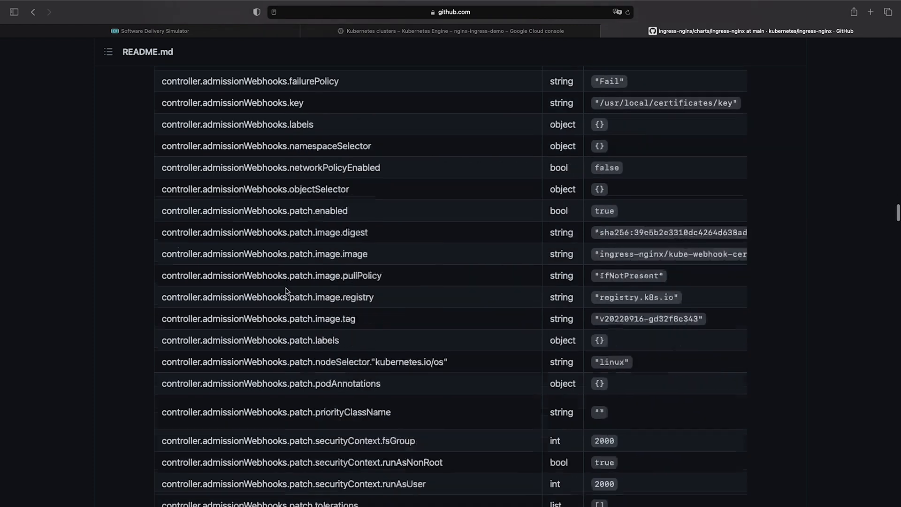
{"action": "scroll", "scroll_direction": "down", "scroll_amount": 3}
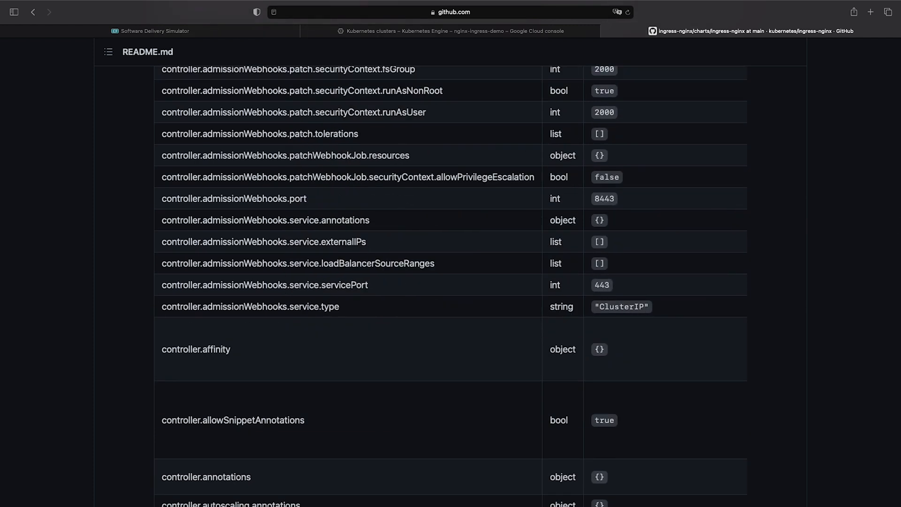
{"action": "scroll", "scroll_direction": "down", "scroll_amount": 3}
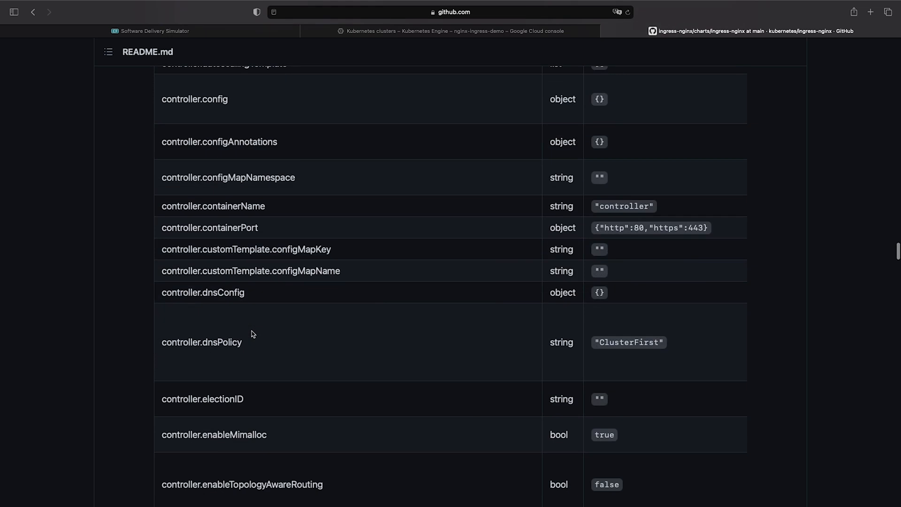
{"action": "scroll", "scroll_direction": "down", "scroll_amount": 3}
{"action": "type", "text": "ingressClassName"}
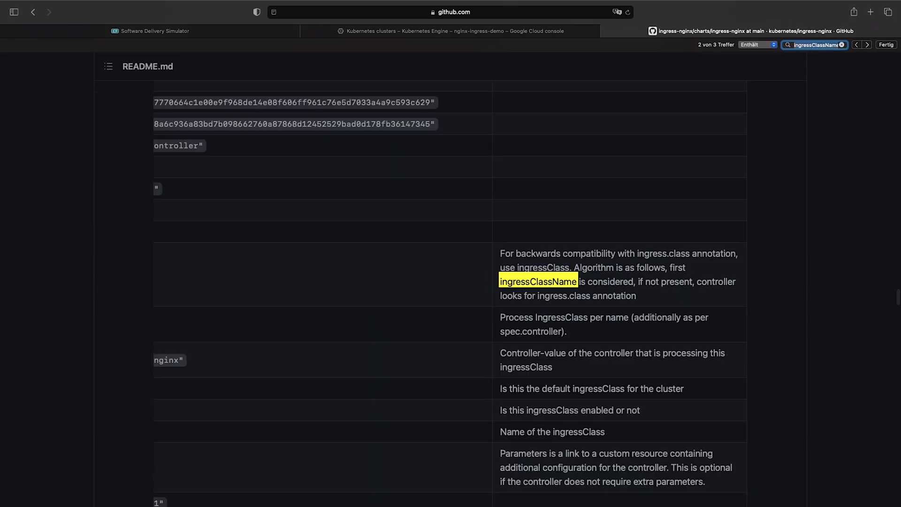
{"action": "left_click", "coordinate": [869, 46]}
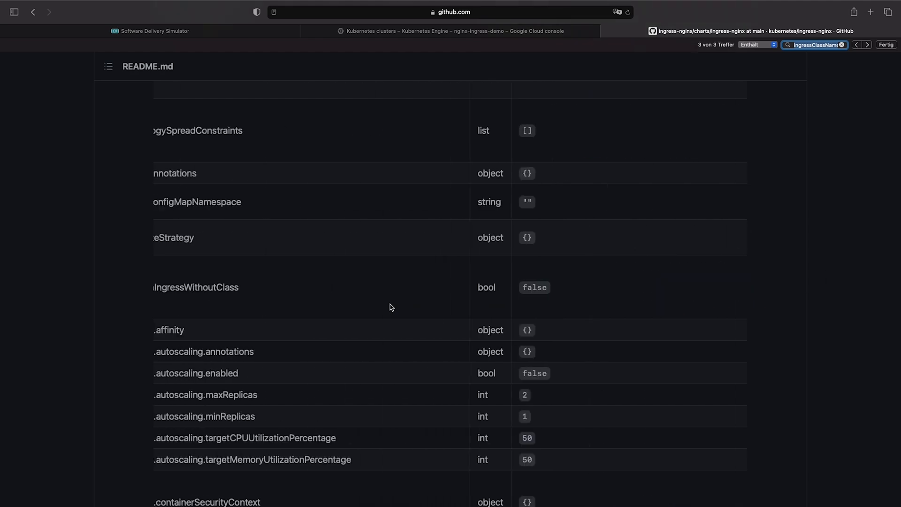
{"action": "scroll", "scroll_direction": "down", "scroll_amount": 3}
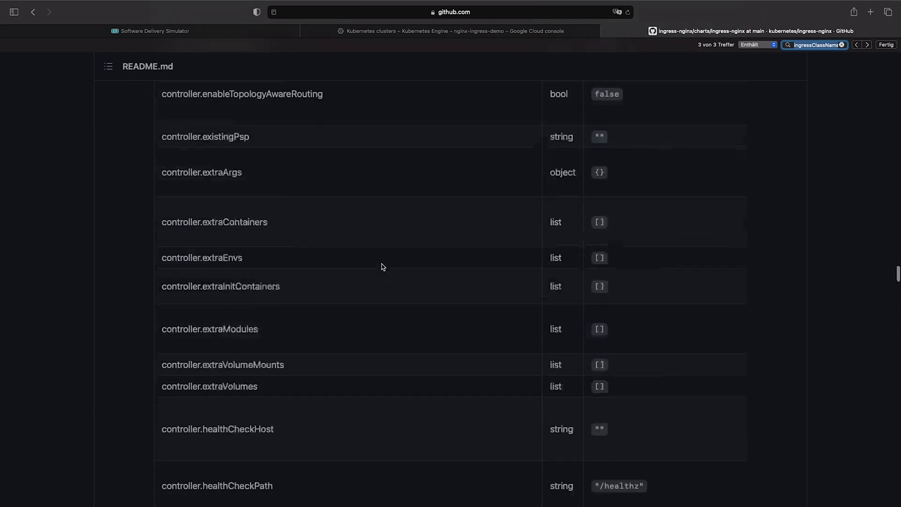
{"action": "scroll", "scroll_direction": "up", "scroll_amount": 3}
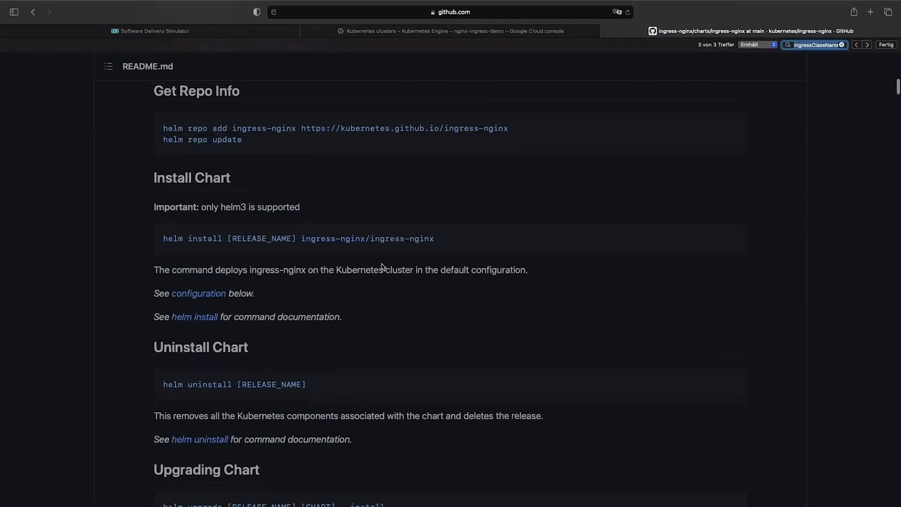
{"action": "scroll", "scroll_direction": "up", "scroll_amount": 3}
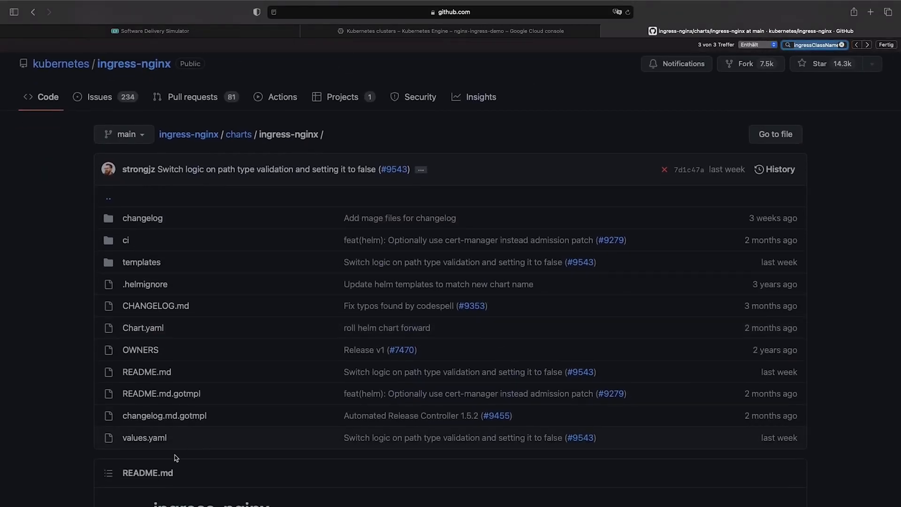
Cycle the ingressClassName matches in values.yaml to reach ingressClass: nginx on line 133.
{"action": "left_click", "coordinate": [144, 437]}
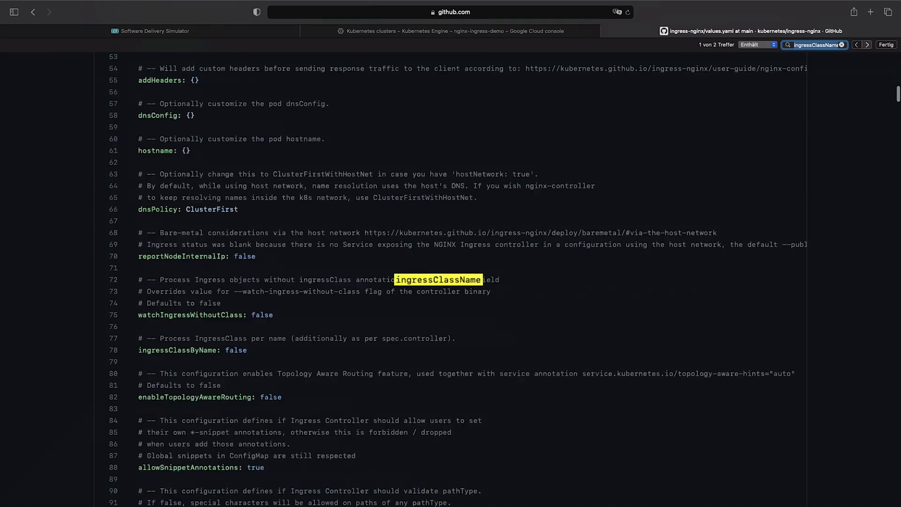
{"action": "left_click", "coordinate": [867, 45]}
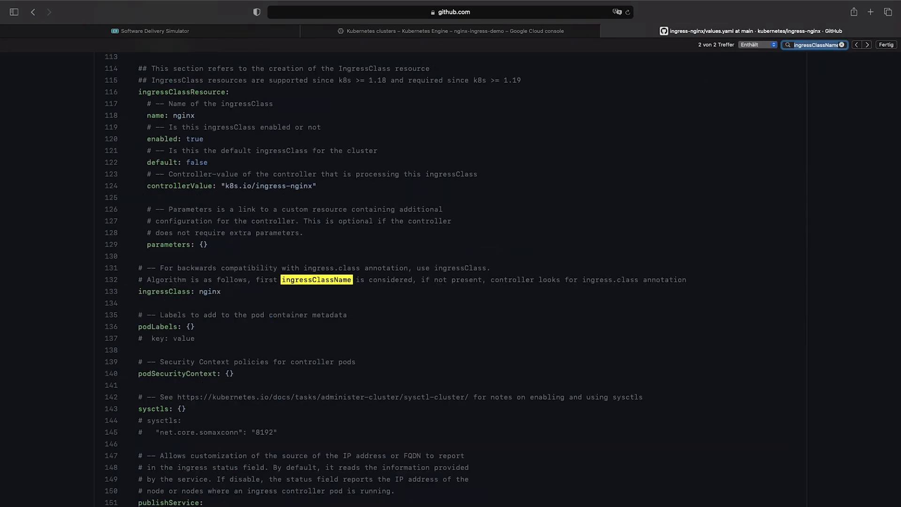
{"action": "left_click", "coordinate": [856, 45]}
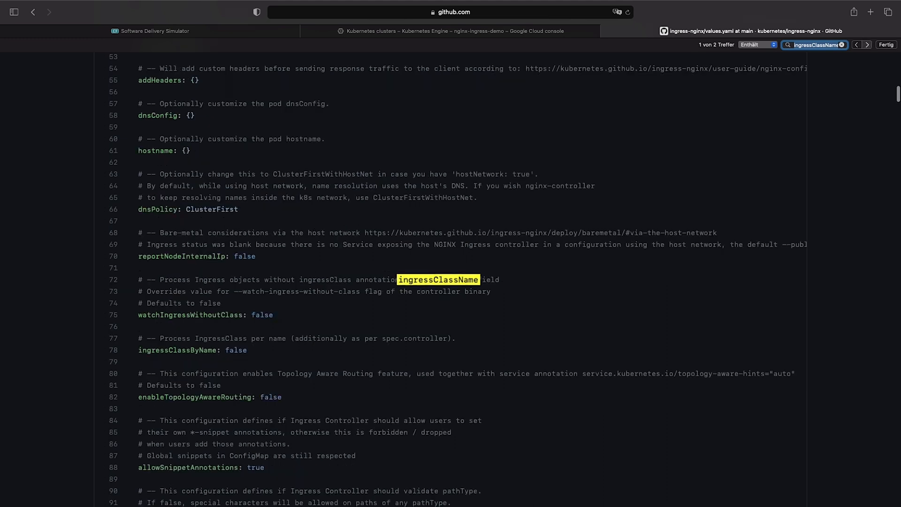
{"action": "left_click", "coordinate": [867, 44]}
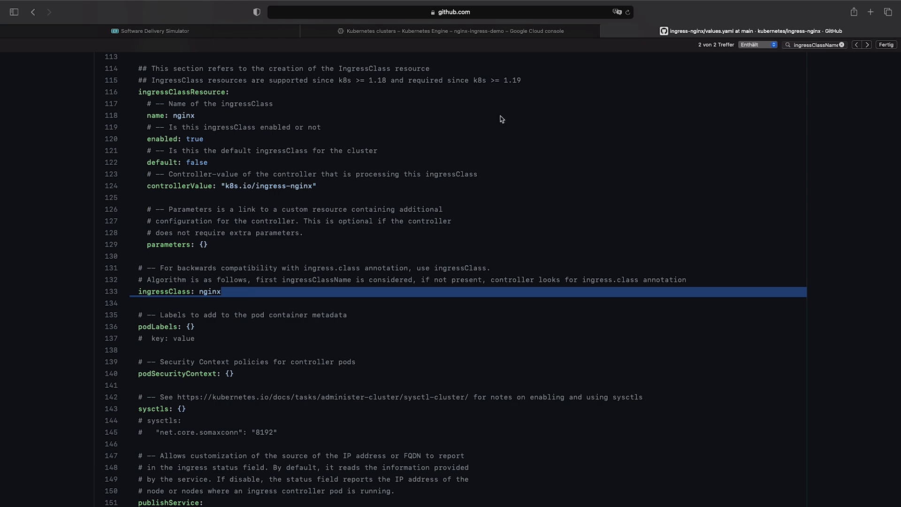
Install the ingress-nginx chart with helm install after checking the ingressClass value, dropping the --set override.
{"action": "left_click", "coordinate": [437, 30]}
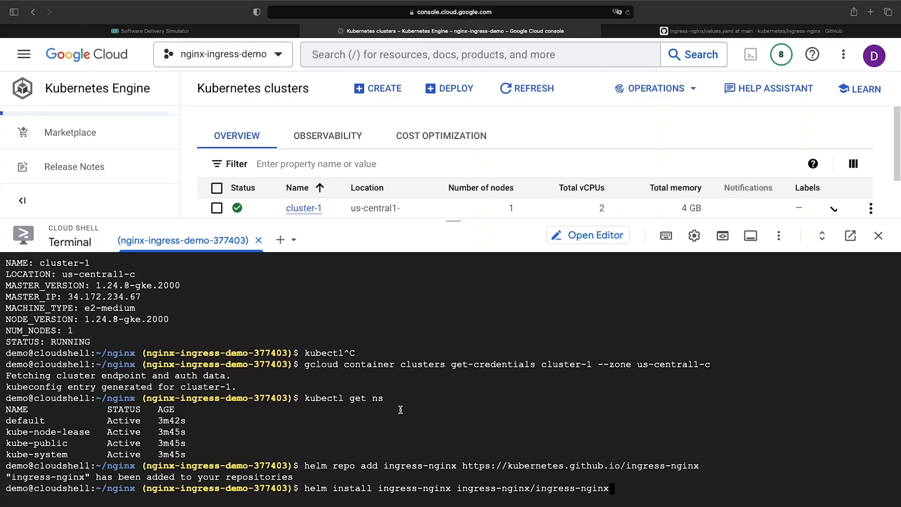
{"action": "type", "text": "--set"}
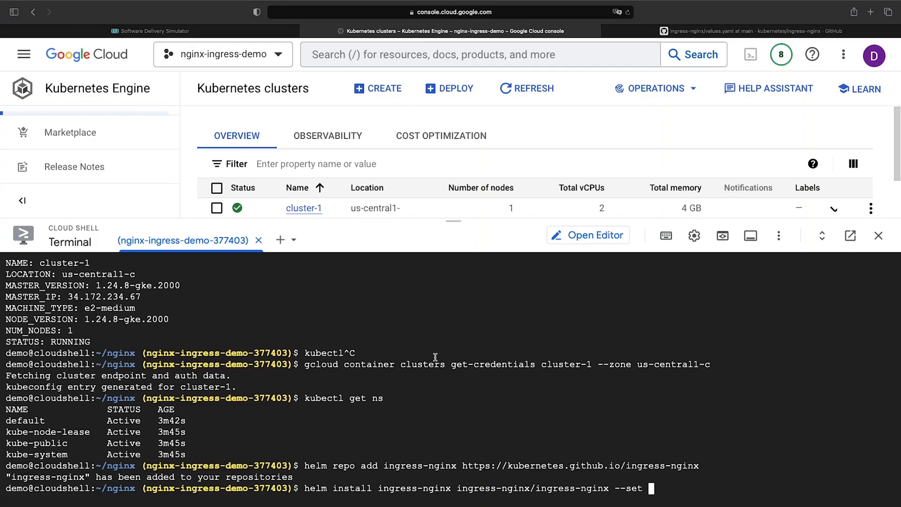
{"action": "left_click", "coordinate": [747, 30]}
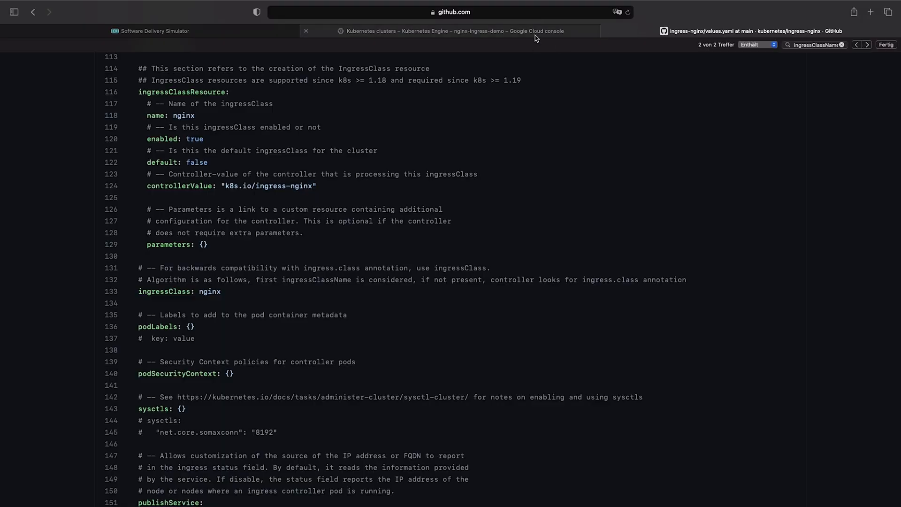
{"action": "left_click", "coordinate": [453, 30]}
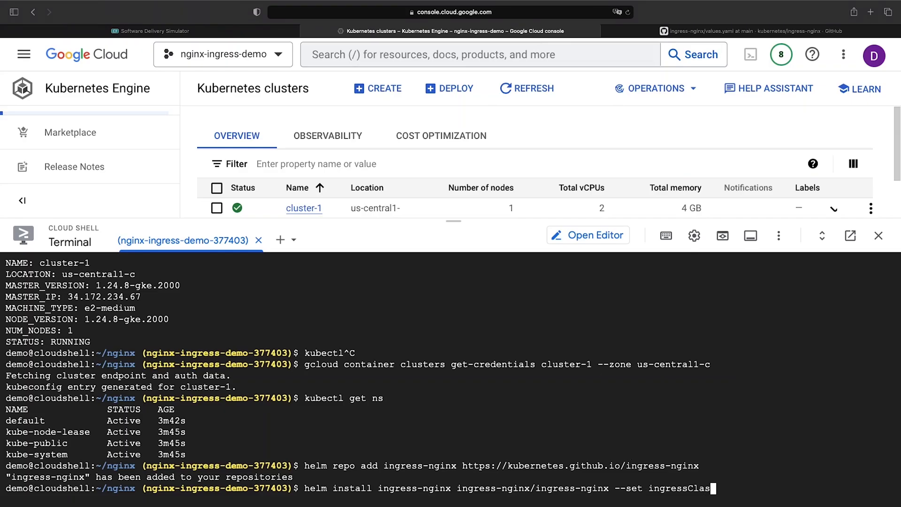
{"action": "type", "text": "=custom-name"}
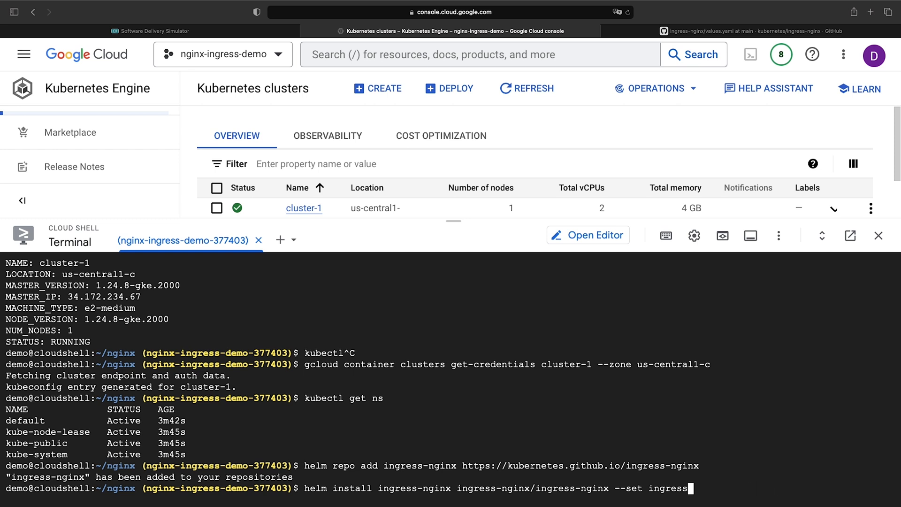
{"action": "key", "text": "Backspace"}
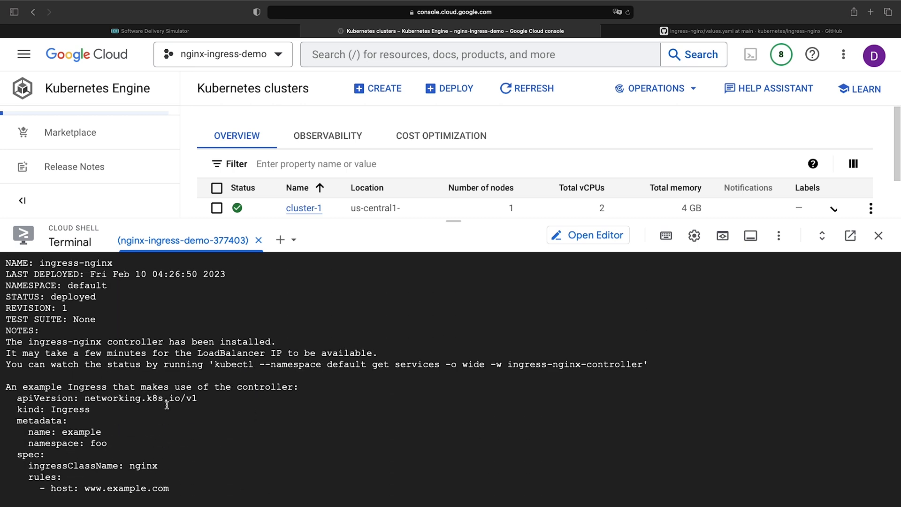
Read through the Helm release notes reporting STATUS: deployed in the default namespace.
{"action": "scroll", "scroll_direction": "down", "scroll_amount": 3}
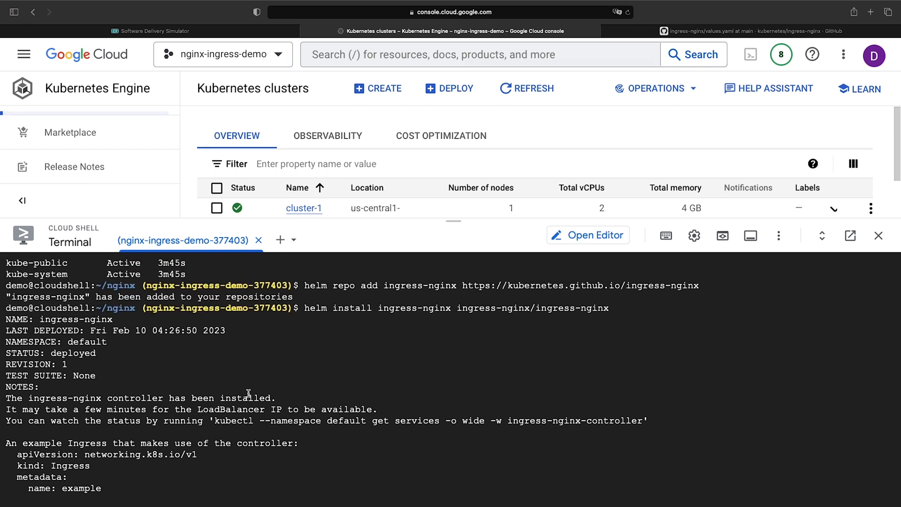
{"action": "scroll", "scroll_direction": "down", "scroll_amount": 3}
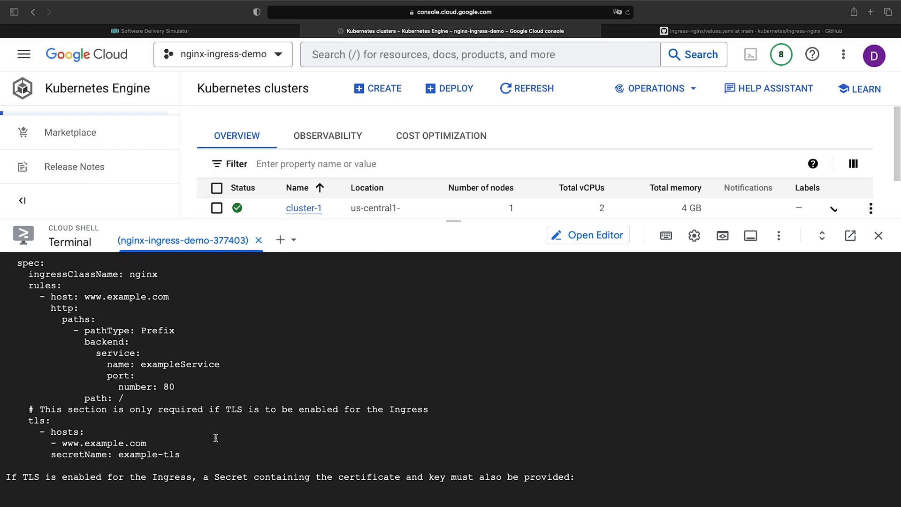
{"action": "scroll", "scroll_direction": "down", "scroll_amount": 3}
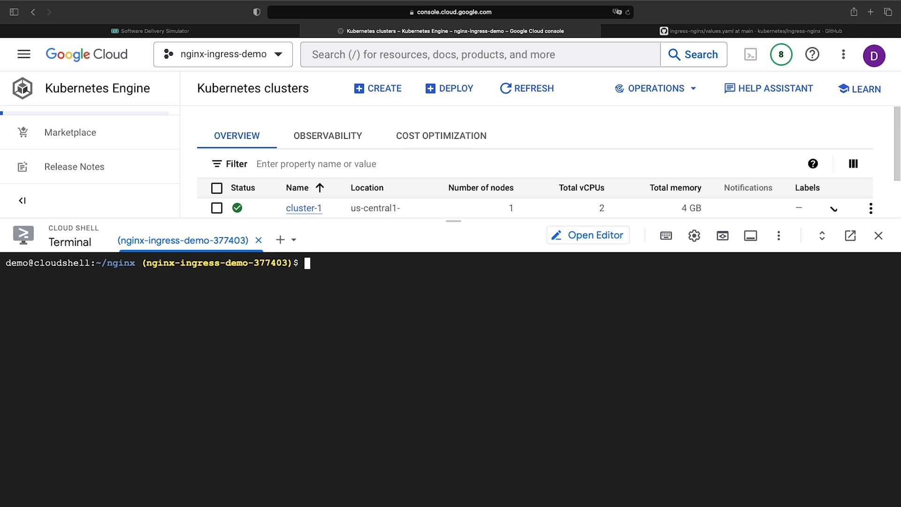
Connect Ingress to Service to Deployment in the Software Delivery Simulator diagram, then return to Cloud Shell.
{"action": "left_click", "coordinate": [151, 31]}
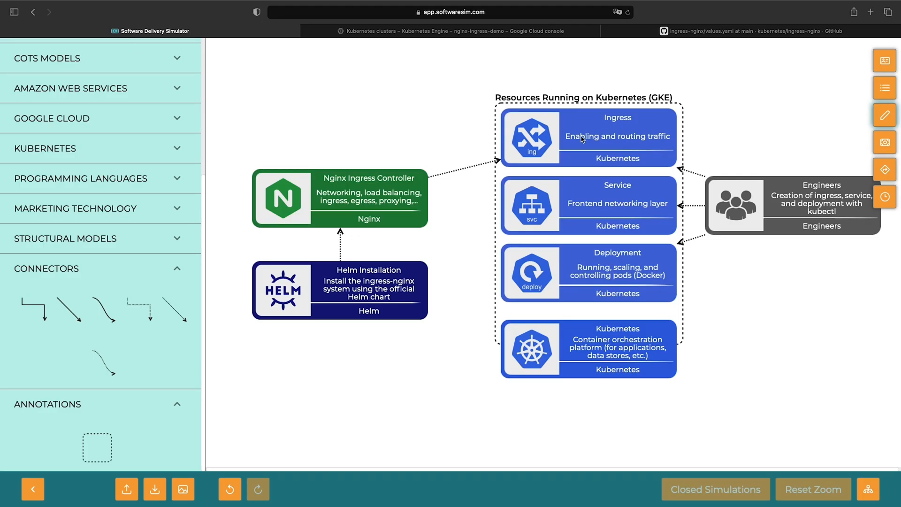
{"action": "left_click", "coordinate": [587, 137]}
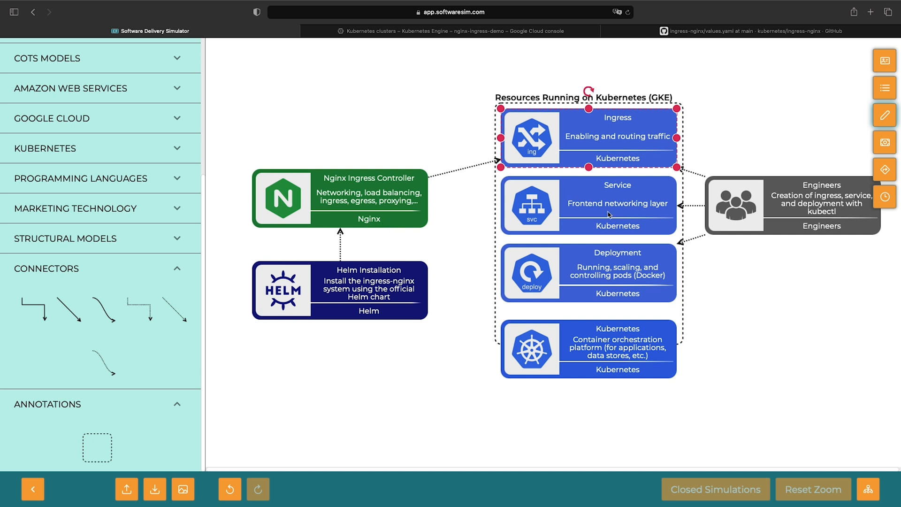
{"action": "left_click", "coordinate": [589, 274]}
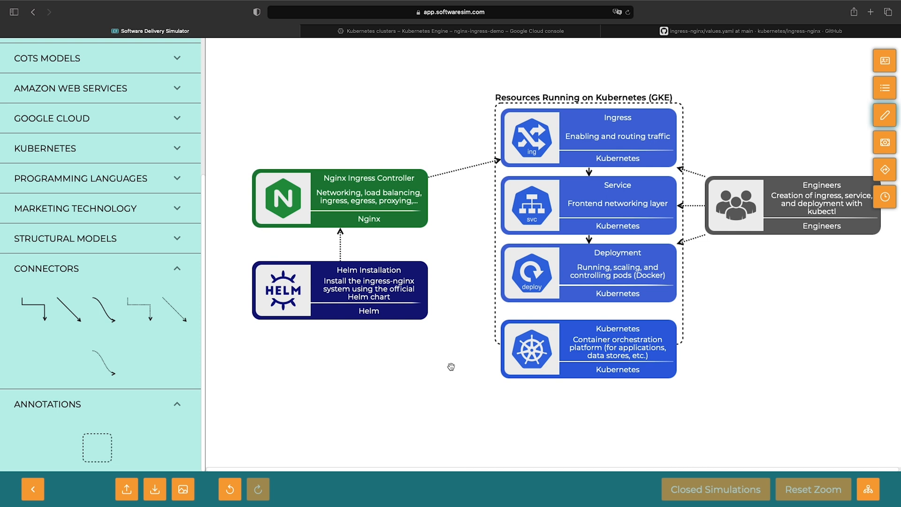
{"action": "left_click", "coordinate": [454, 30]}
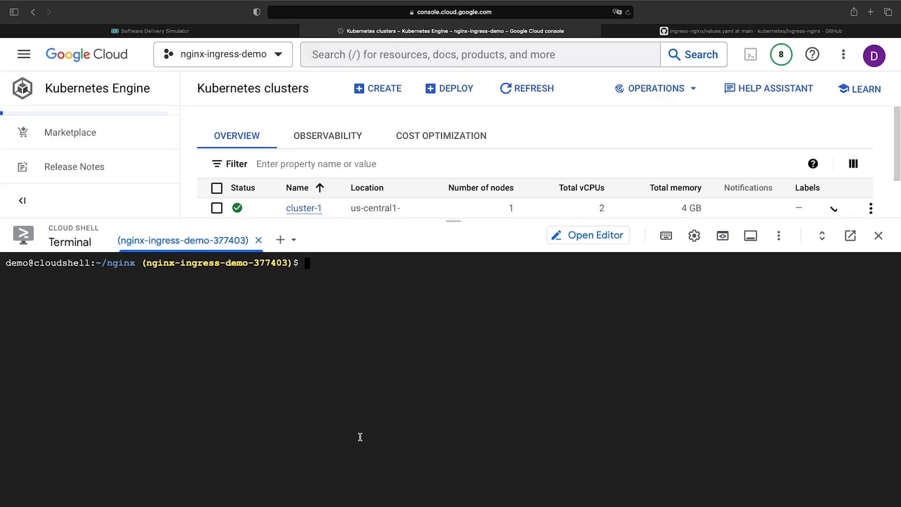
Display resources.yaml in Cloud Shell showing the pgweb Ingress, ClusterIP Service and Deployment.
{"action": "type", "text": "cat res"}
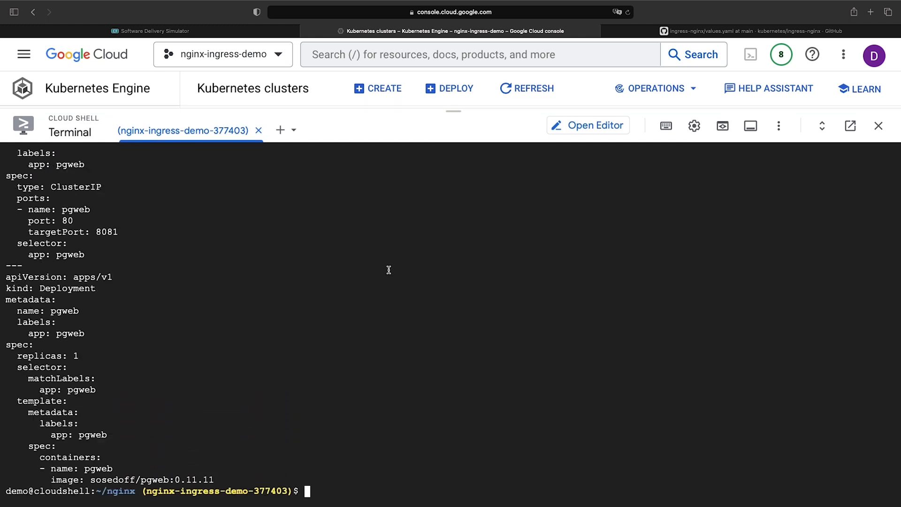
{"action": "mouse_move", "coordinate": [380, 273]}
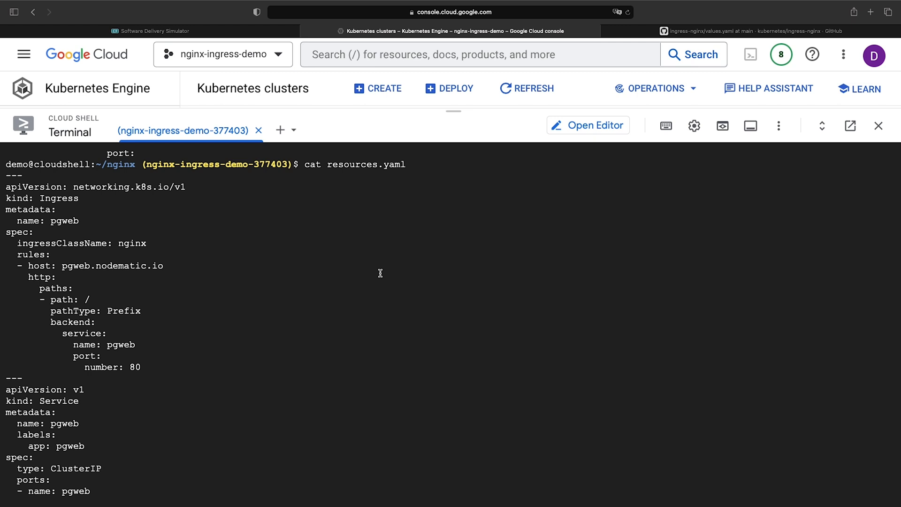
{"action": "mouse_move", "coordinate": [132, 325]}
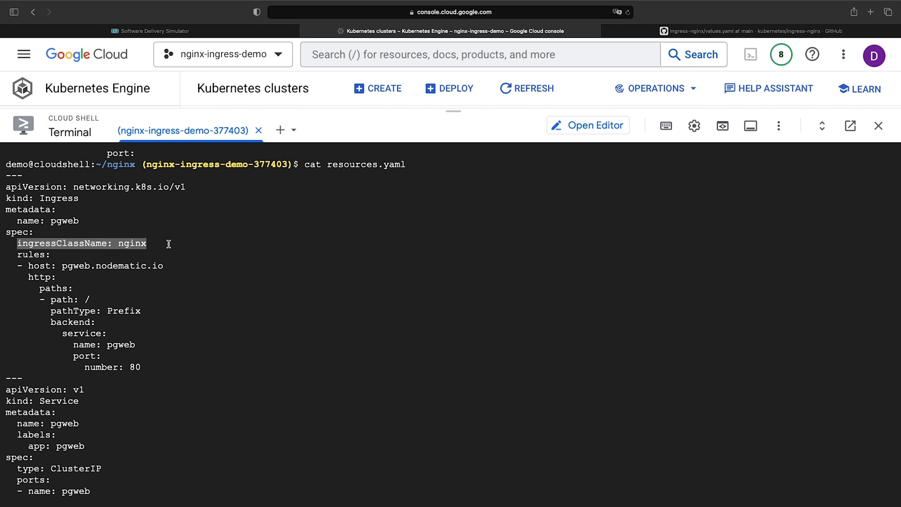
{"action": "mouse_move", "coordinate": [180, 345]}
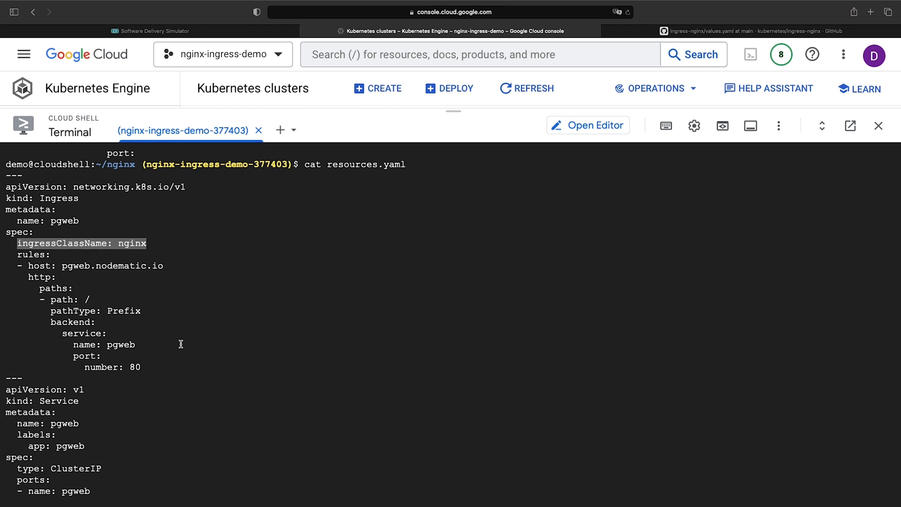
{"action": "mouse_move", "coordinate": [421, 118]}
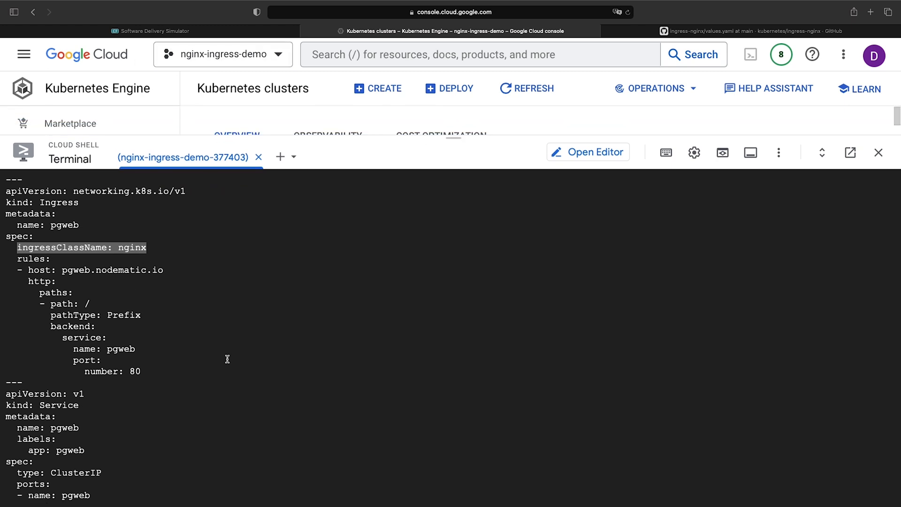
{"action": "scroll", "scroll_direction": "down", "scroll_amount": 3}
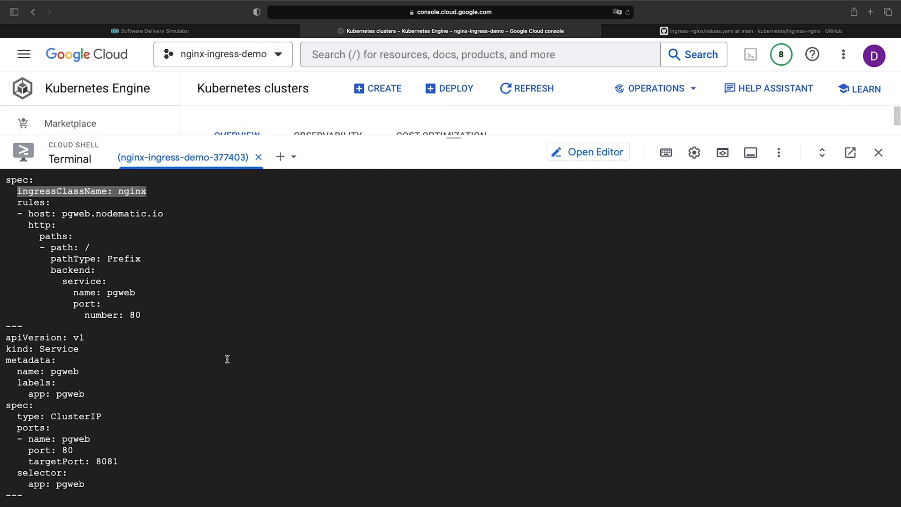
{"action": "scroll", "scroll_direction": "down", "scroll_amount": 3}
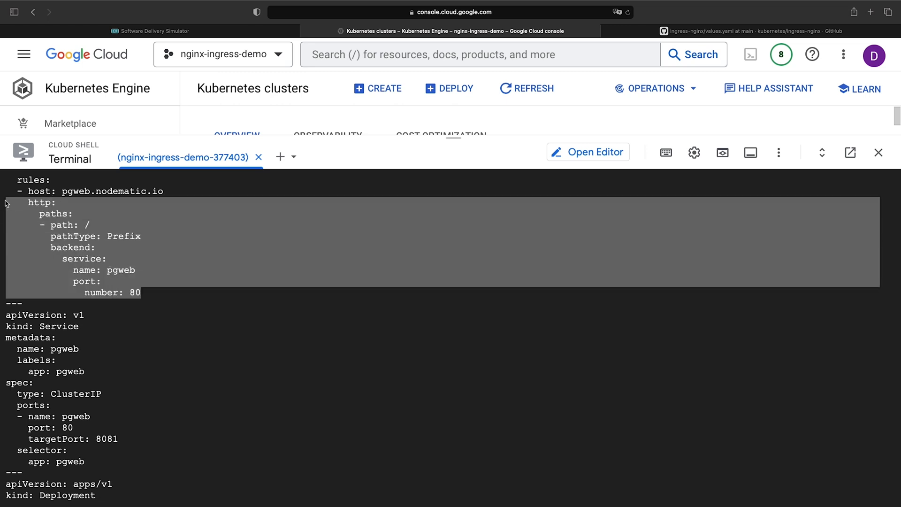
{"action": "left_click", "coordinate": [104, 252]}
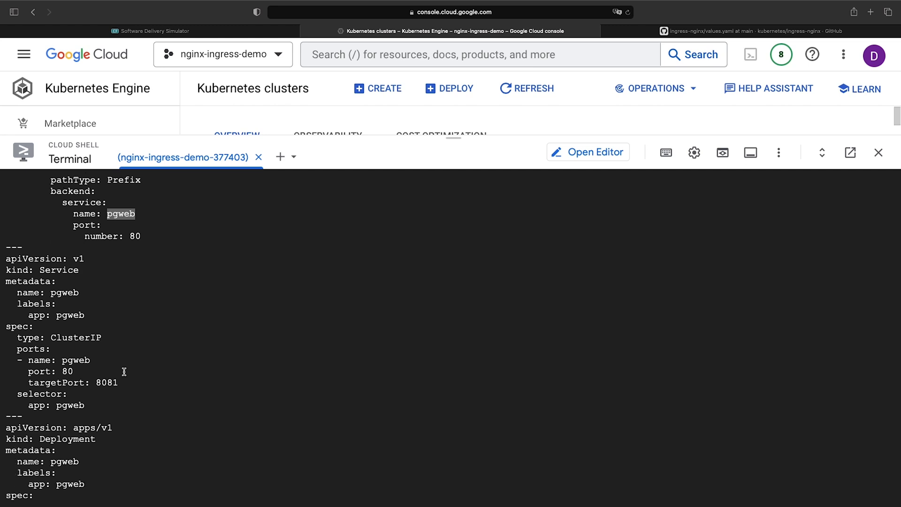
{"action": "scroll", "scroll_direction": "down", "scroll_amount": 3}
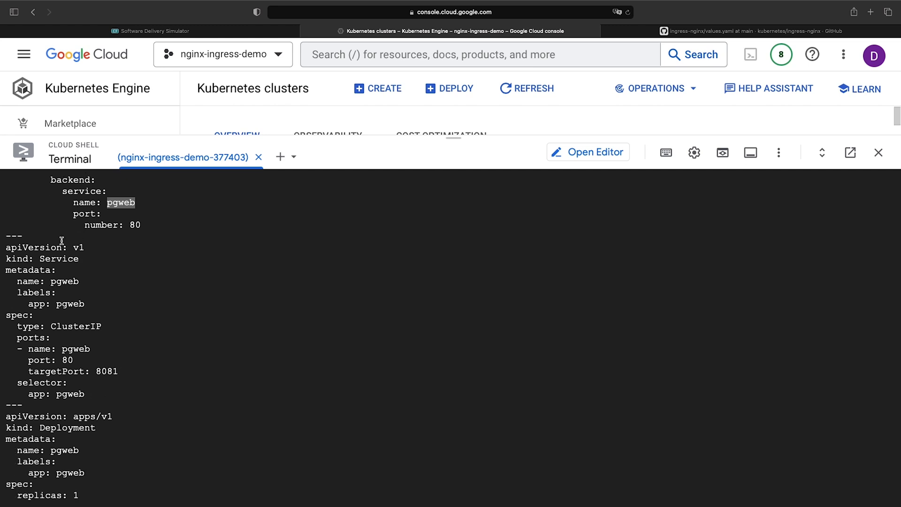
{"action": "mouse_move", "coordinate": [62, 358]}
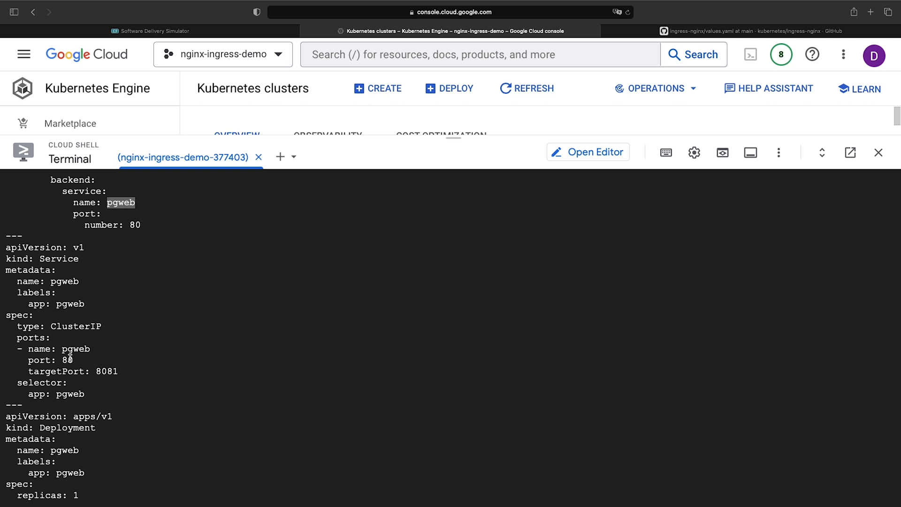
{"action": "scroll", "scroll_direction": "down", "scroll_amount": 3}
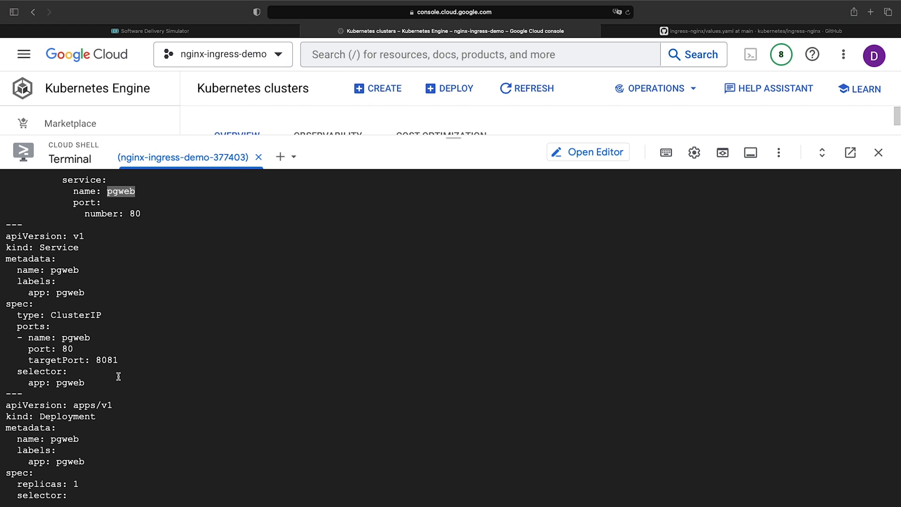
{"action": "scroll", "scroll_direction": "down", "scroll_amount": 3}
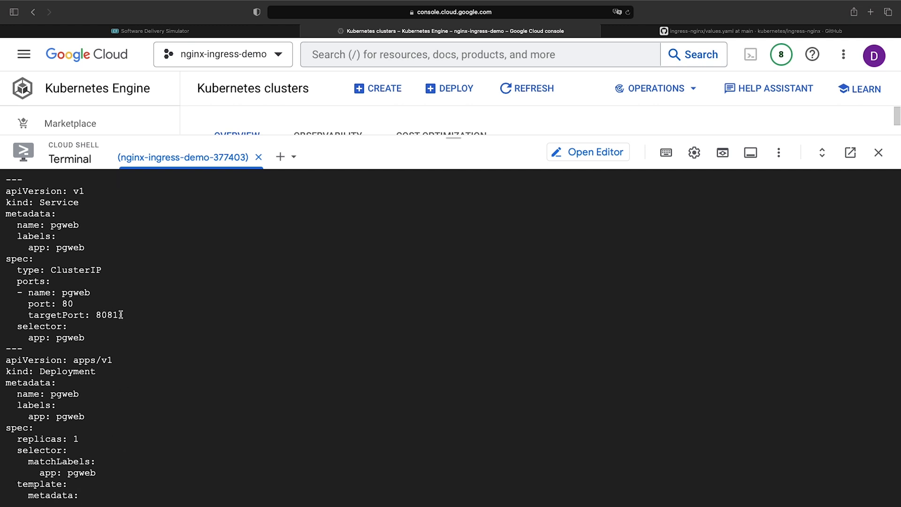
{"action": "mouse_move", "coordinate": [106, 303]}
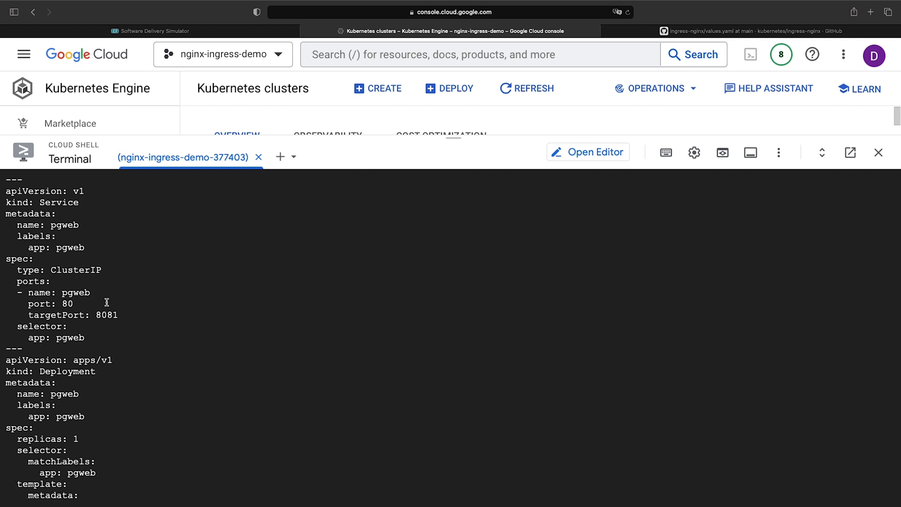
{"action": "scroll", "scroll_direction": "down", "scroll_amount": 3}
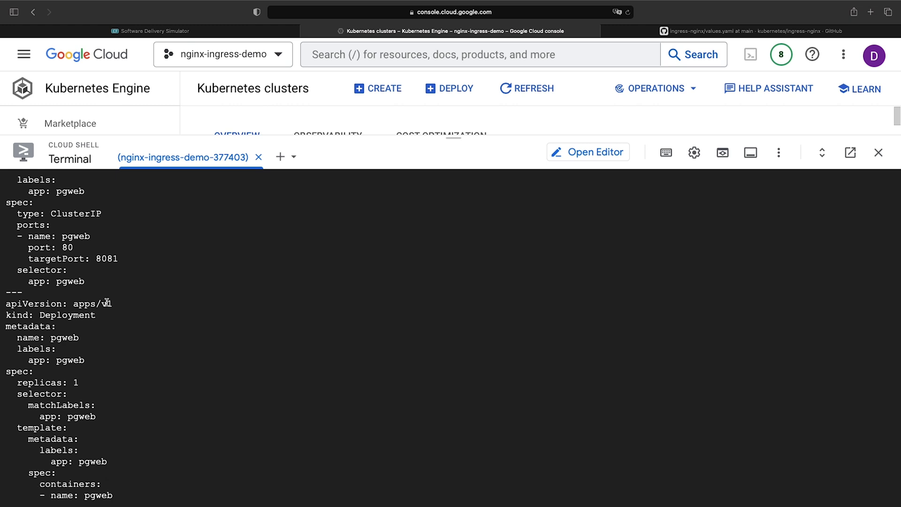
{"action": "scroll", "scroll_direction": "down", "scroll_amount": 3}
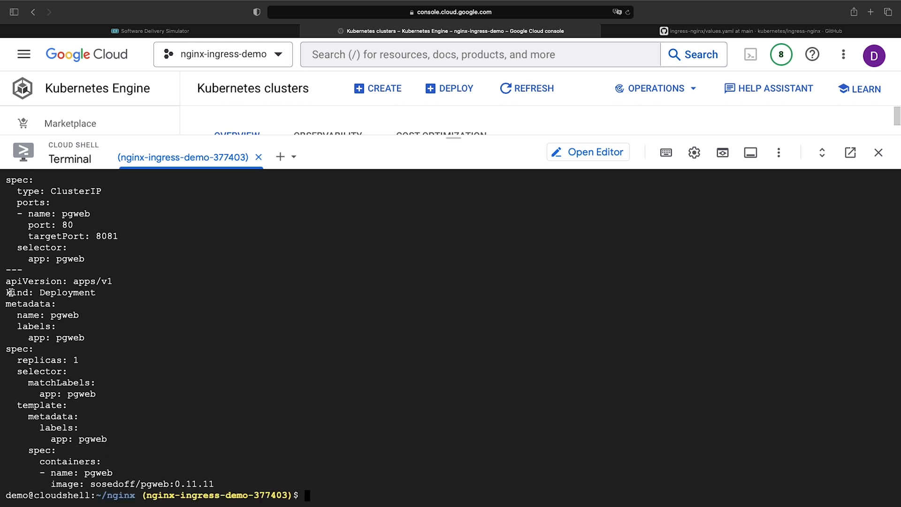
{"action": "mouse_move", "coordinate": [144, 428]}
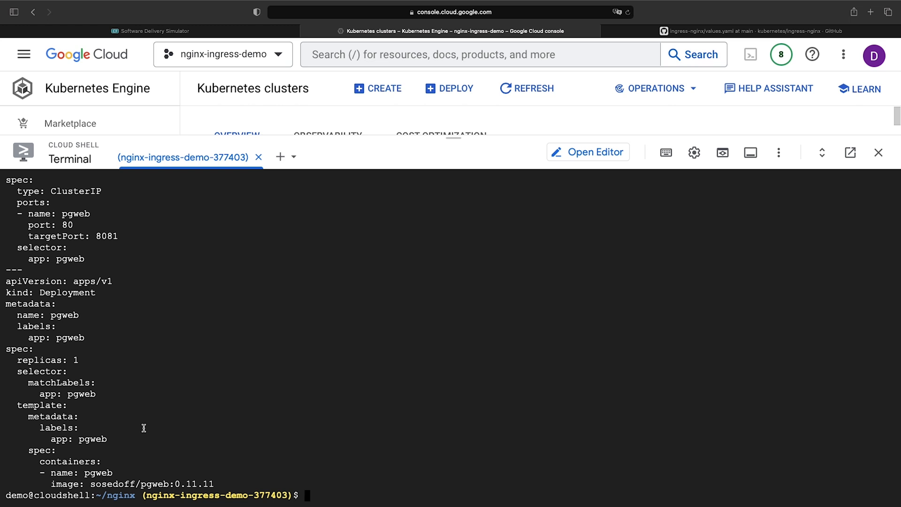
{"action": "mouse_move", "coordinate": [88, 479]}
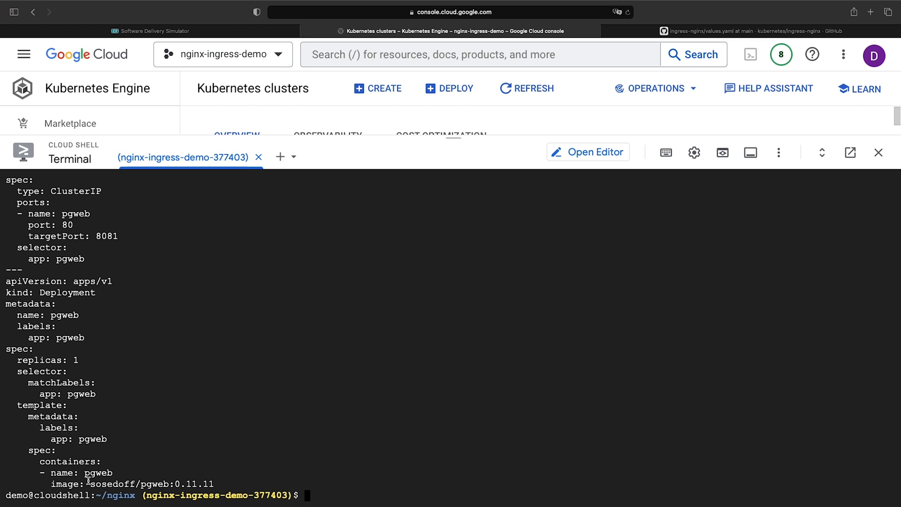
{"action": "double_click", "coordinate": [153, 484]}
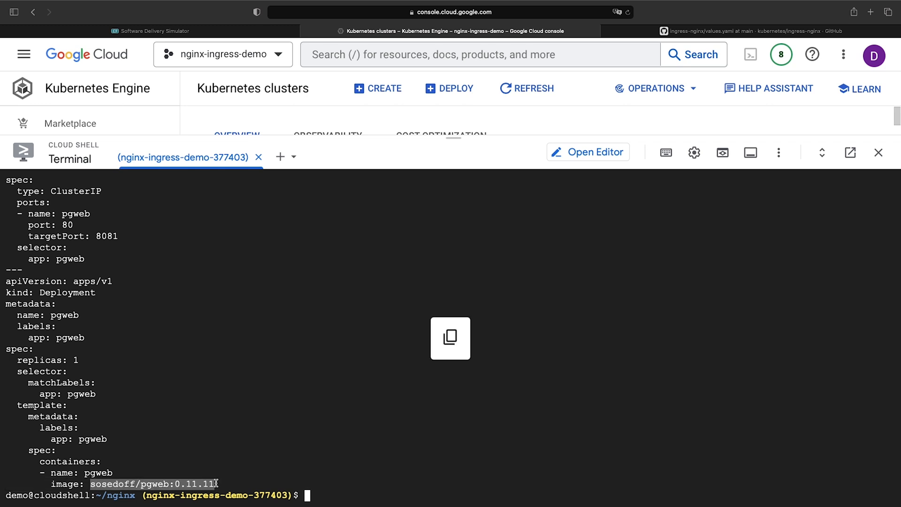
{"action": "mouse_move", "coordinate": [309, 495]}
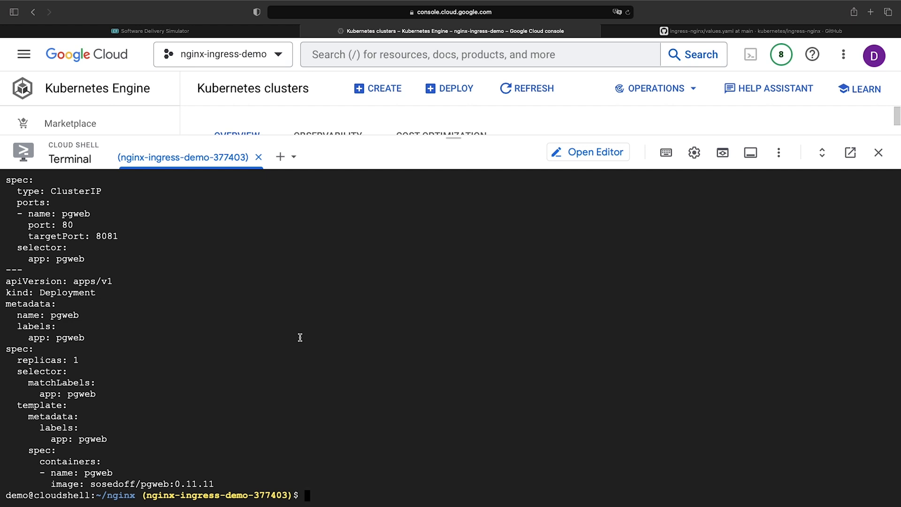
{"action": "scroll", "scroll_direction": "up", "scroll_amount": 3}
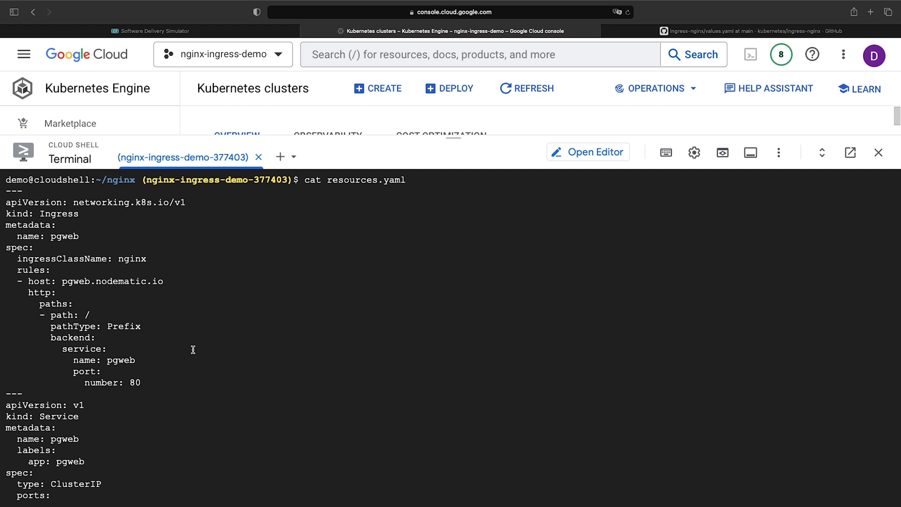
{"action": "mouse_move", "coordinate": [62, 283]}
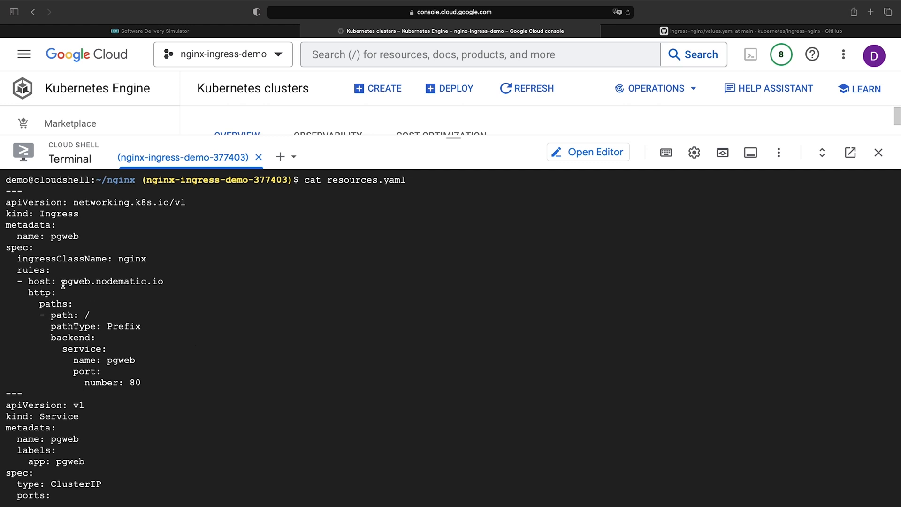
{"action": "double_click", "coordinate": [112, 281]}
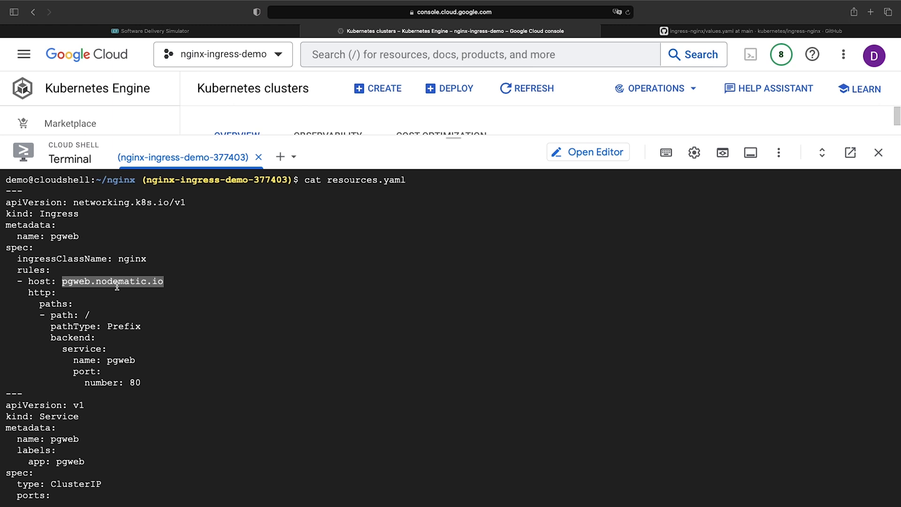
{"action": "scroll", "scroll_direction": "down", "scroll_amount": 3}
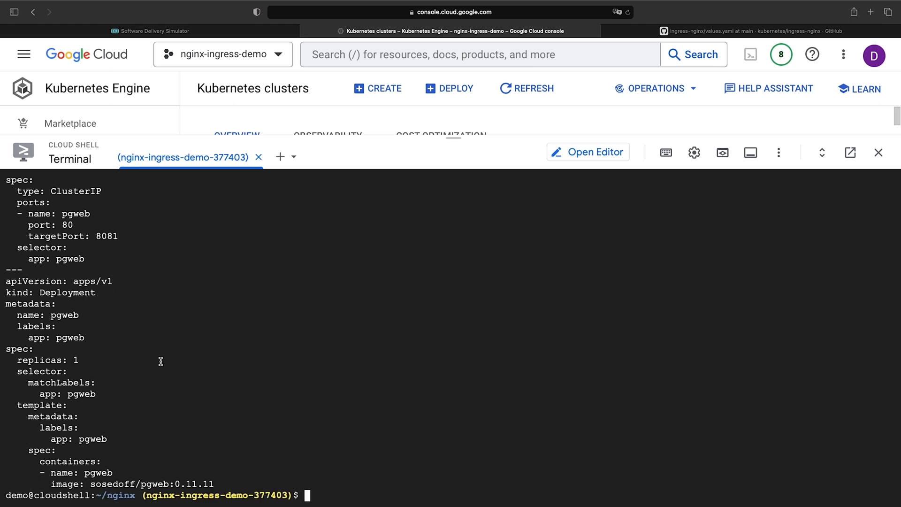
{"action": "mouse_move", "coordinate": [279, 396]}
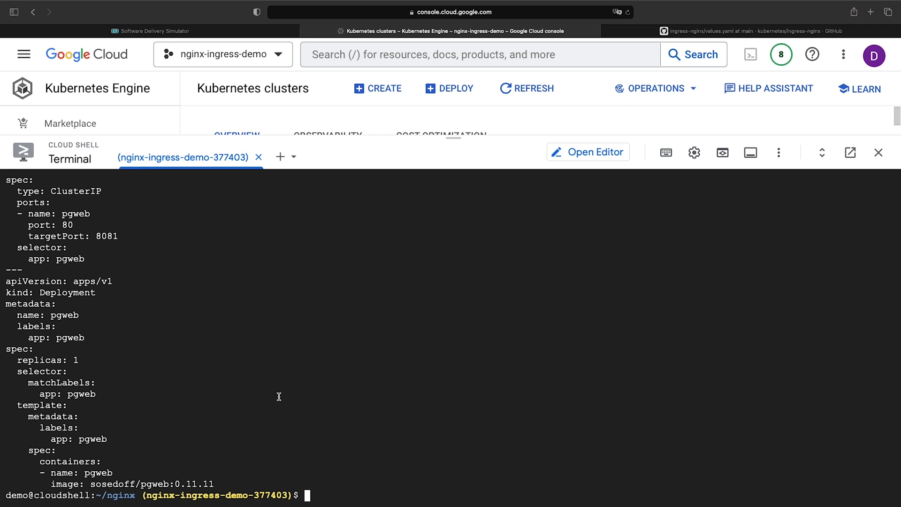
Apply resources.yaml with kubectl to create the pgweb Ingress, Service and Deployment.
{"action": "type", "text": "kube"}
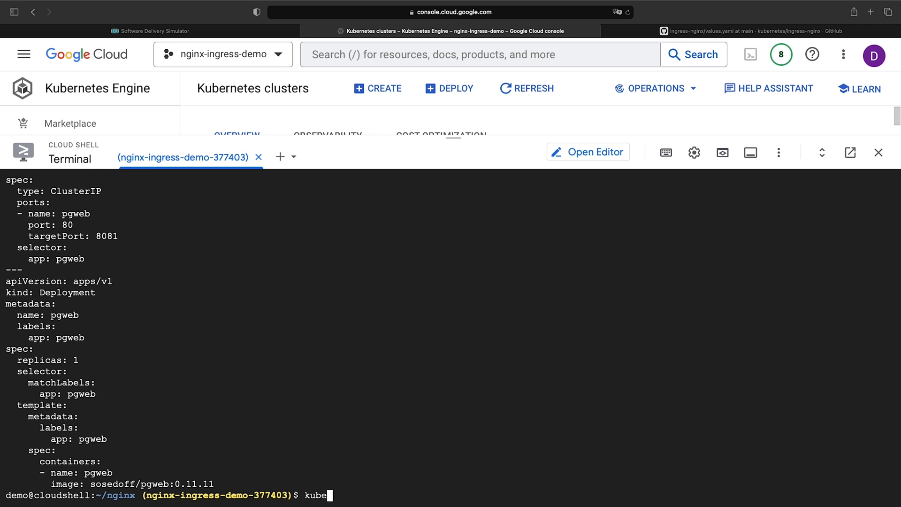
{"action": "type", "text": "ctl apply -f resources.yaml"}
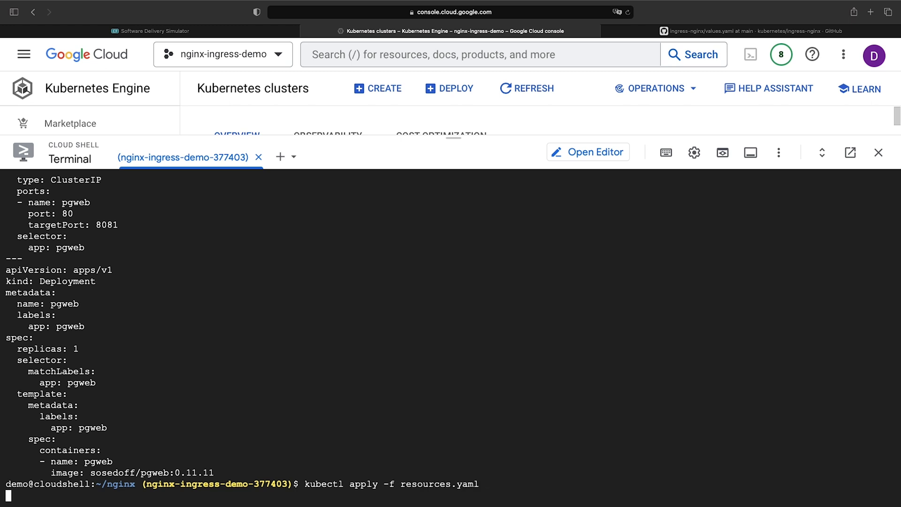
{"action": "key", "text": "Return"}
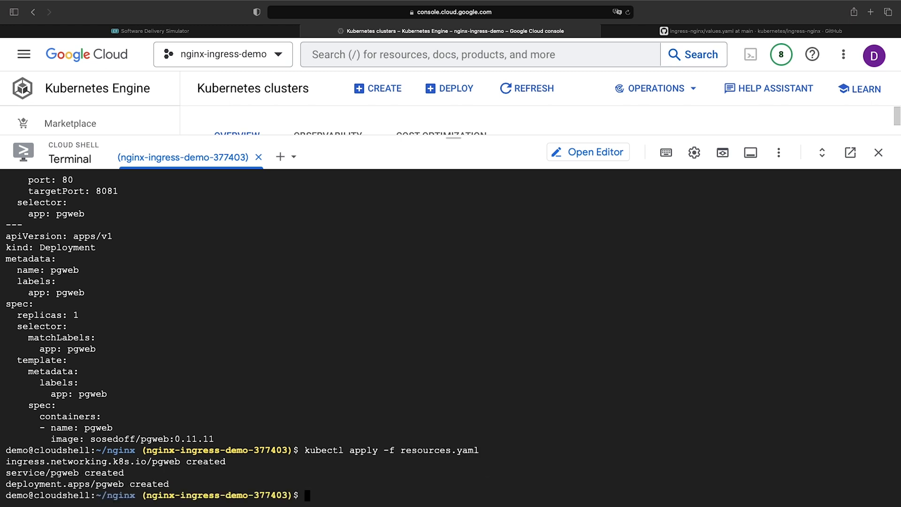
List the ingresses and keep watching for pgweb.nodematic.io to receive an address.
{"action": "type", "text": "kubectl get ingress"}
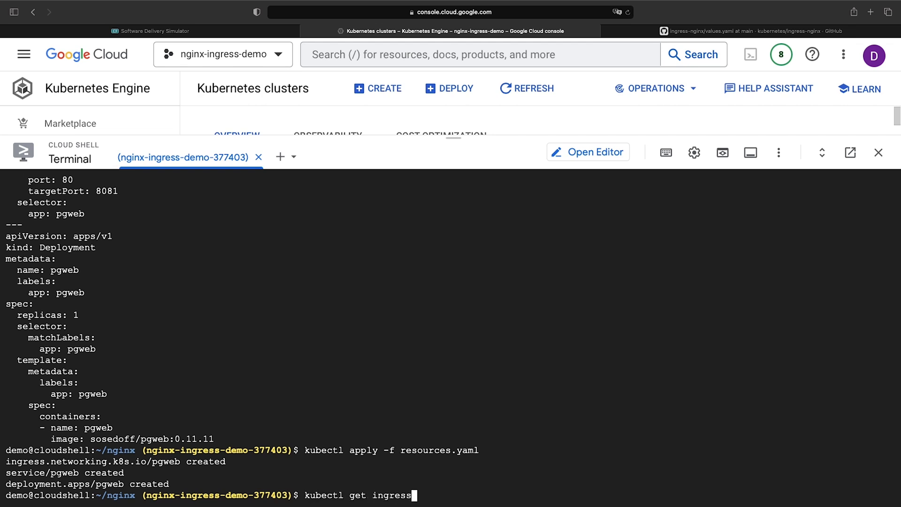
{"action": "key", "text": "Return"}
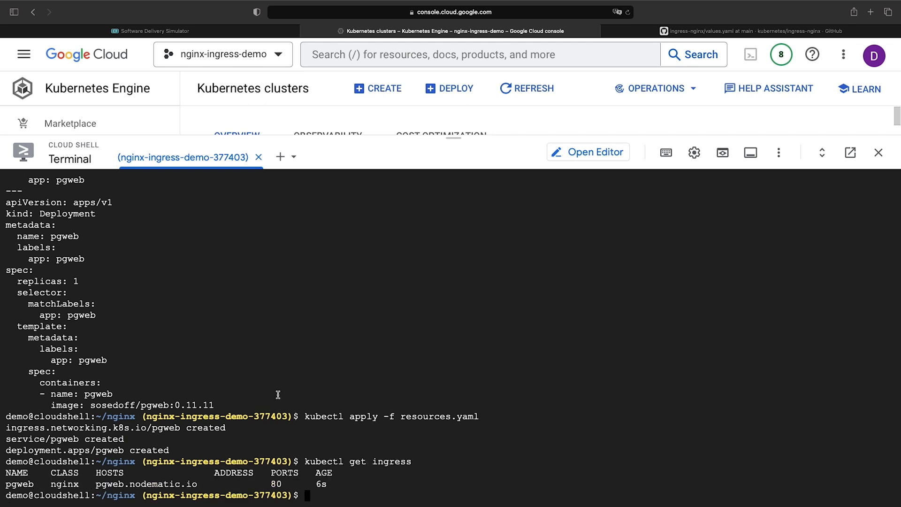
{"action": "type", "text": "kubectl get ingress"}
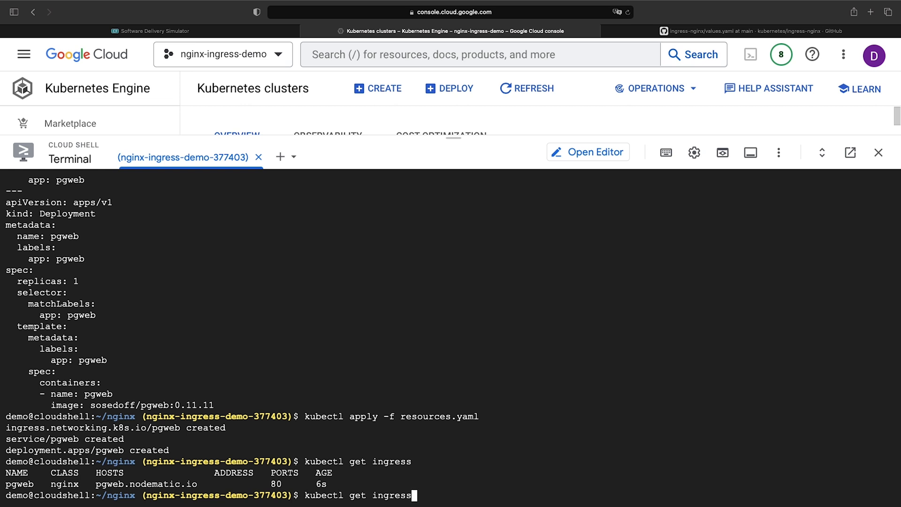
{"action": "key", "text": "Home"}
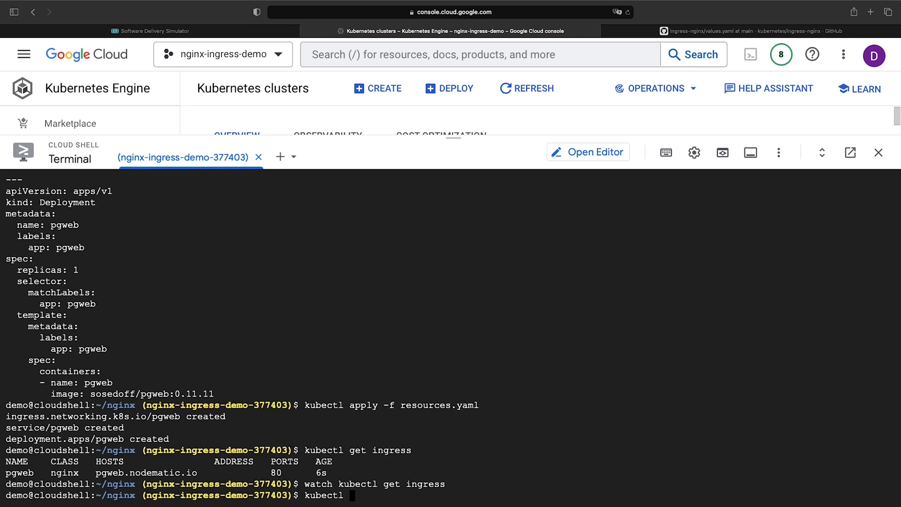
Describe and watch the pgweb ingress until address 34.134.107.173 appears, then select it.
{"action": "type", "text": "describe"}
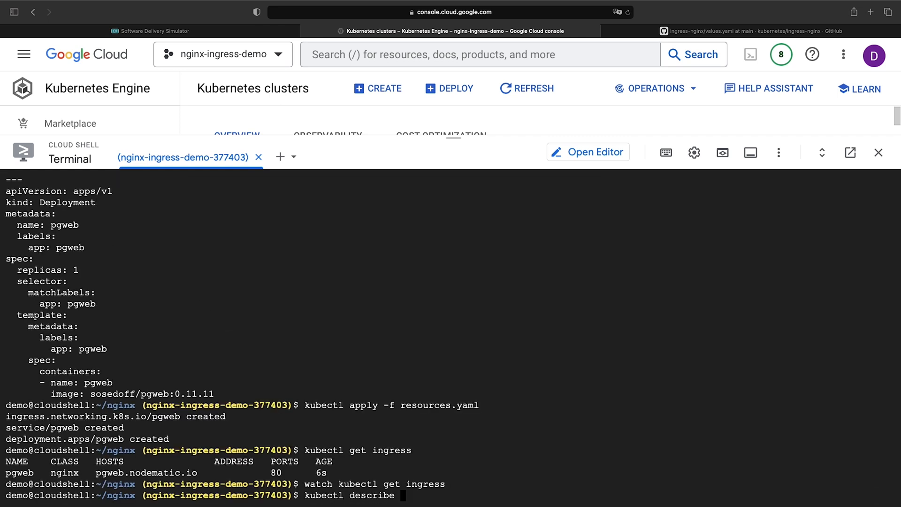
{"action": "type", "text": "ingress p"}
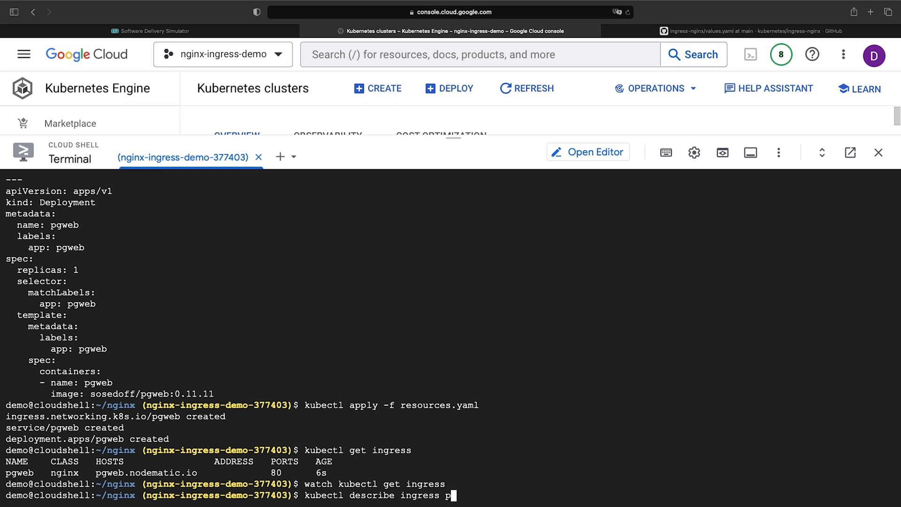
{"action": "key", "text": "Return"}
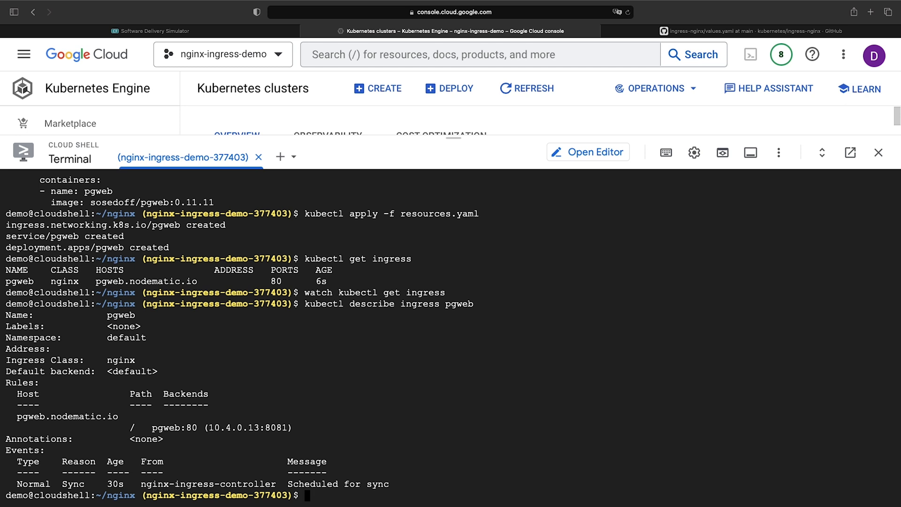
{"action": "type", "text": "kubectl describe ingress pgweb"}
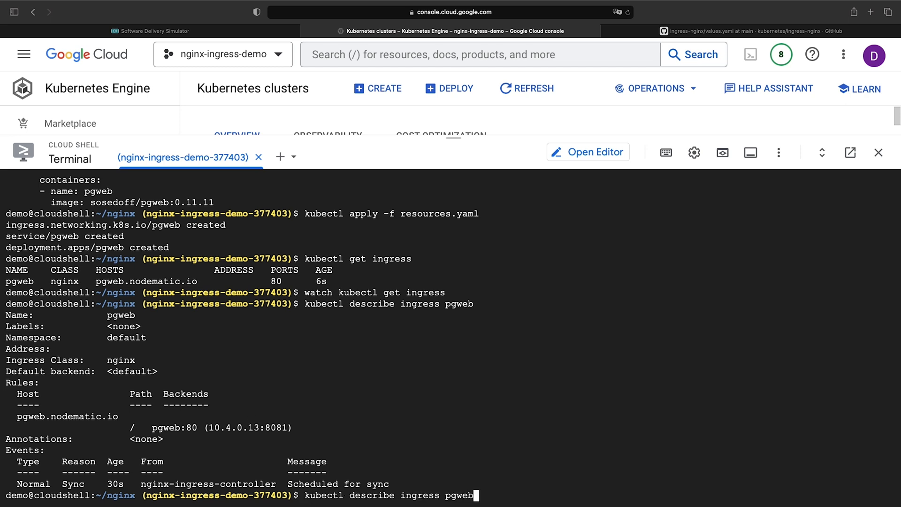
{"action": "key", "text": "Return"}
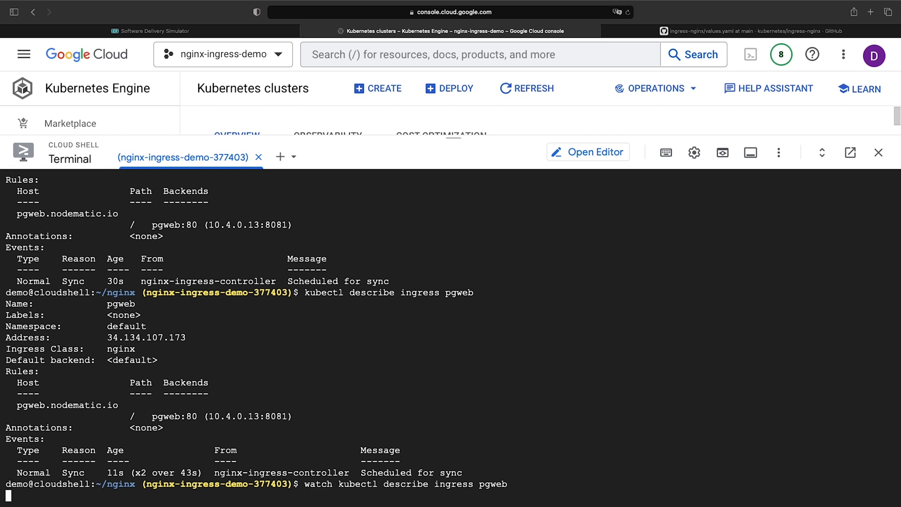
{"action": "key", "text": "Return"}
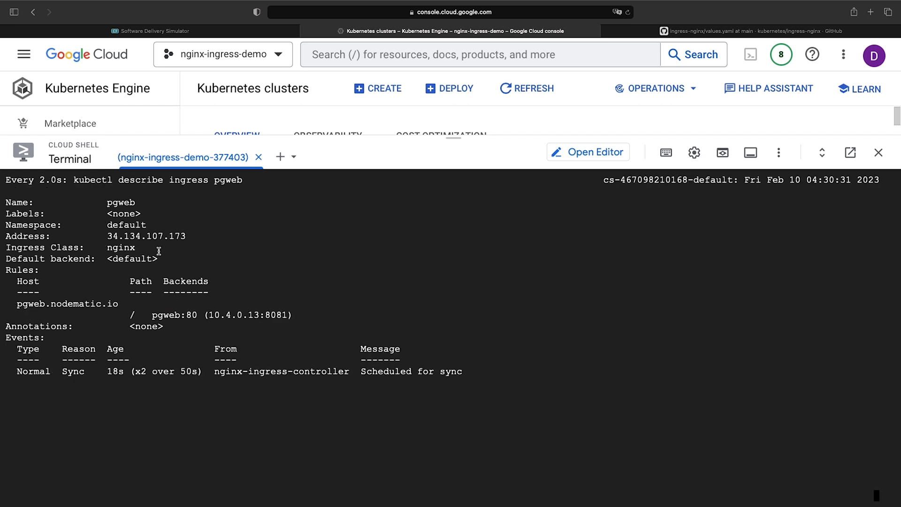
{"action": "double_click", "coordinate": [146, 236]}
{"action": "type", "text": "kubectl describe ingress pgweb"}
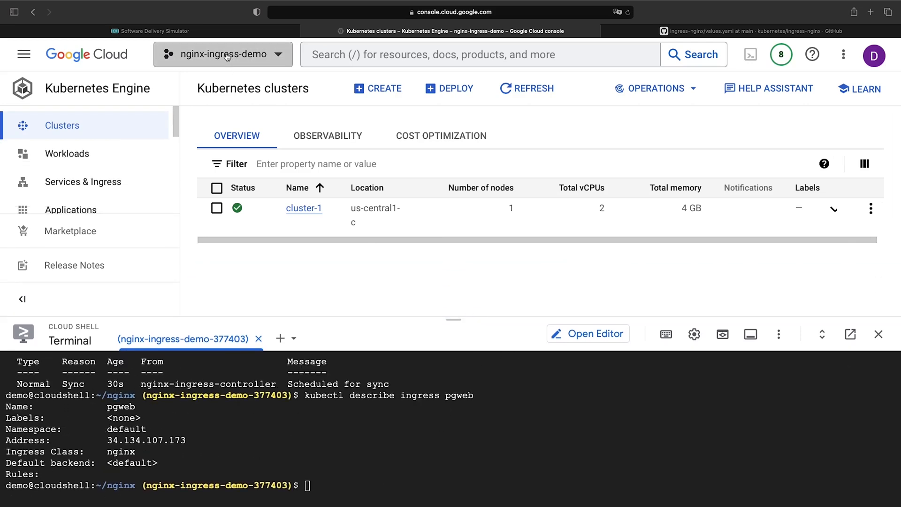
Navigate to Cloud DNS in the demo project and start a new record set in the nodematic-io zone.
{"action": "left_click", "coordinate": [223, 55]}
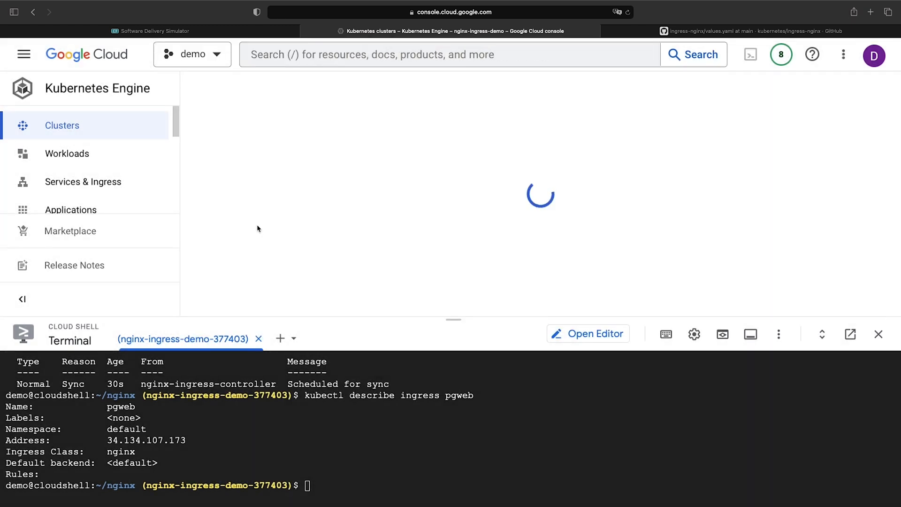
{"action": "left_click", "coordinate": [23, 55]}
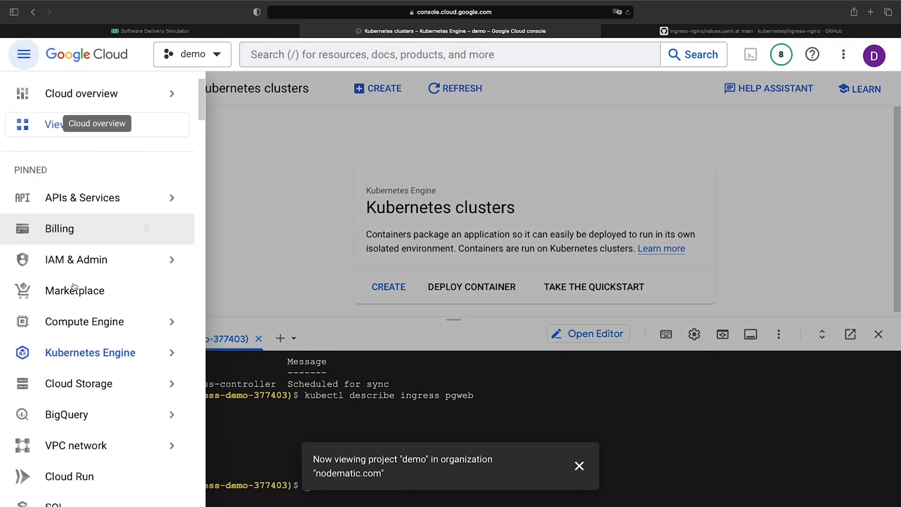
{"action": "scroll", "scroll_direction": "down", "scroll_amount": 3}
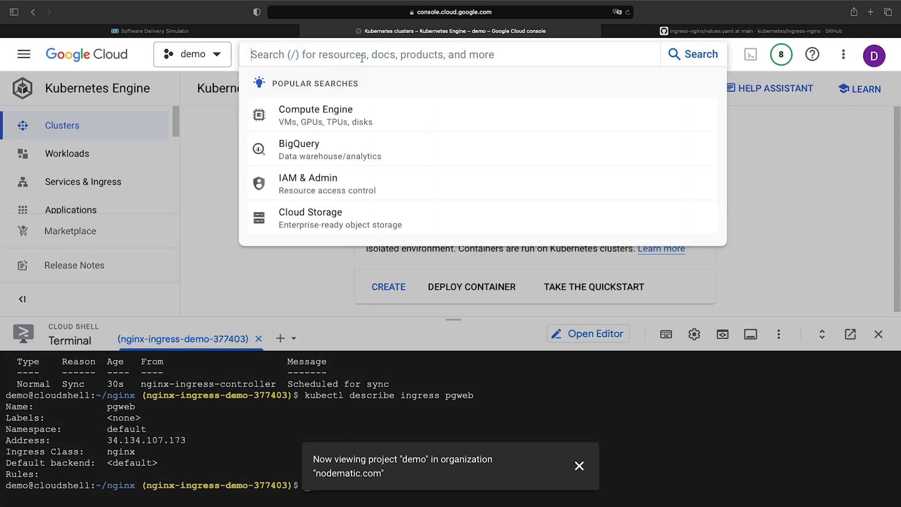
{"action": "type", "text": "dns"}
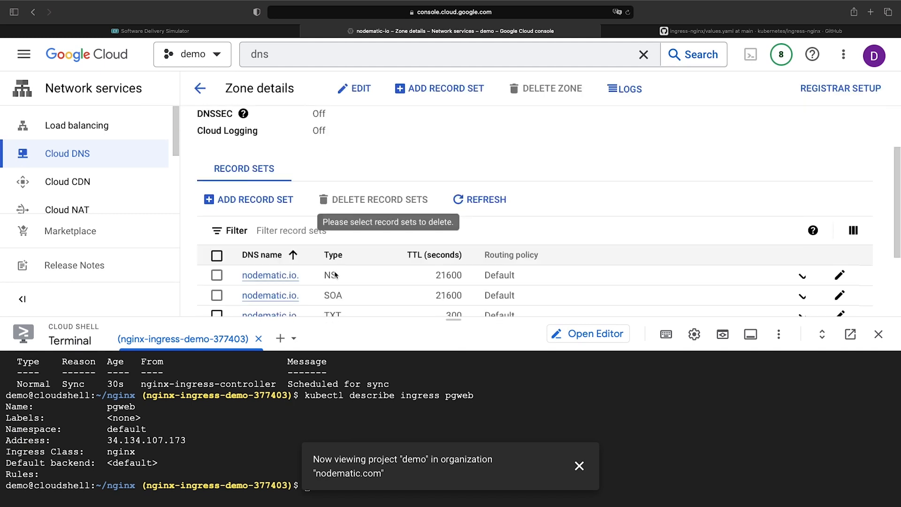
{"action": "left_click", "coordinate": [248, 199]}
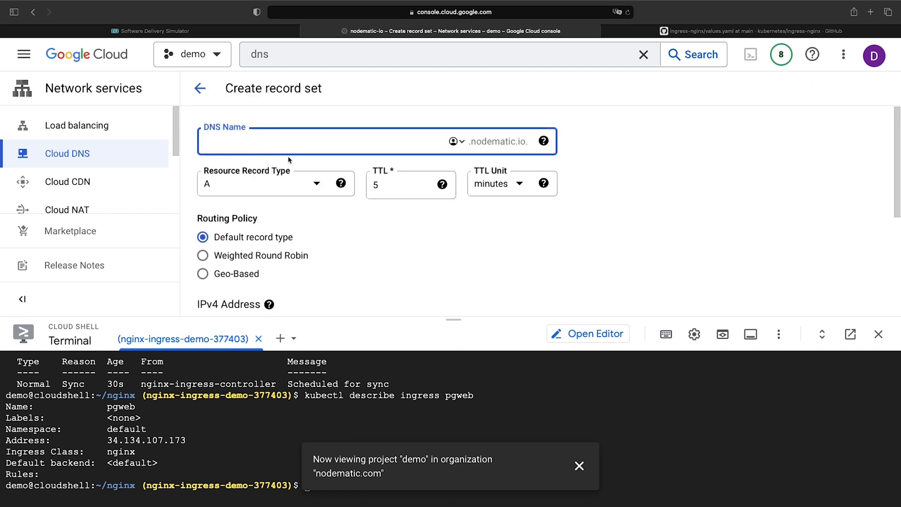
Create the pgweb.nodematic.io A record with the ingress address, then watch kubectl describe ingress pgweb.
{"action": "type", "text": "pgweb"}
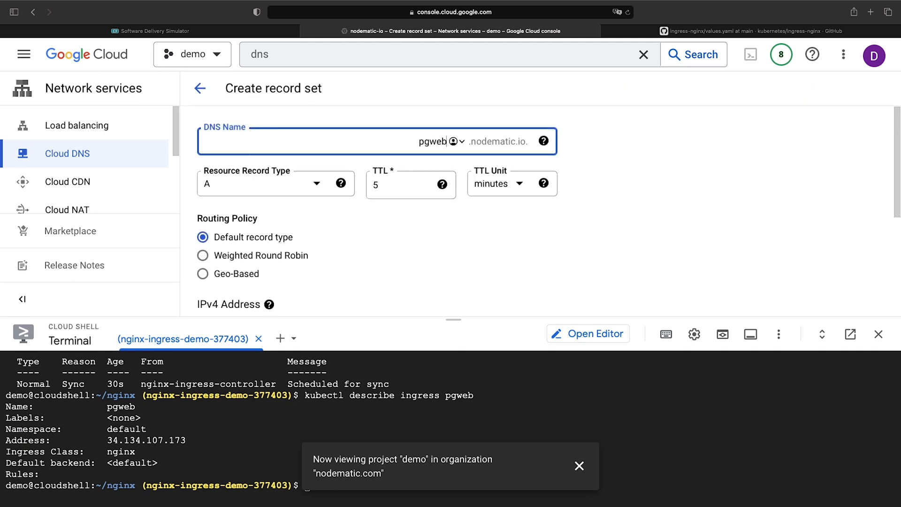
{"action": "scroll", "scroll_direction": "down", "scroll_amount": 3}
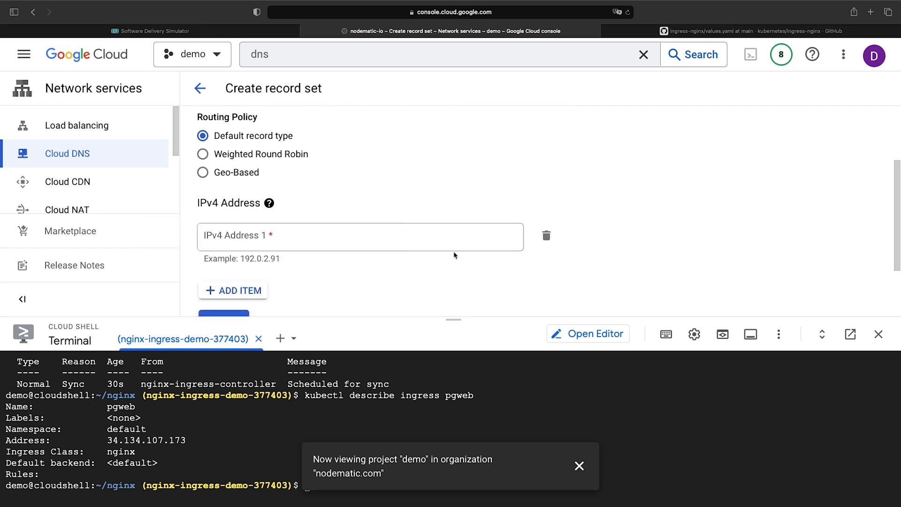
{"action": "left_click", "coordinate": [361, 236]}
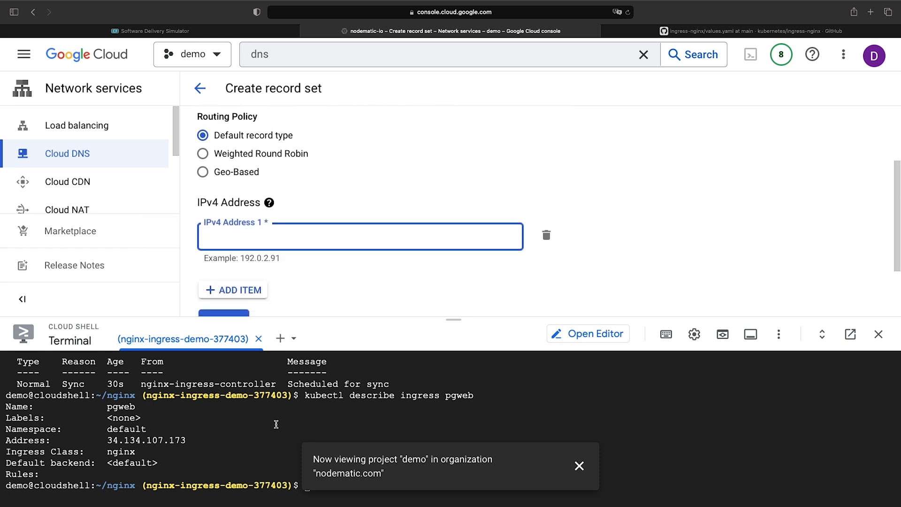
{"action": "type", "text": "https://github.com/kubernetes/ingress-nginx/tree/main/charts/ingress-nginx"}
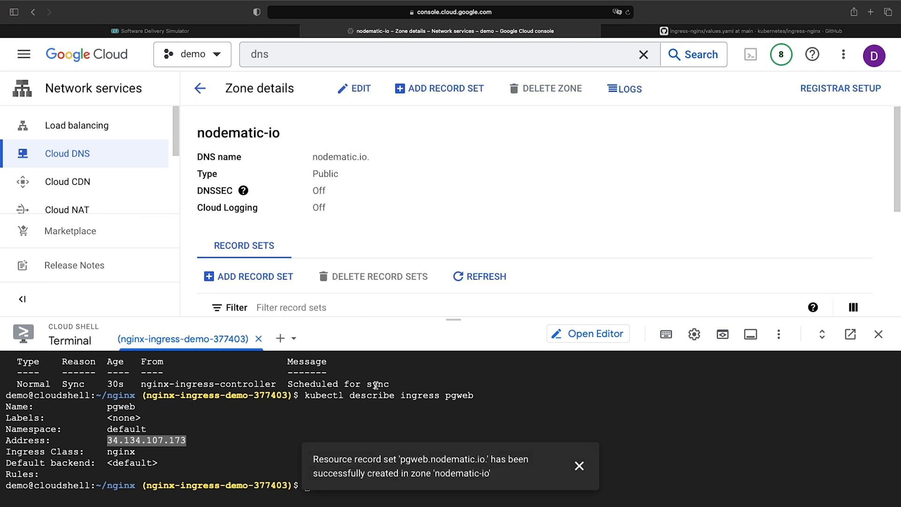
{"action": "left_click", "coordinate": [579, 466]}
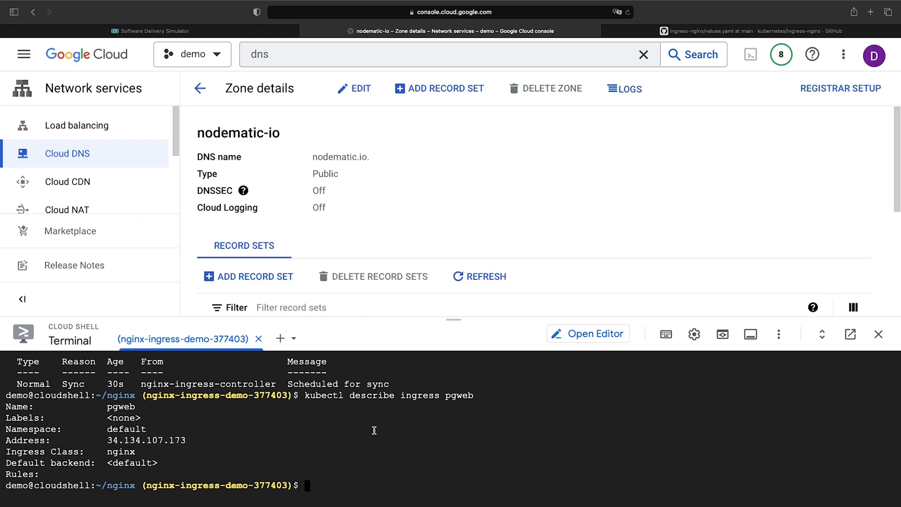
{"action": "type", "text": "watch kubectl describe ingress pgweb"}
{"action": "type", "text": "kubectl get pods"}
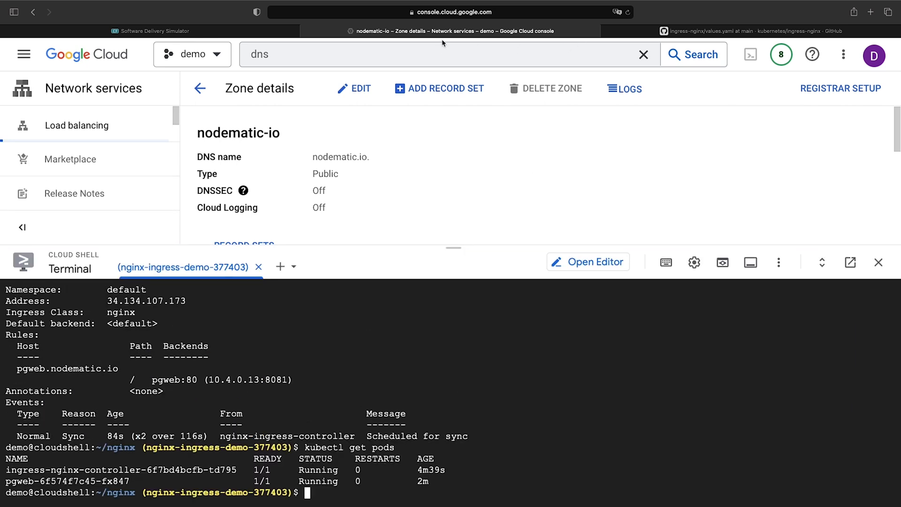
Open a blank new browser tab after confirming the ingress-nginx and pgweb pods are running.
{"action": "left_click", "coordinate": [869, 12]}
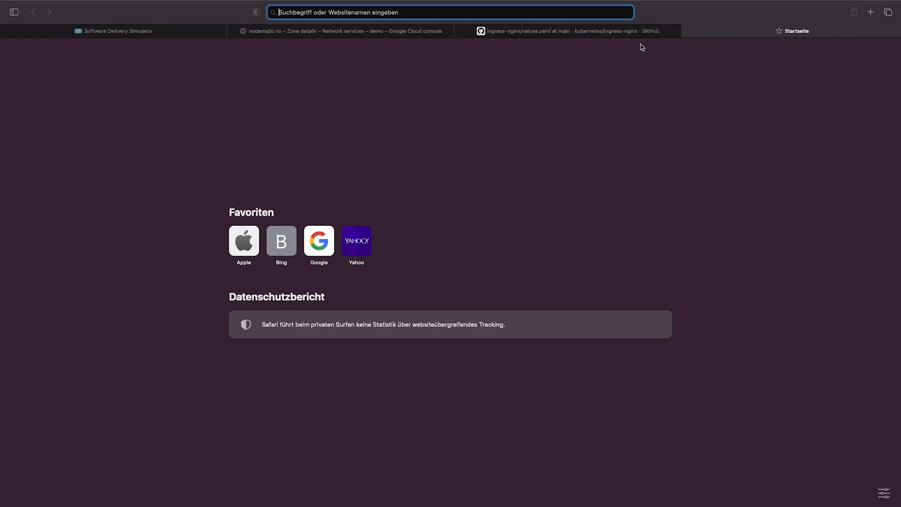
Load pgweb.nodematic.io to reach pgweb's connection form, then return to the Cloud Console tab.
{"action": "type", "text": "pgweb.nodematic.io"}
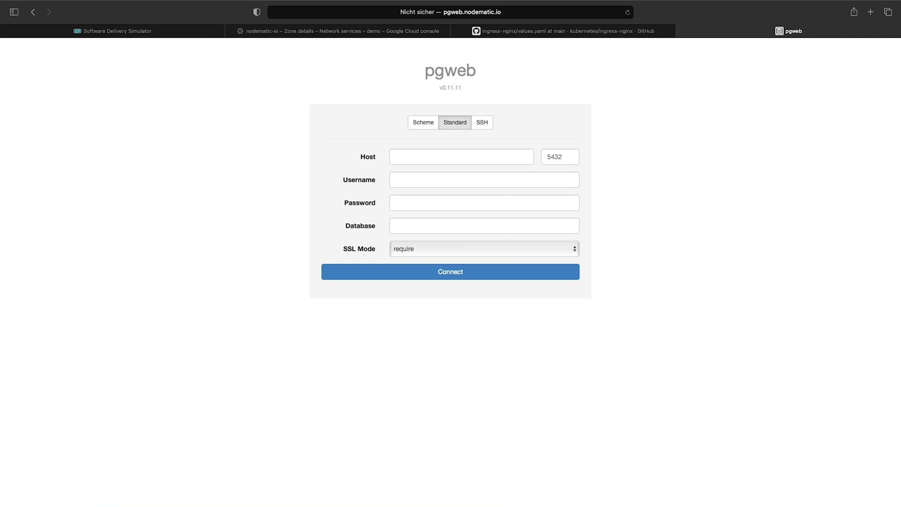
{"action": "mouse_move", "coordinate": [520, 196]}
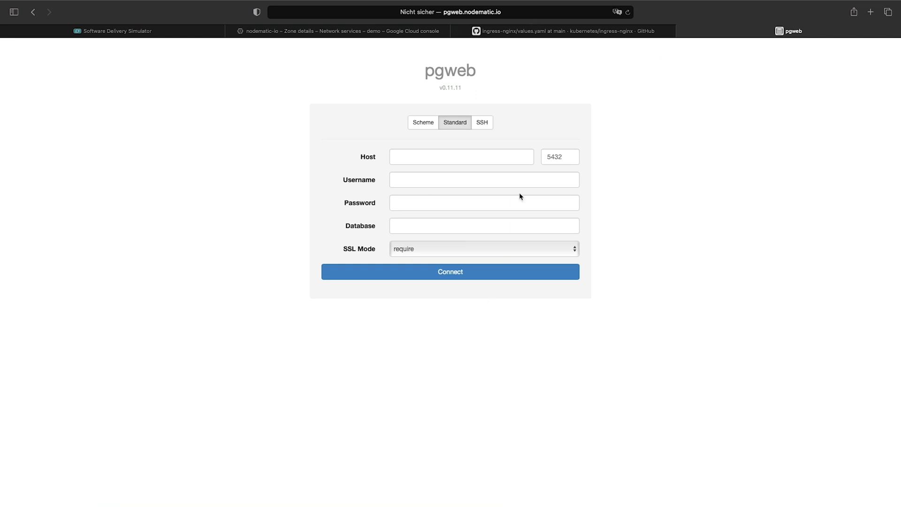
{"action": "mouse_move", "coordinate": [572, 113]}
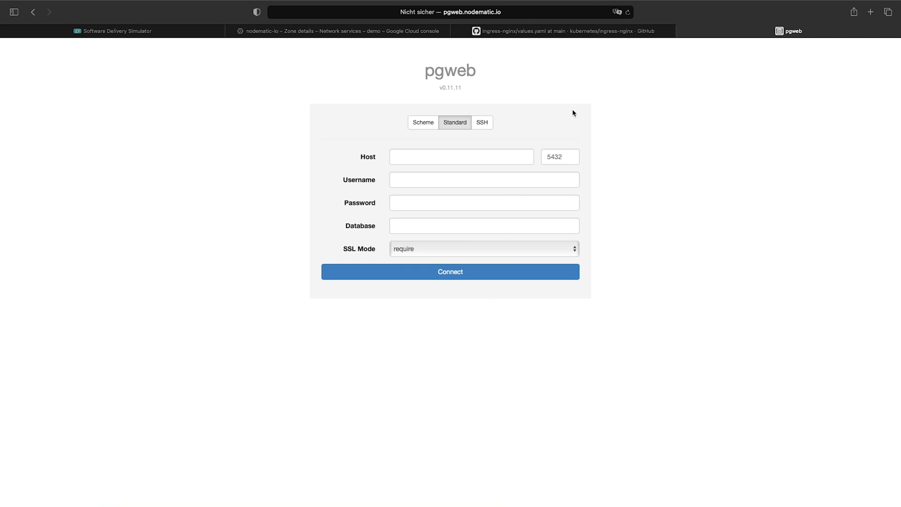
{"action": "mouse_move", "coordinate": [374, 386]}
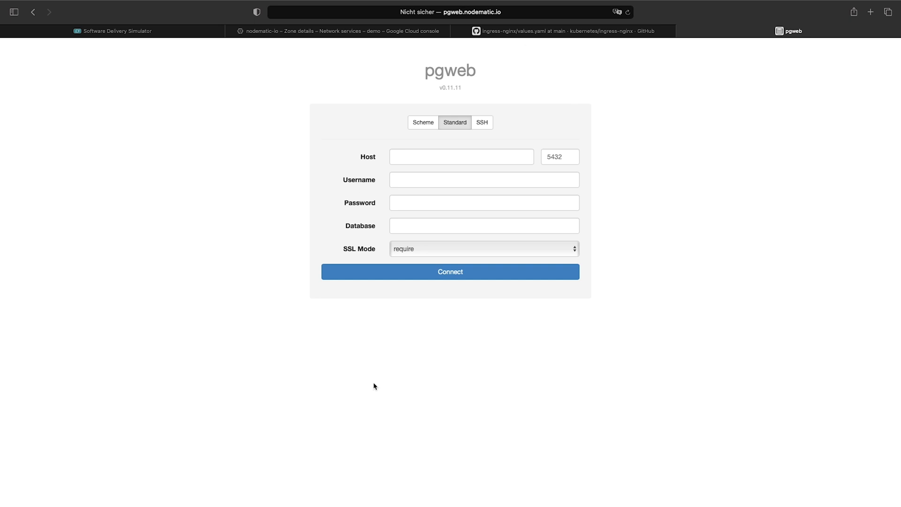
{"action": "mouse_move", "coordinate": [329, 72]}
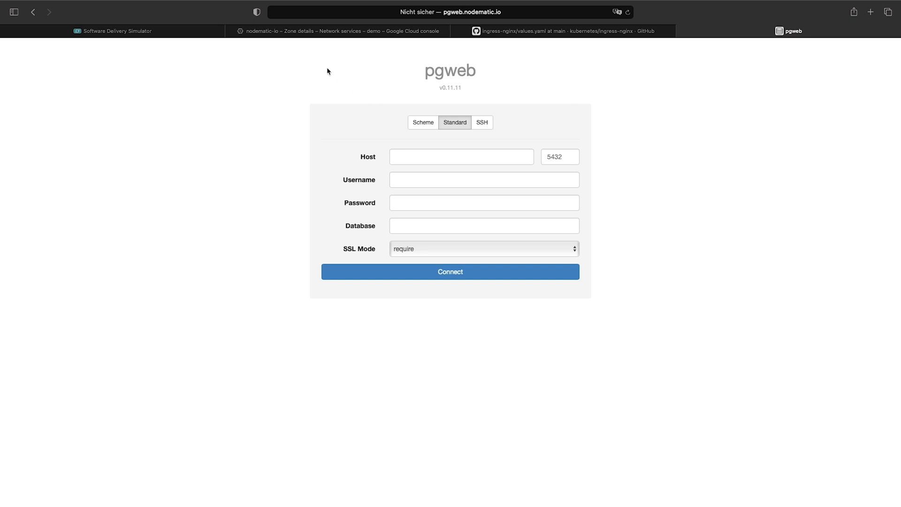
{"action": "left_click", "coordinate": [338, 30]}
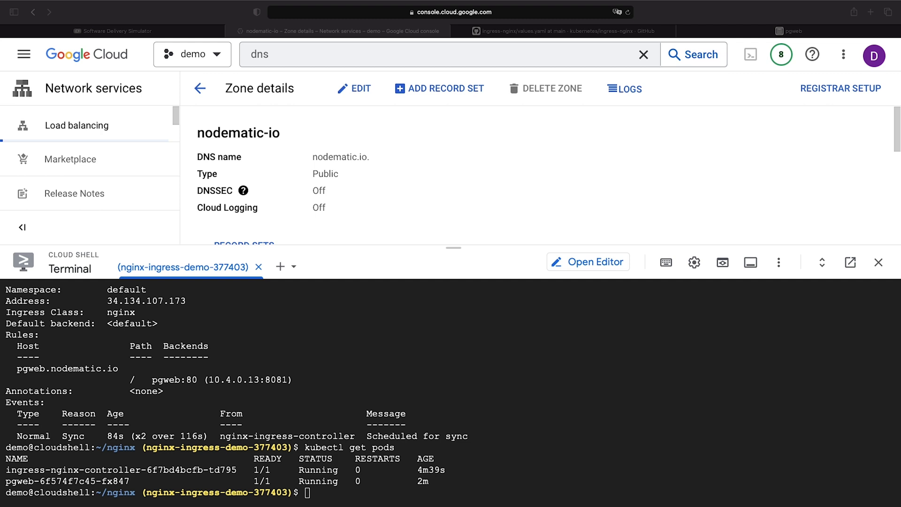
{"action": "mouse_move", "coordinate": [451, 254]}
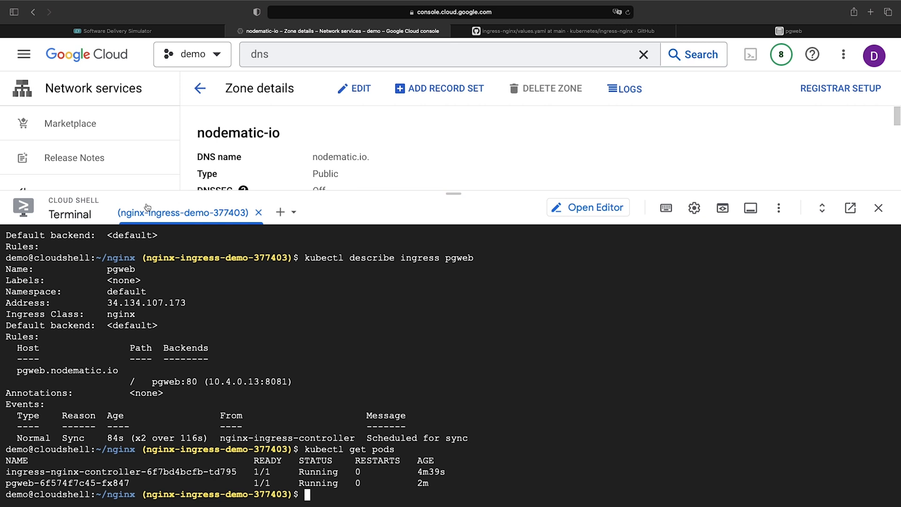
{"action": "mouse_move", "coordinate": [329, 381]}
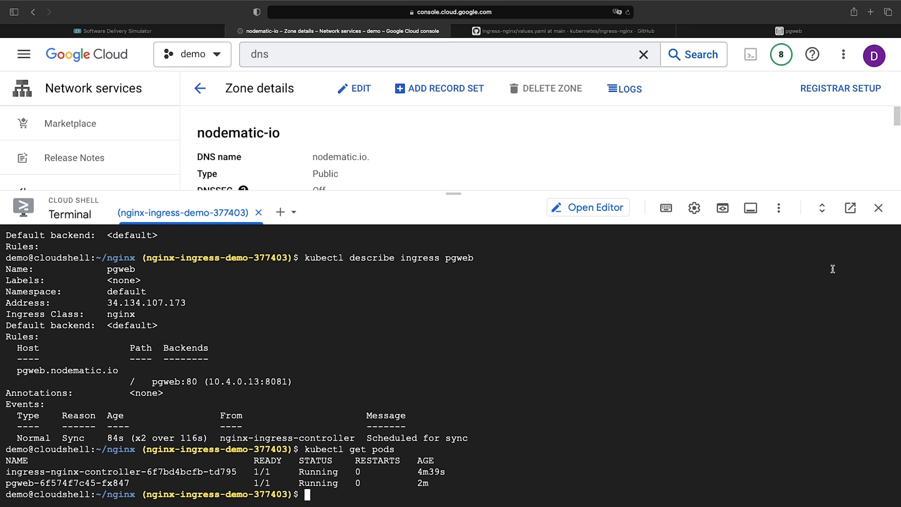
{"action": "mouse_move", "coordinate": [596, 207]}
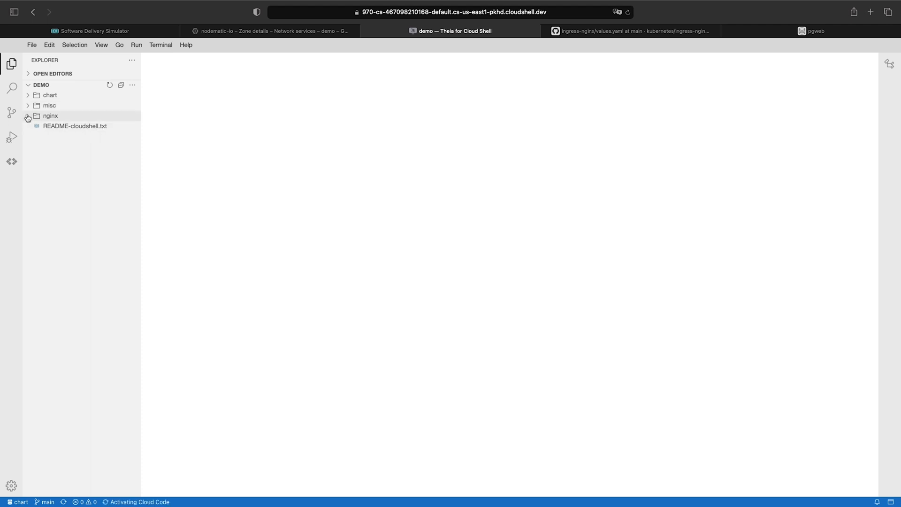
Add enable-cors "true" and proxy-body-size "16m" annotations to the pgweb Ingress in resources.yaml.
{"action": "left_click", "coordinate": [50, 115]}
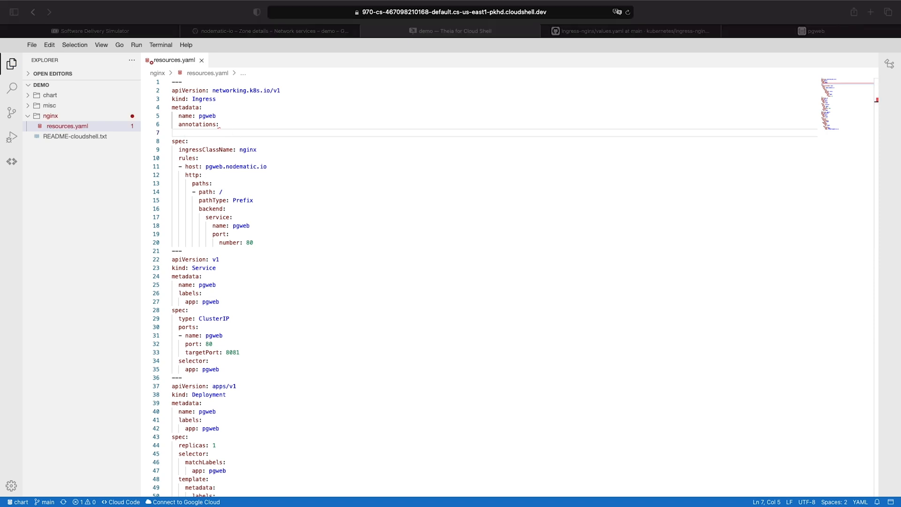
{"action": "type", "text": "nginx.ingress.kubernetes.io/enable-cors: \"true\""}
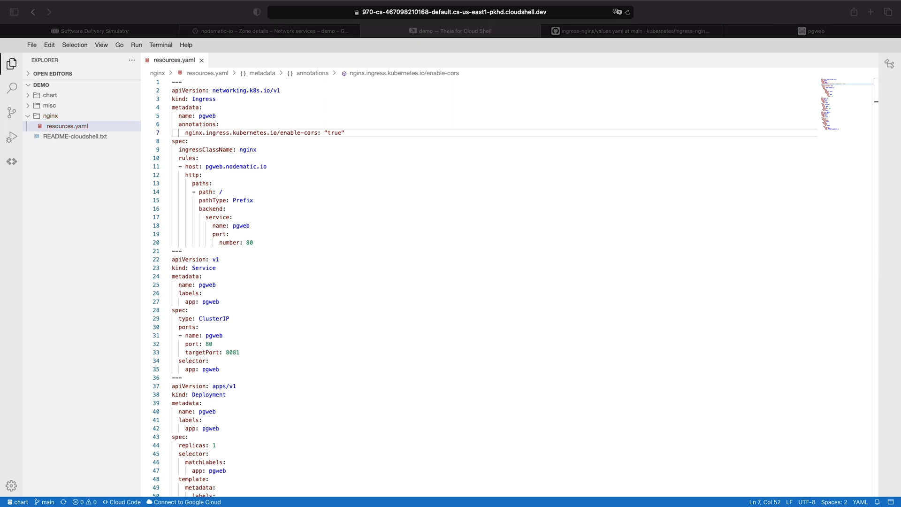
{"action": "mouse_move", "coordinate": [365, 135]}
{"action": "type", "text": "nginx.ingress.kubernetes.io/proxy-body-size: 16m"}
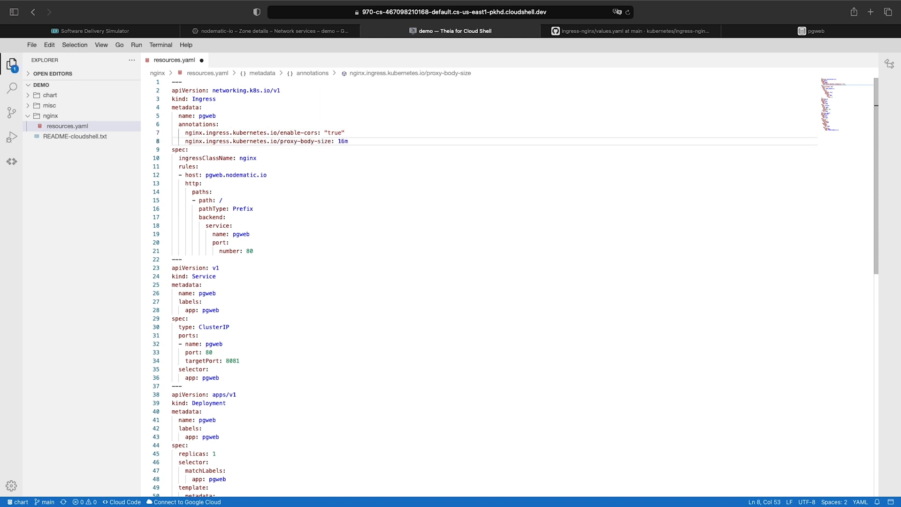
{"action": "left_click", "coordinate": [347, 141]}
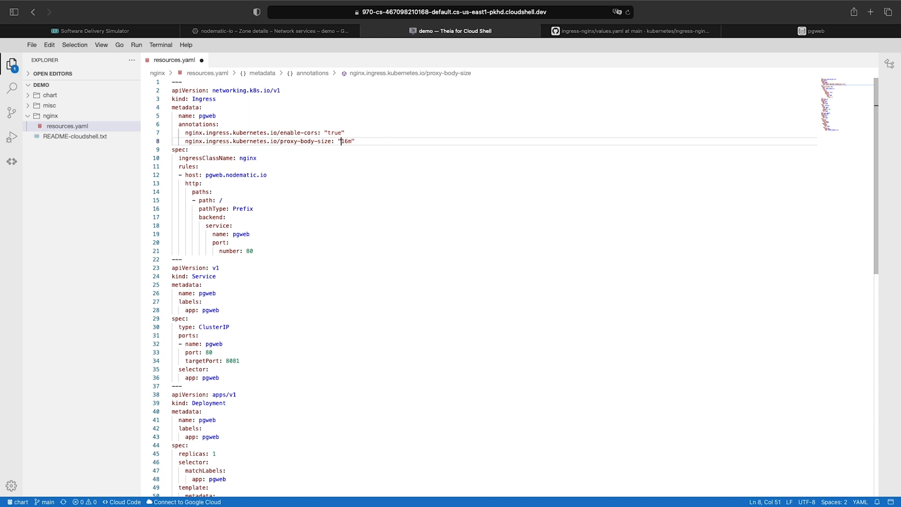
Save resources.yaml and bring the Cloud Console tab back in front.
{"action": "left_click", "coordinate": [271, 30]}
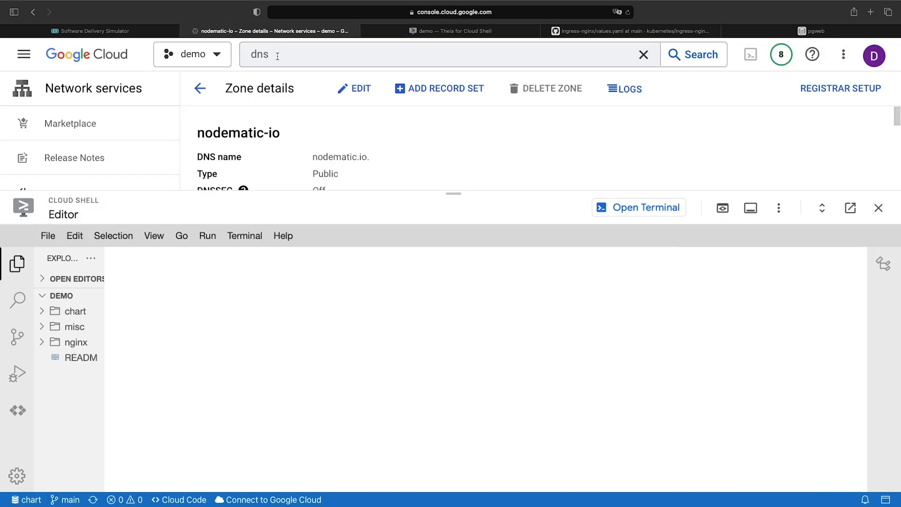
{"action": "left_click", "coordinate": [450, 30]}
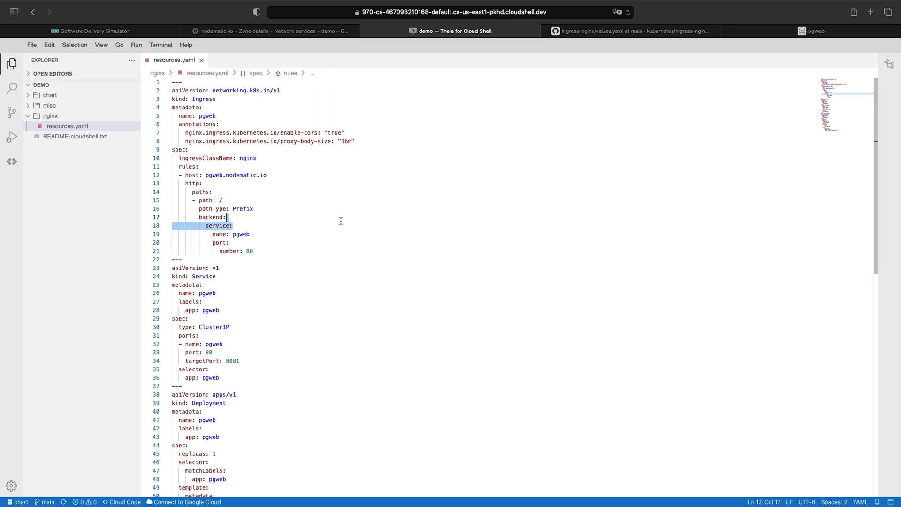
{"action": "mouse_move", "coordinate": [370, 47]}
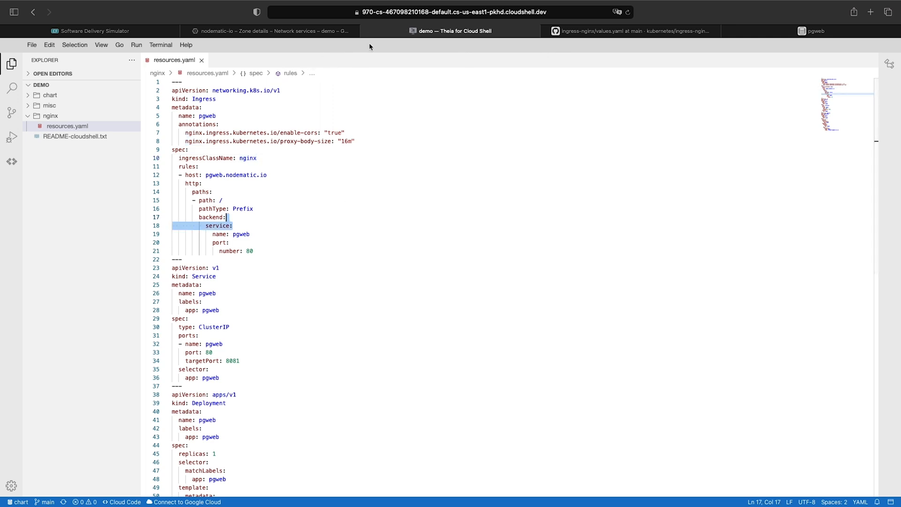
{"action": "left_click", "coordinate": [270, 30]}
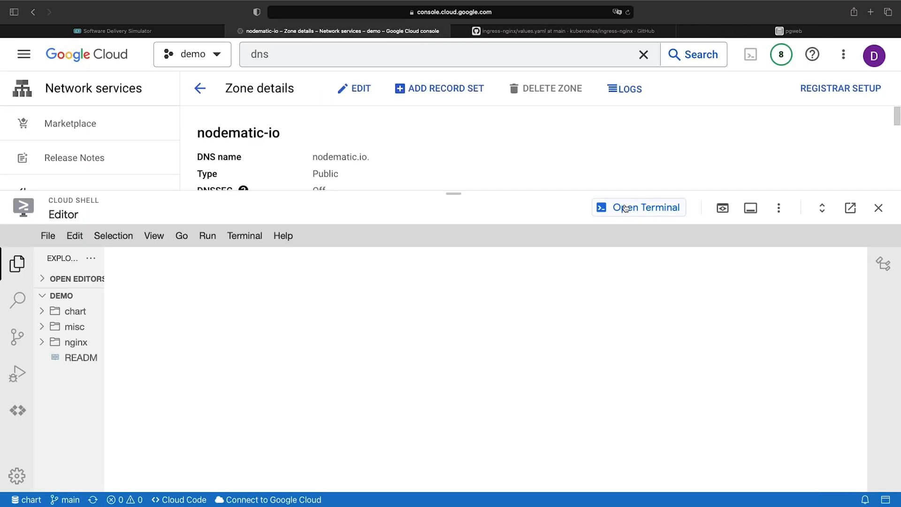
Reapply resources.yaml so the pgweb ingress is reconfigured.
{"action": "left_click", "coordinate": [639, 207]}
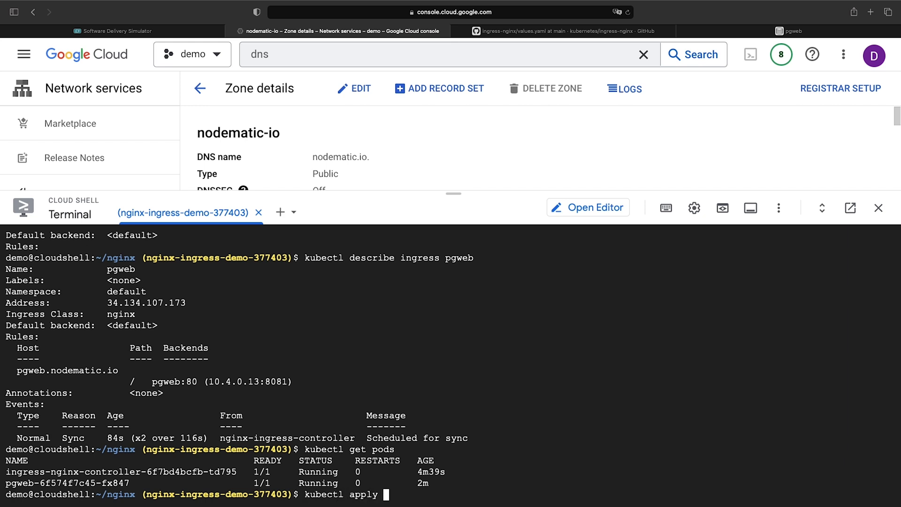
{"action": "key", "text": "Return"}
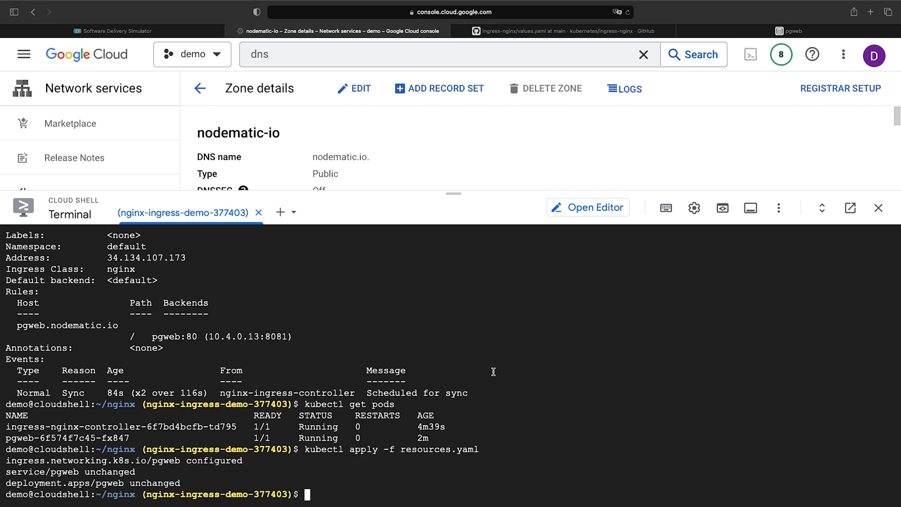
{"action": "double_click", "coordinate": [92, 460]}
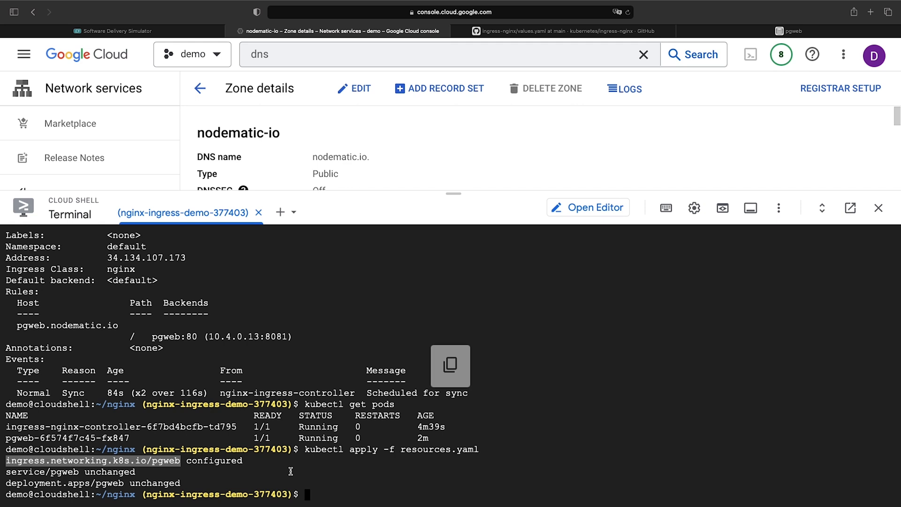
Describe ingress pgweb to confirm enable-cors true and proxy-body-size 16m, then return to the GitHub values.yaml.
{"action": "type", "text": "kubectl describe"}
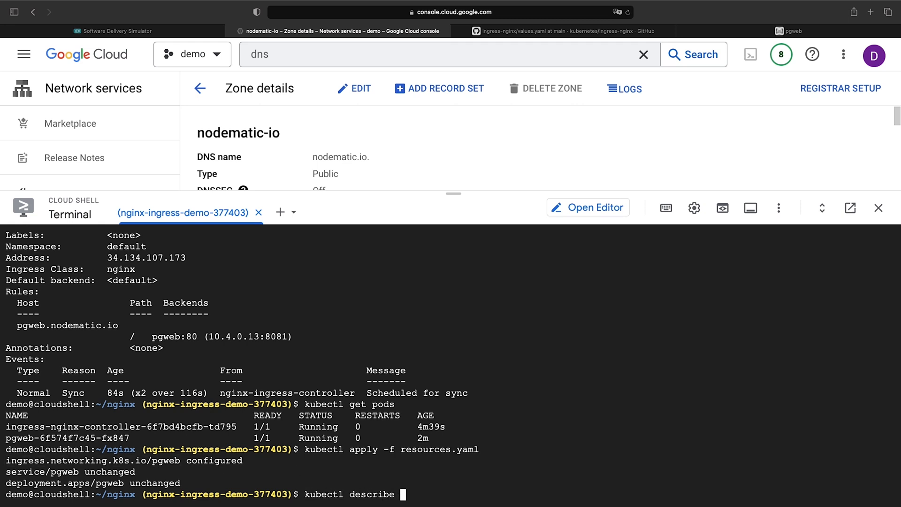
{"action": "type", "text": "ingress"}
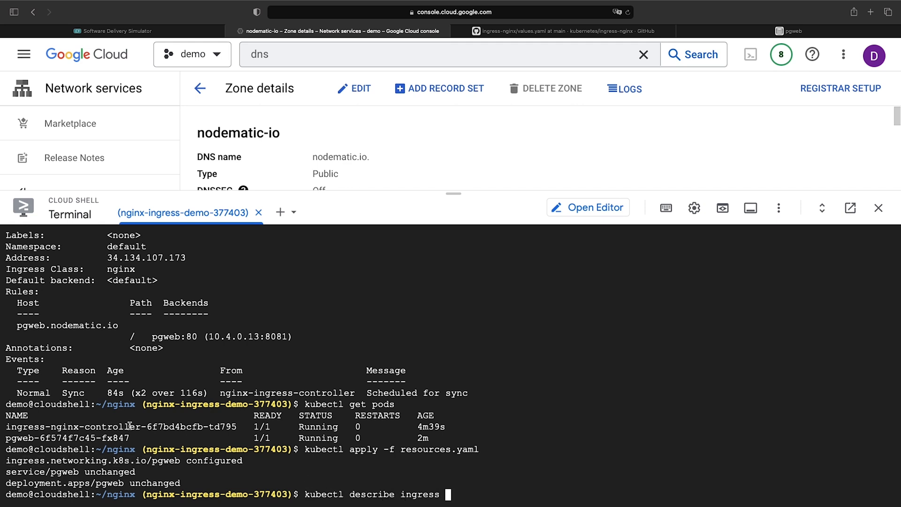
{"action": "key", "text": "Return"}
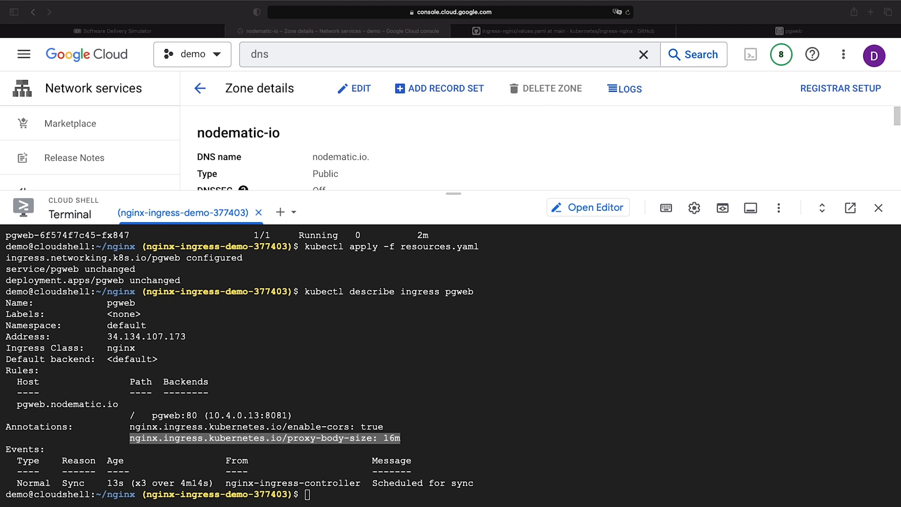
{"action": "mouse_move", "coordinate": [140, 168]}
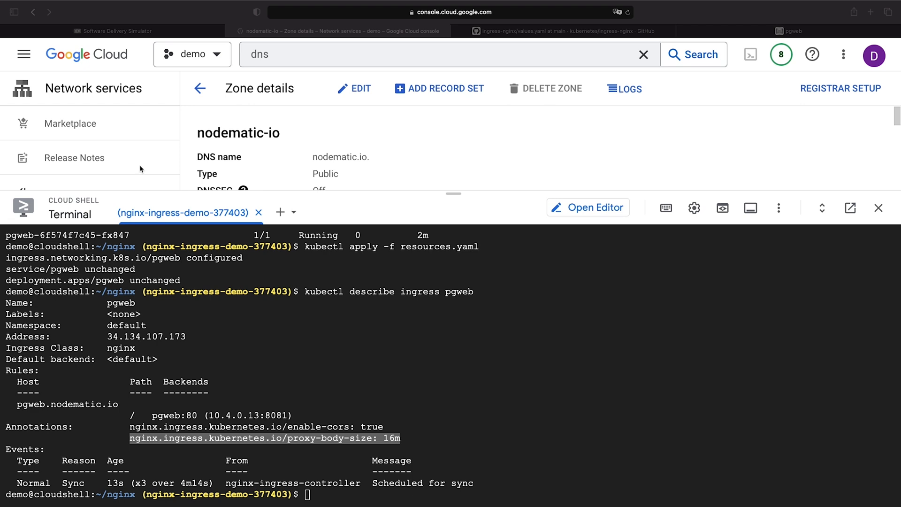
{"action": "left_click", "coordinate": [564, 31]}
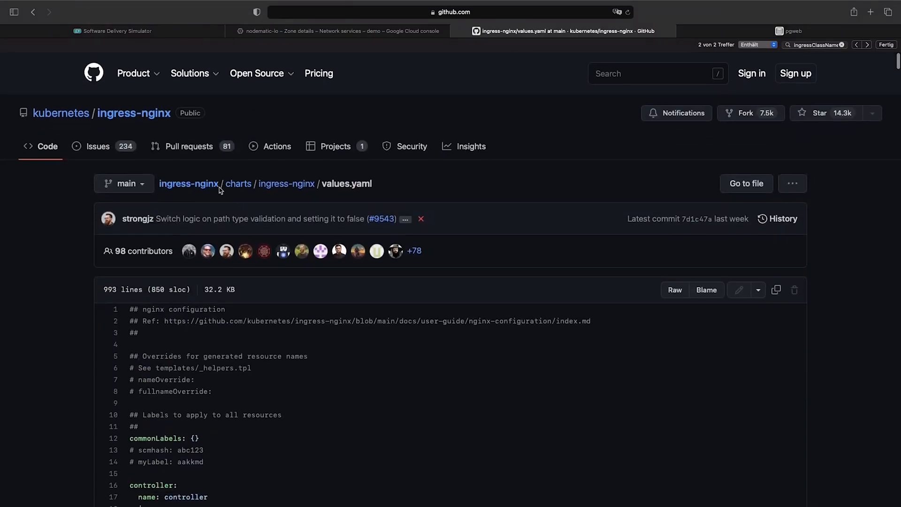
Navigate from the ingress-nginx repository to the documentation's Annotations reference page.
{"action": "left_click", "coordinate": [189, 183]}
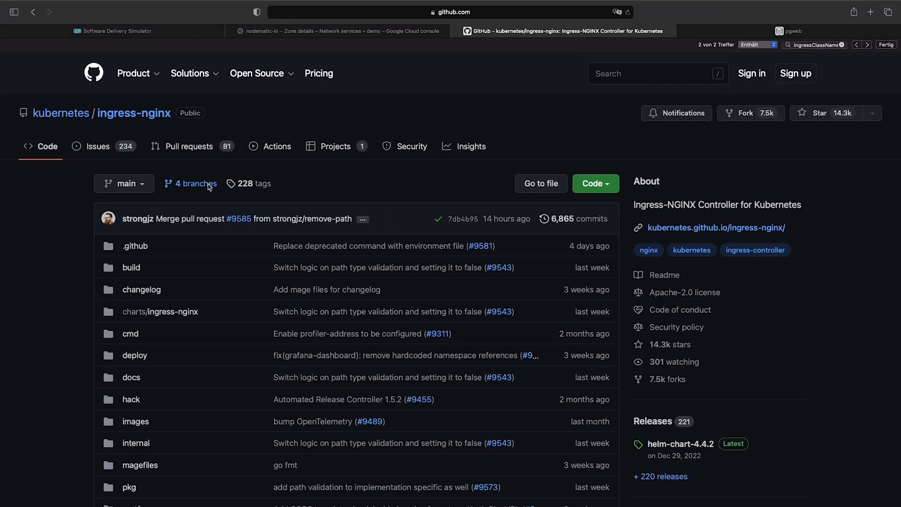
{"action": "left_click", "coordinate": [715, 227]}
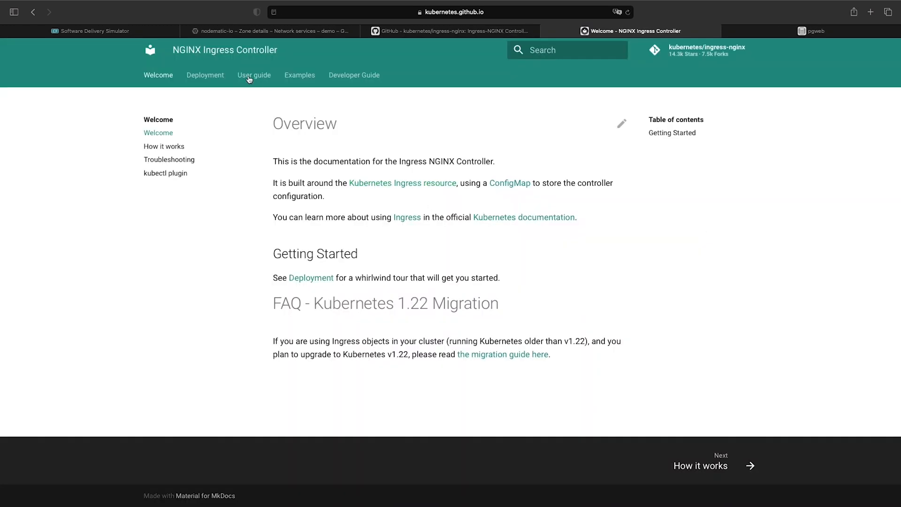
{"action": "left_click", "coordinate": [254, 75]}
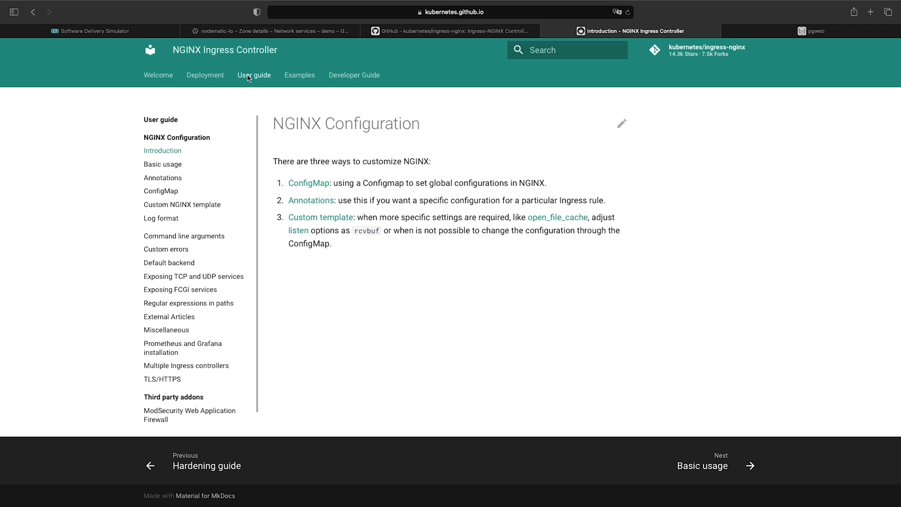
{"action": "left_click", "coordinate": [162, 177]}
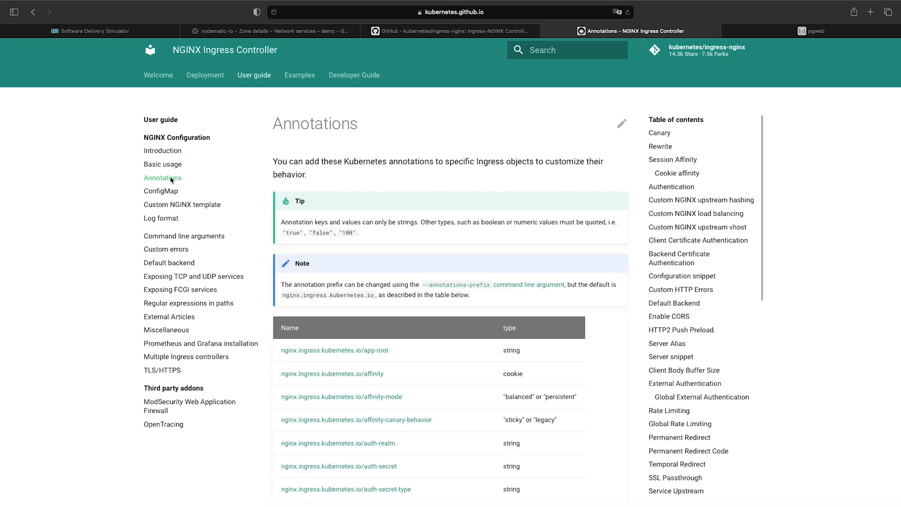
Browse the Annotations table of names and types, then return to the pgweb connection page.
{"action": "scroll", "scroll_direction": "down", "scroll_amount": 3}
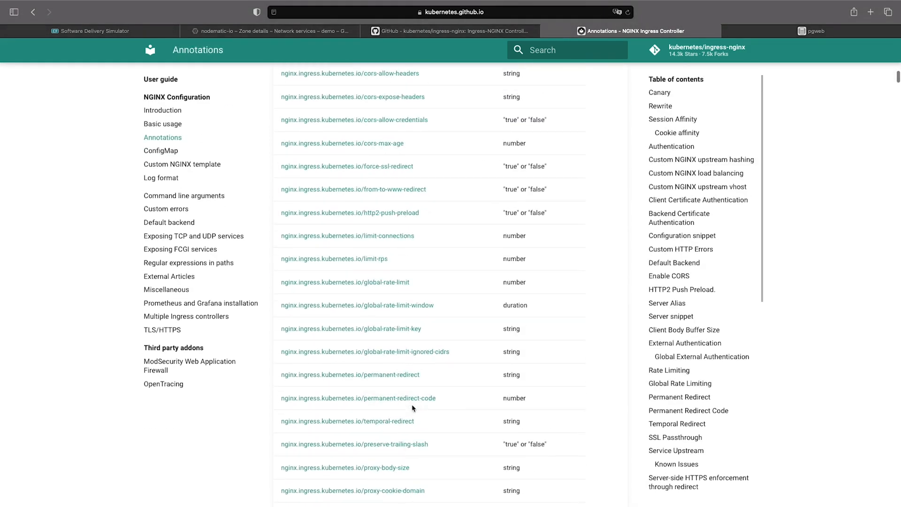
{"action": "scroll", "scroll_direction": "down", "scroll_amount": 3}
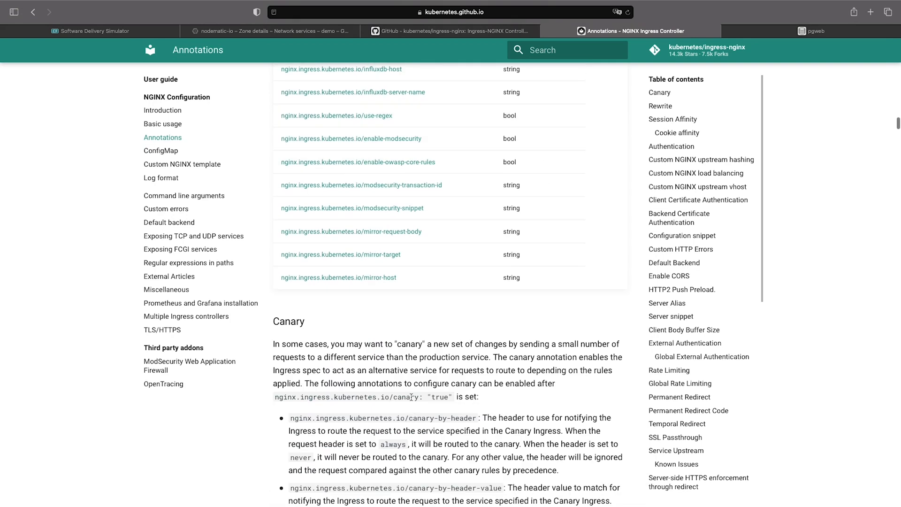
{"action": "scroll", "scroll_direction": "up", "scroll_amount": 3}
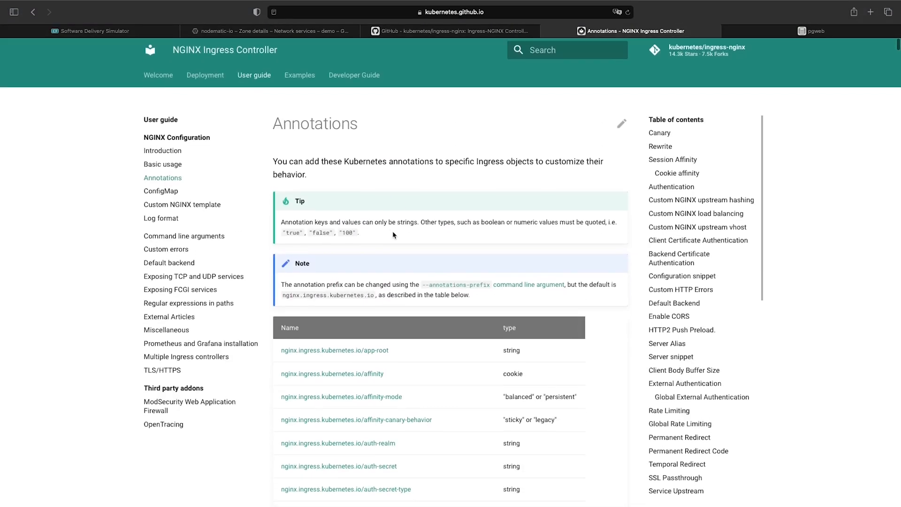
{"action": "mouse_move", "coordinate": [220, 354]}
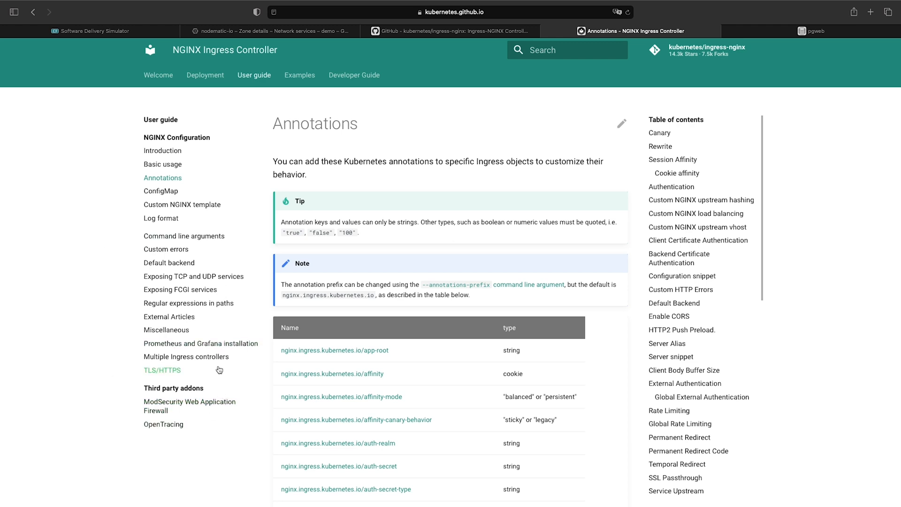
{"action": "mouse_move", "coordinate": [290, 255]}
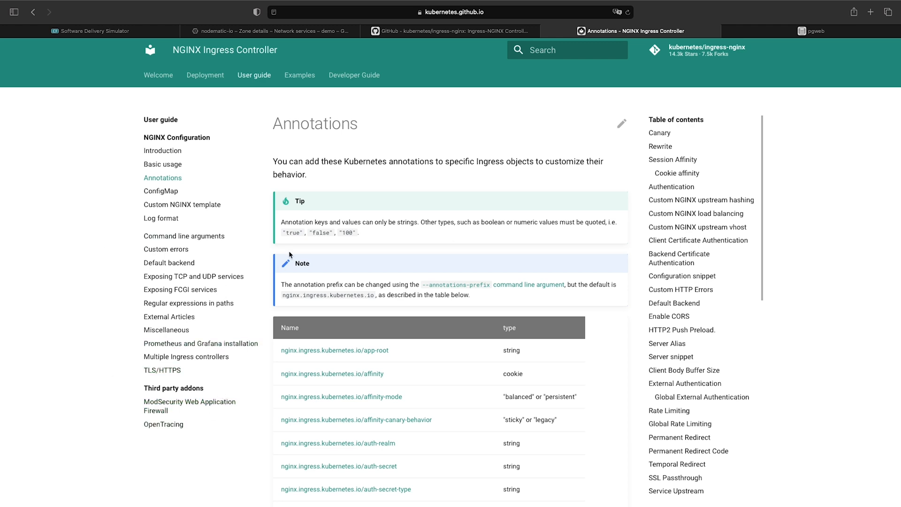
{"action": "mouse_move", "coordinate": [185, 357]}
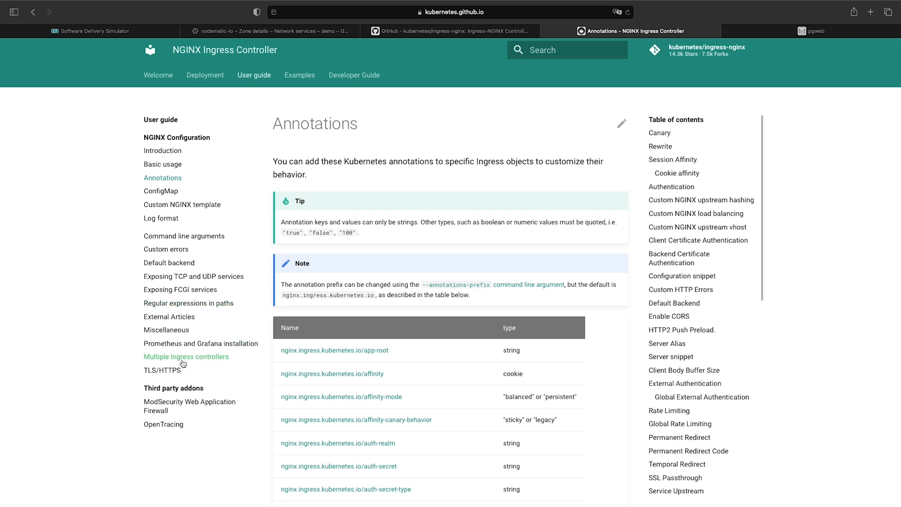
{"action": "mouse_move", "coordinate": [431, 209]}
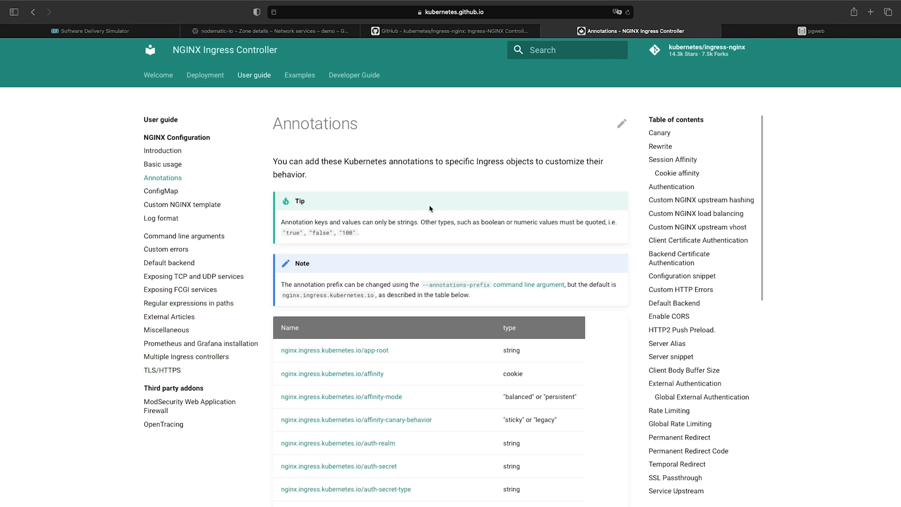
{"action": "mouse_move", "coordinate": [300, 101]}
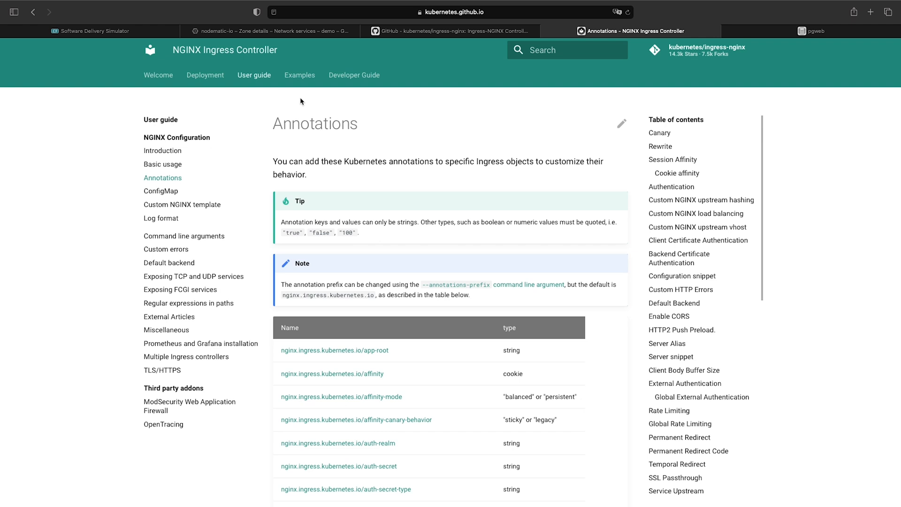
{"action": "mouse_move", "coordinate": [345, 231]}
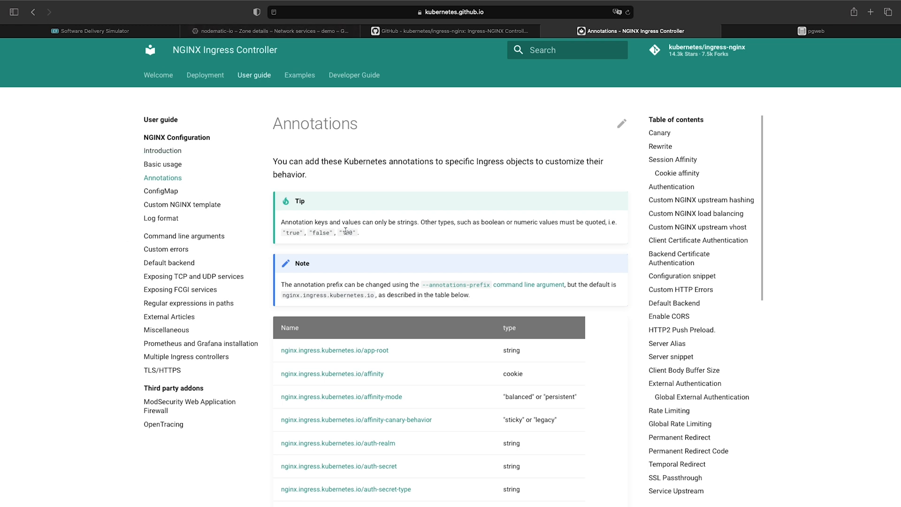
{"action": "mouse_move", "coordinate": [236, 30]}
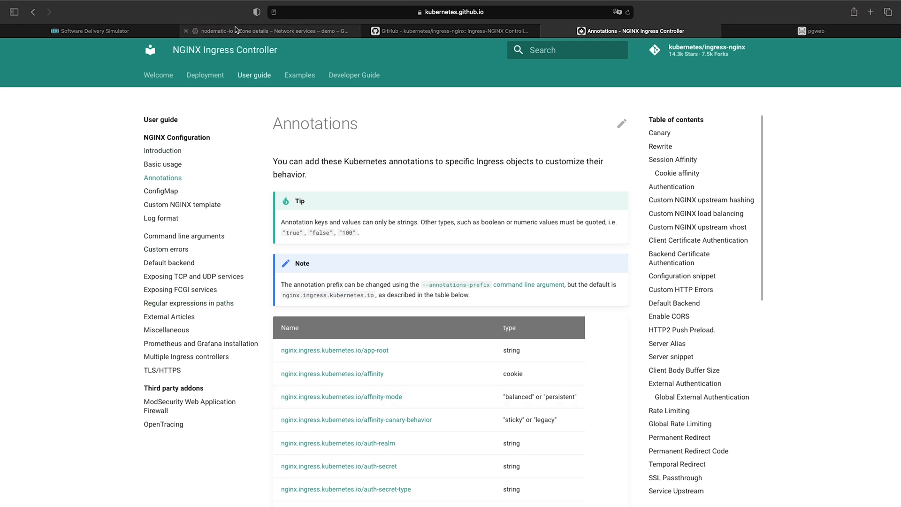
{"action": "left_click", "coordinate": [811, 31]}
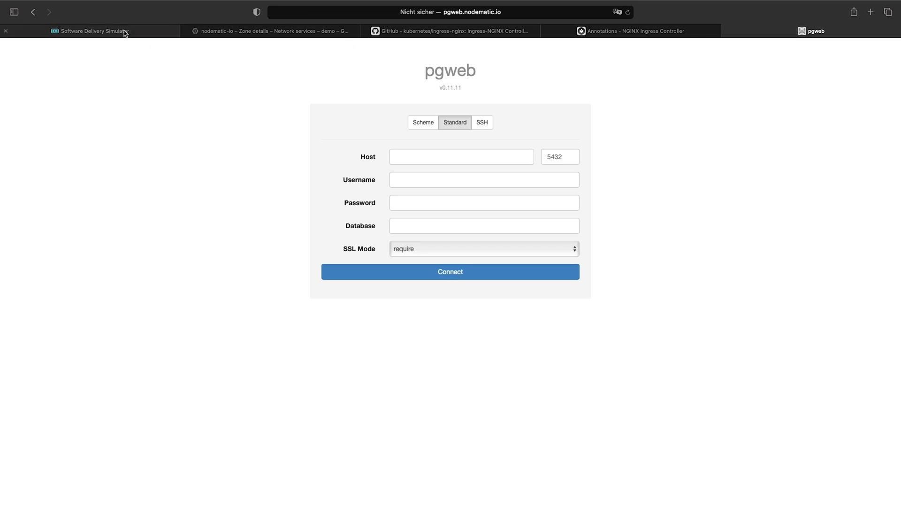
Review the GKE architecture diagram, focusing on the Deployment block.
{"action": "left_click", "coordinate": [90, 31]}
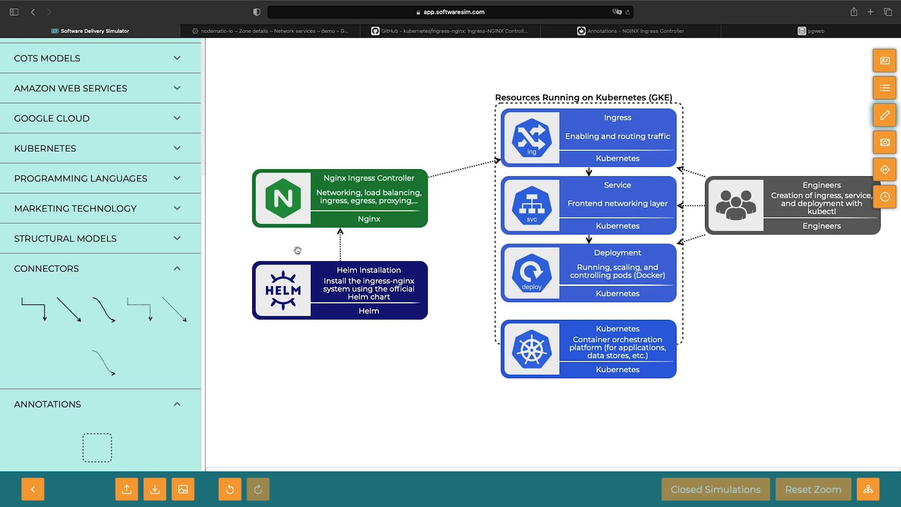
{"action": "mouse_move", "coordinate": [407, 322]}
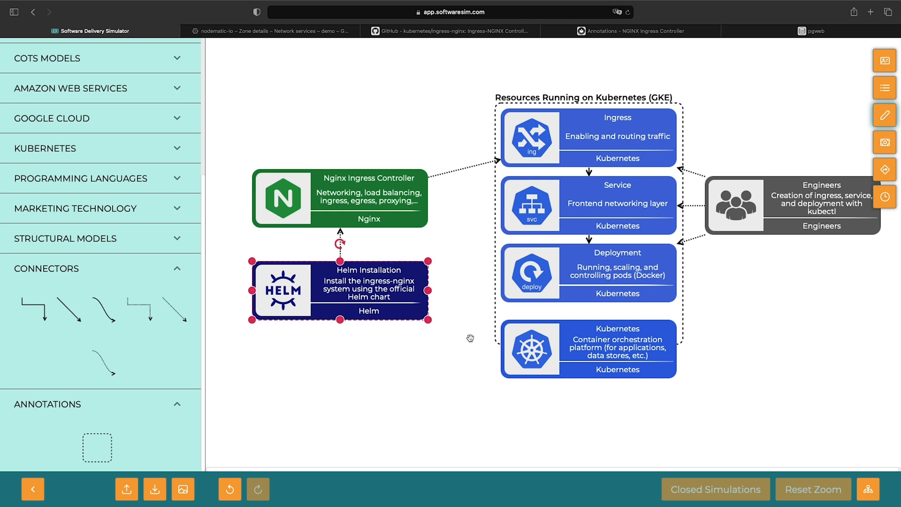
{"action": "mouse_move", "coordinate": [363, 224]}
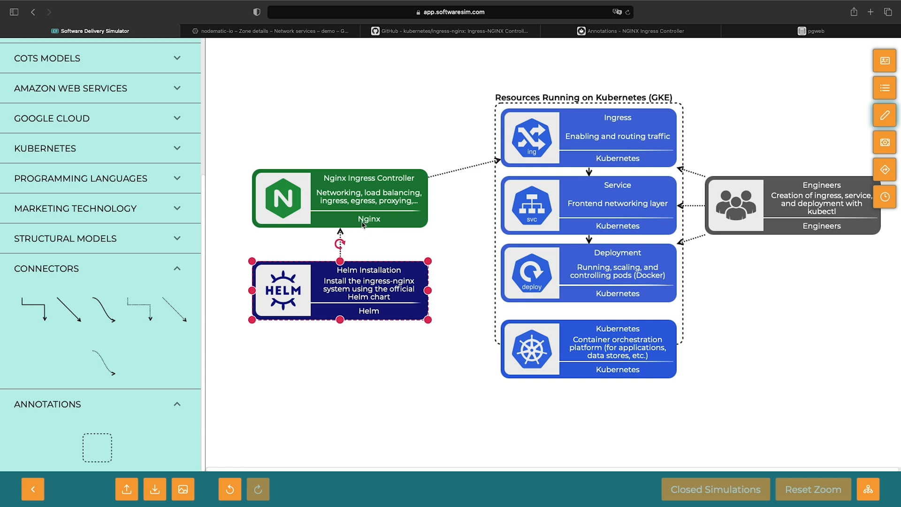
{"action": "mouse_move", "coordinate": [397, 275]}
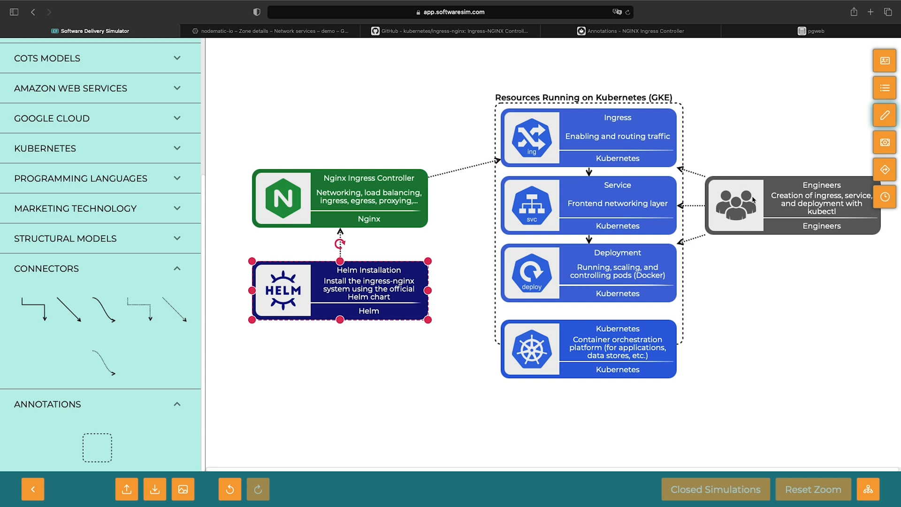
{"action": "left_click", "coordinate": [587, 137]}
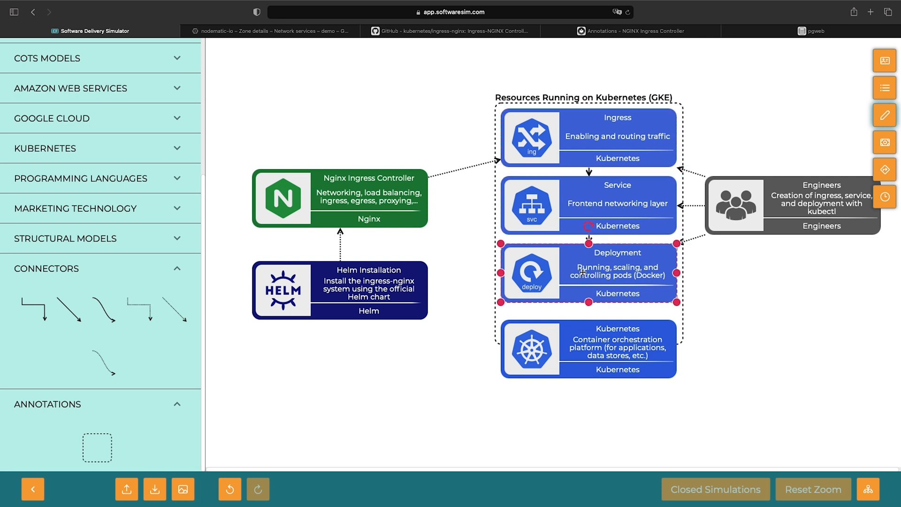
{"action": "mouse_move", "coordinate": [463, 150]}
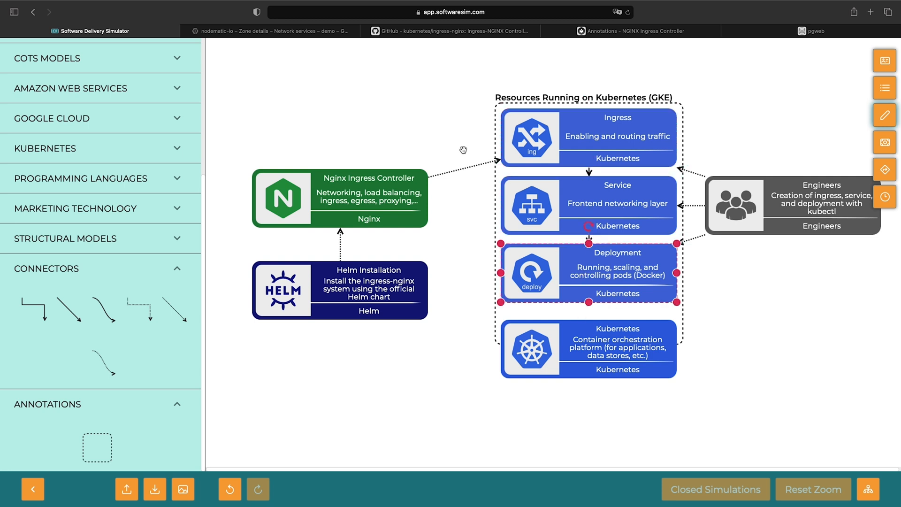
{"action": "mouse_move", "coordinate": [364, 92]}
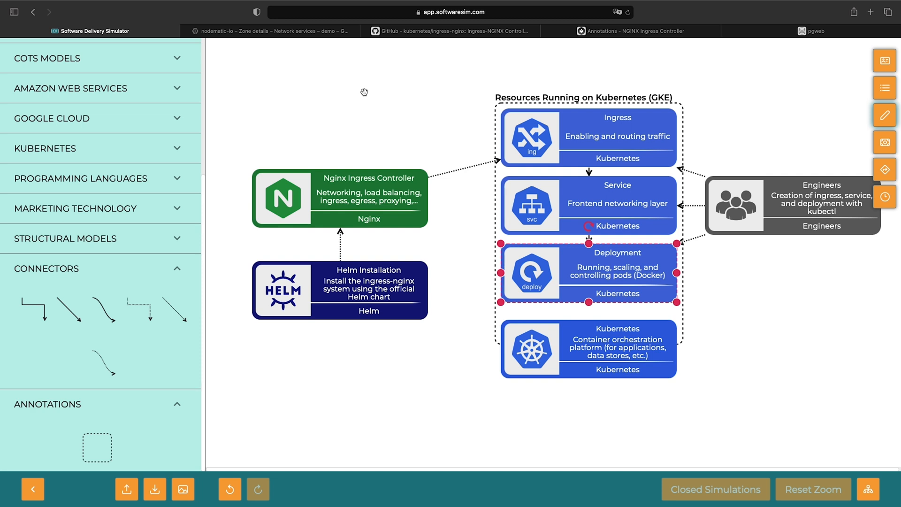
{"action": "mouse_move", "coordinate": [290, 40]}
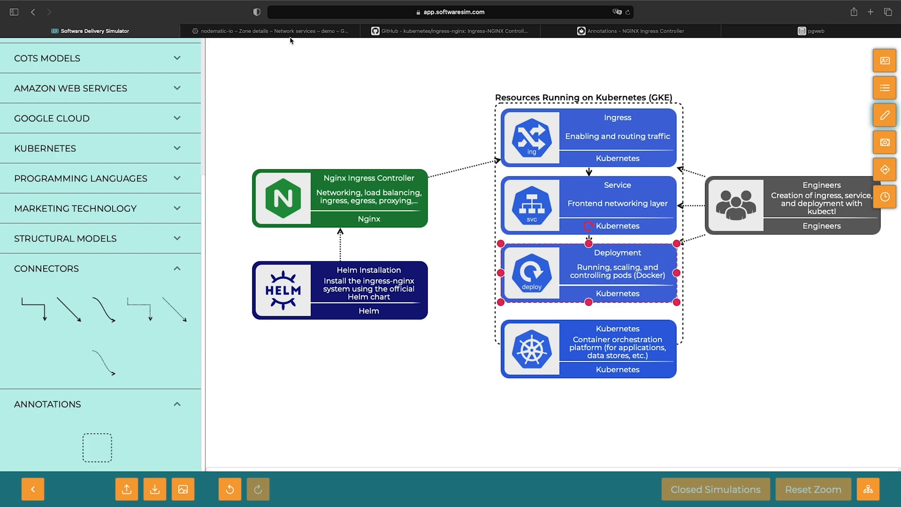
Delete the pgweb ingress, service and deployment with kubectl delete -f resources.yaml.
{"action": "left_click", "coordinate": [270, 31]}
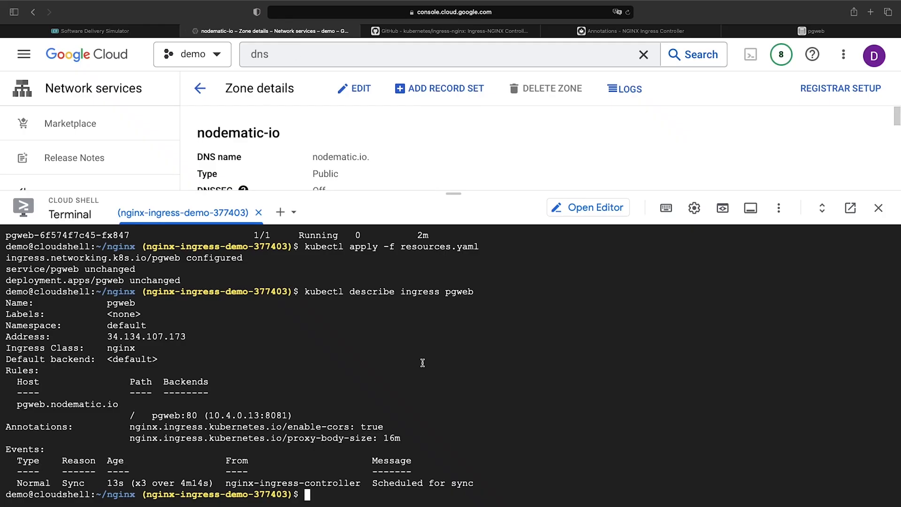
{"action": "type", "text": "kubectl delete"}
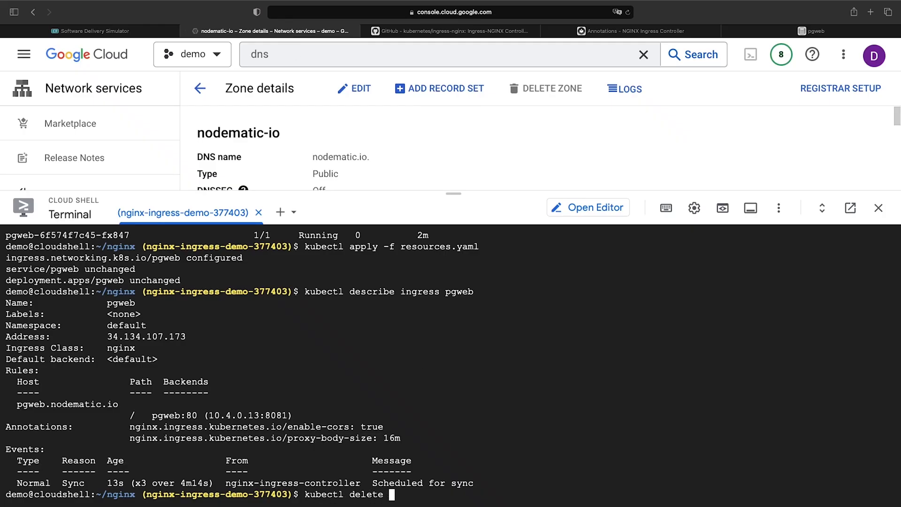
{"action": "type", "text": "-f resources.yaml"}
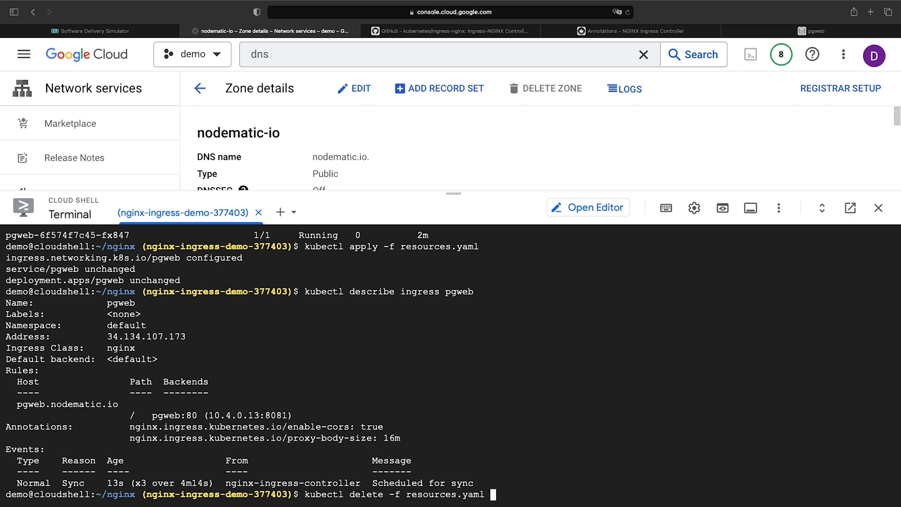
{"action": "key", "text": "Return"}
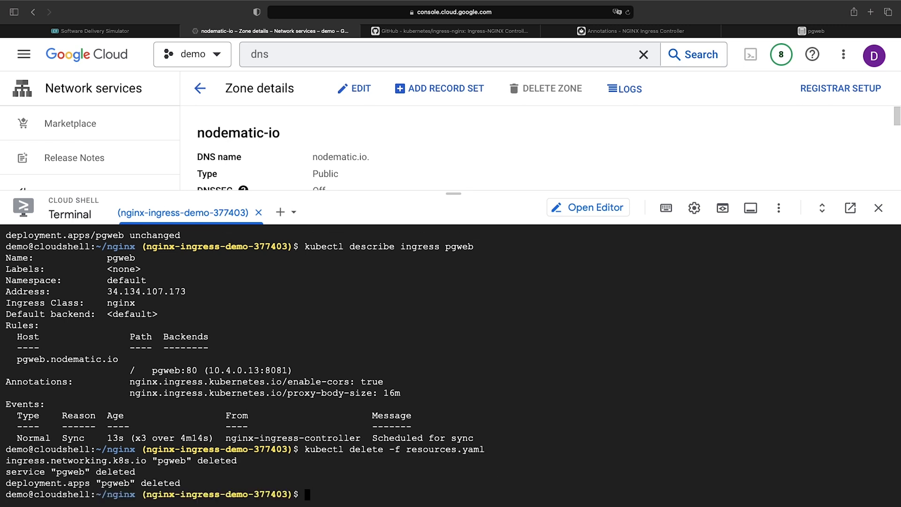
List Helm releases and uninstall the ingress-nginx release.
{"action": "type", "text": "helm list"}
{"action": "type", "text": "helm uninstall ingress-nginx"}
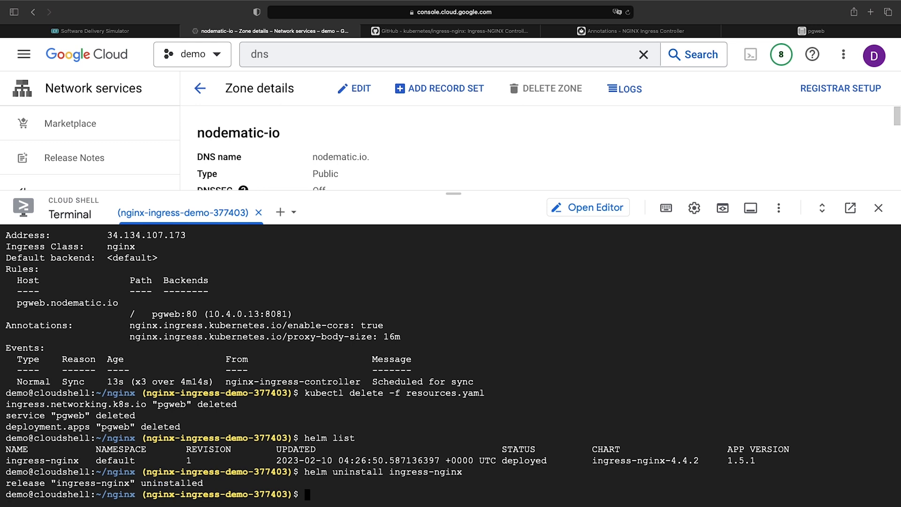
{"action": "scroll", "scroll_direction": "down", "scroll_amount": 3}
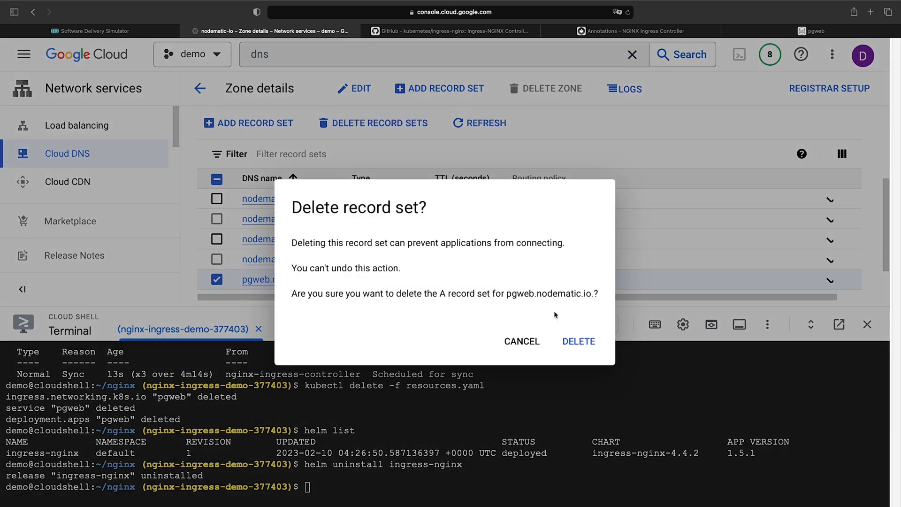
Confirm deletion of the pgweb.nodematic.io A record set.
{"action": "left_click", "coordinate": [578, 341]}
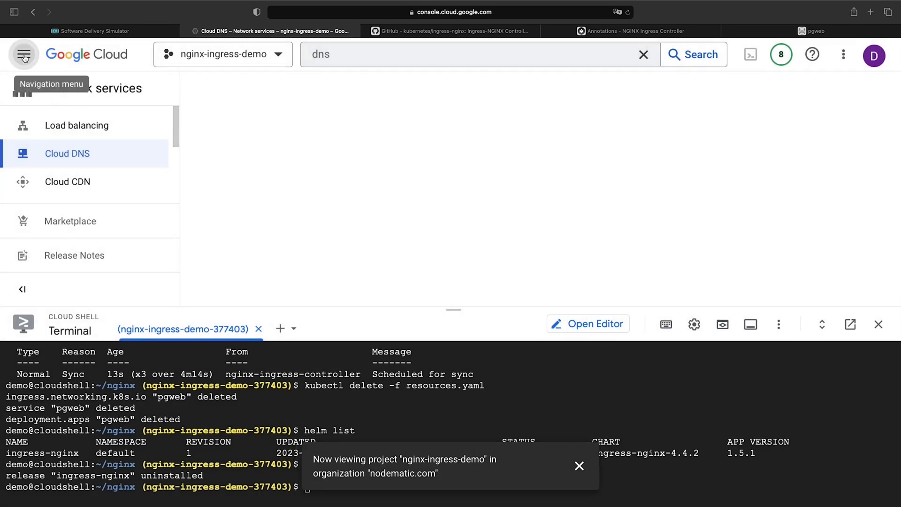
Delete cluster-1 from Kubernetes Engine, confirming by entering its name.
{"action": "left_click", "coordinate": [67, 153]}
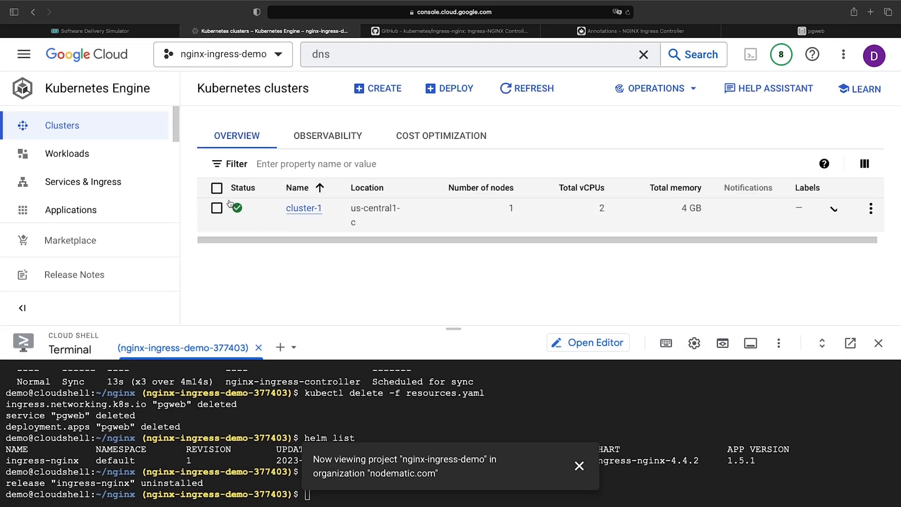
{"action": "left_click", "coordinate": [217, 208]}
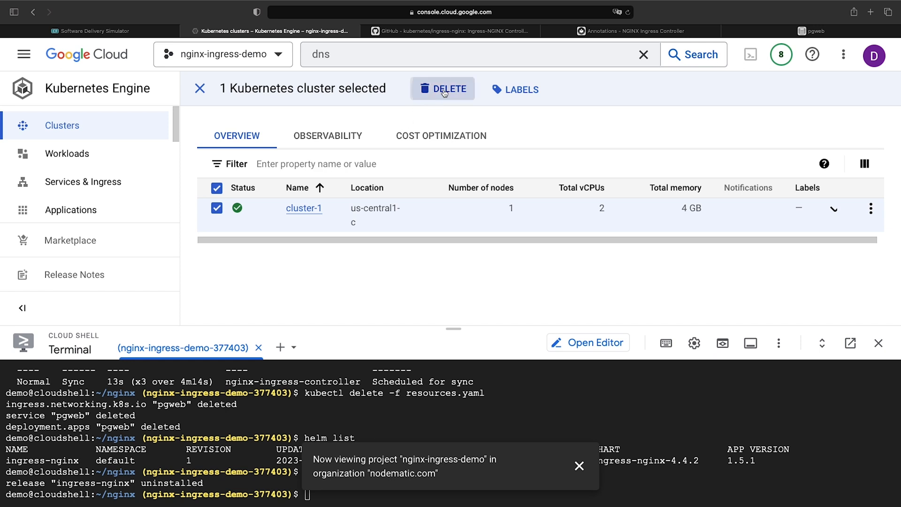
{"action": "left_click", "coordinate": [442, 89]}
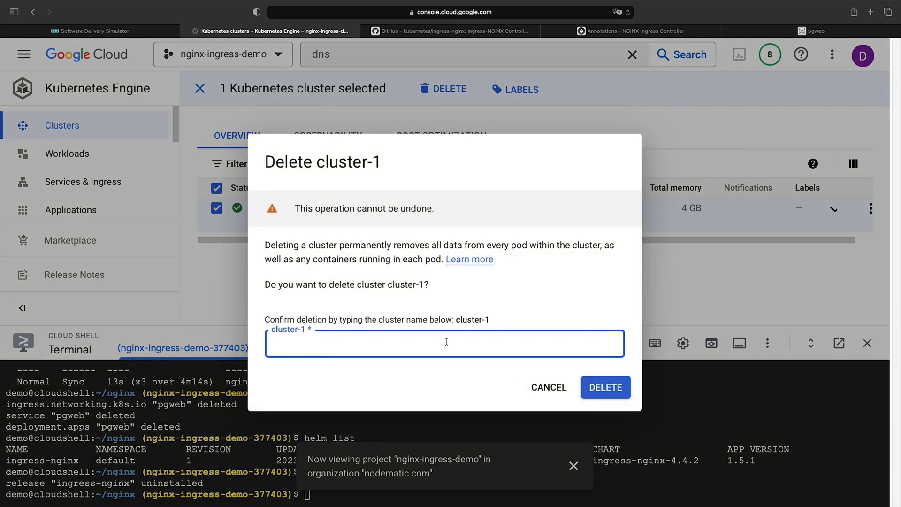
{"action": "type", "text": "cluster-1"}
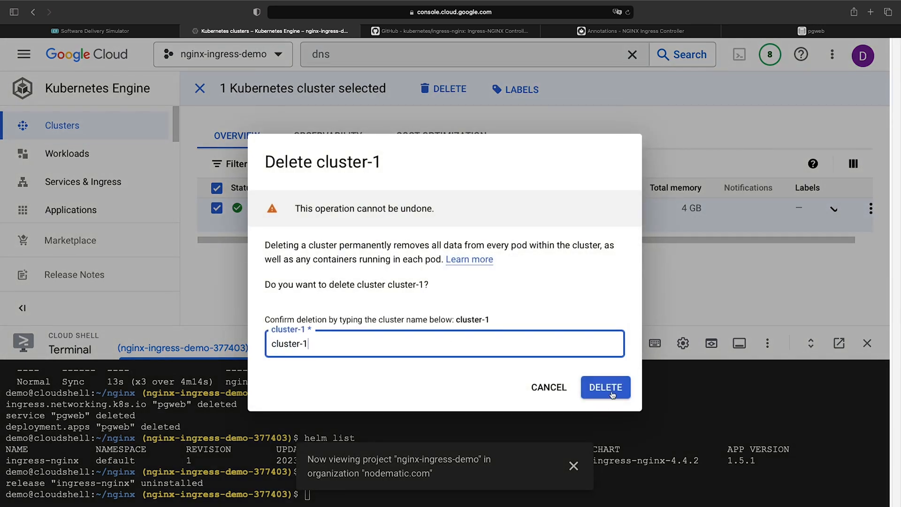
{"action": "left_click", "coordinate": [605, 387]}
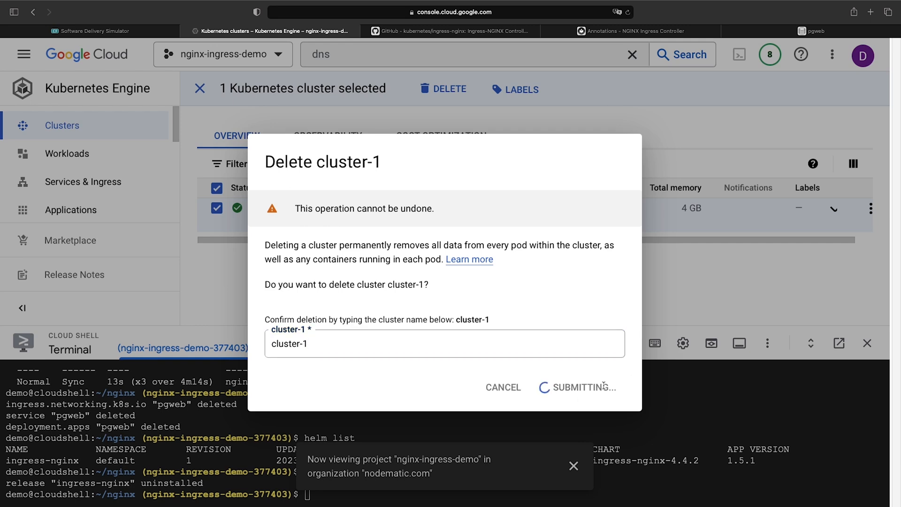